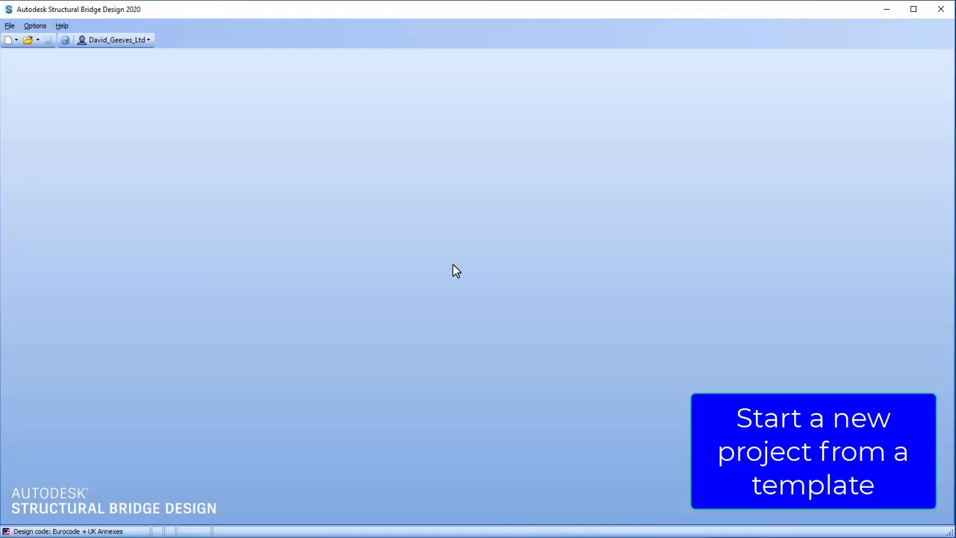
pyautogui.moveTo(93, 74)
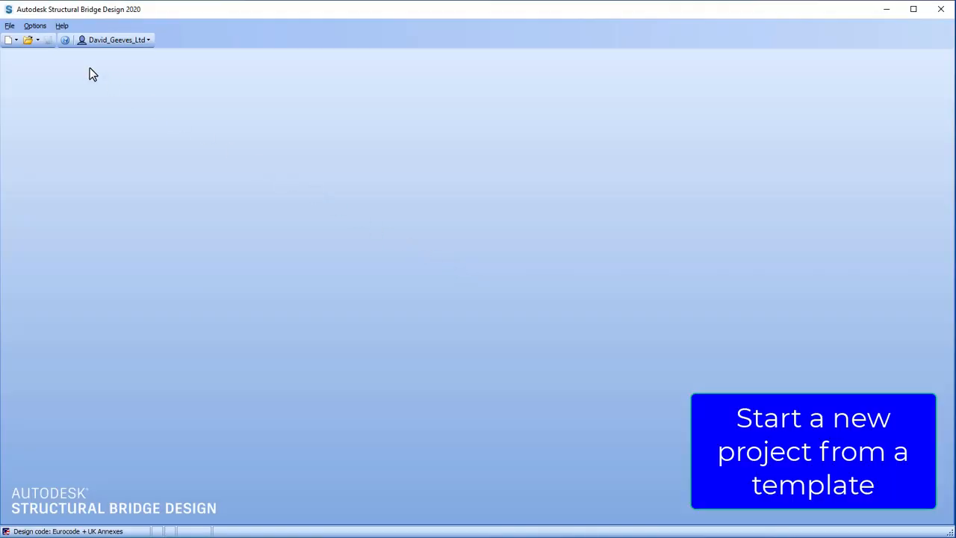
# Create a new project from the EU Project template in My Templates.
pyautogui.click(9, 25)
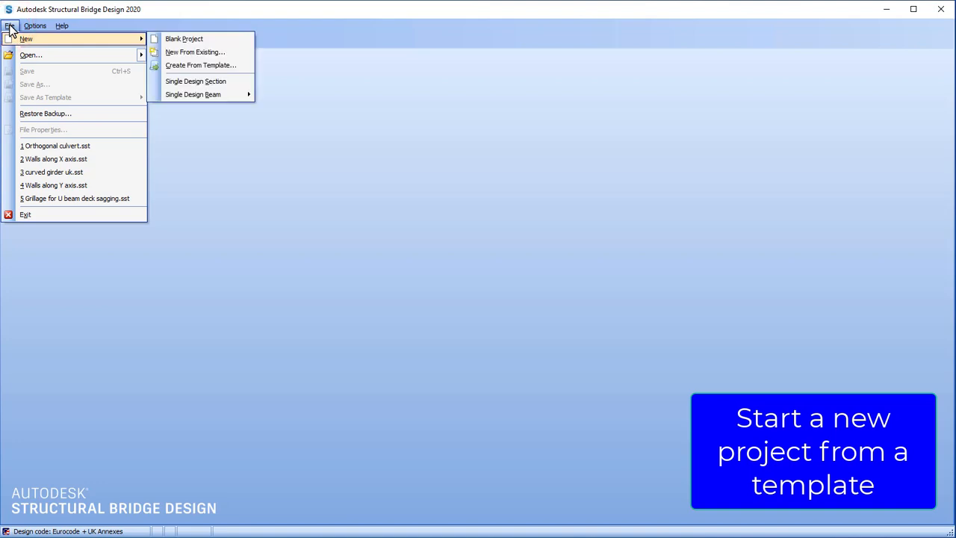
pyautogui.moveTo(200, 66)
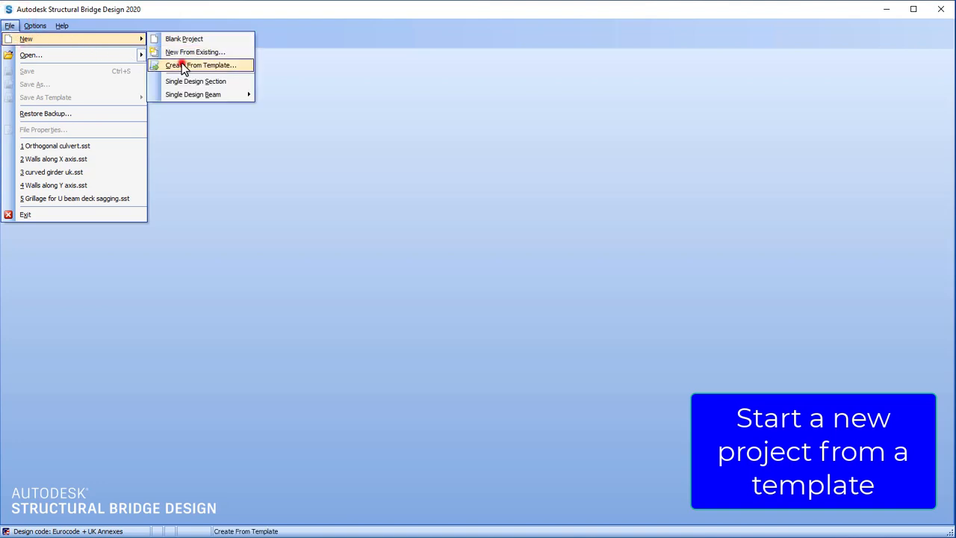
pyautogui.click(200, 66)
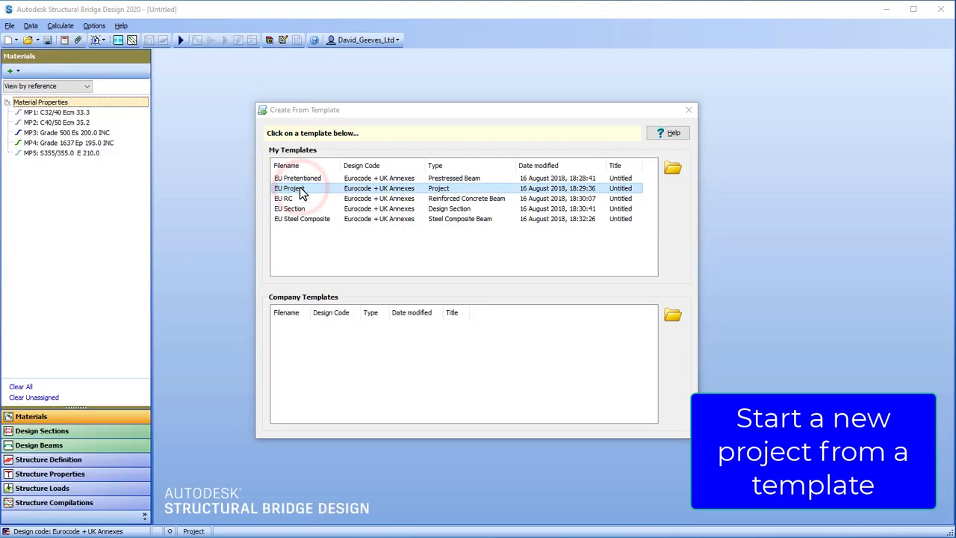
pyautogui.doubleClick(290, 188)
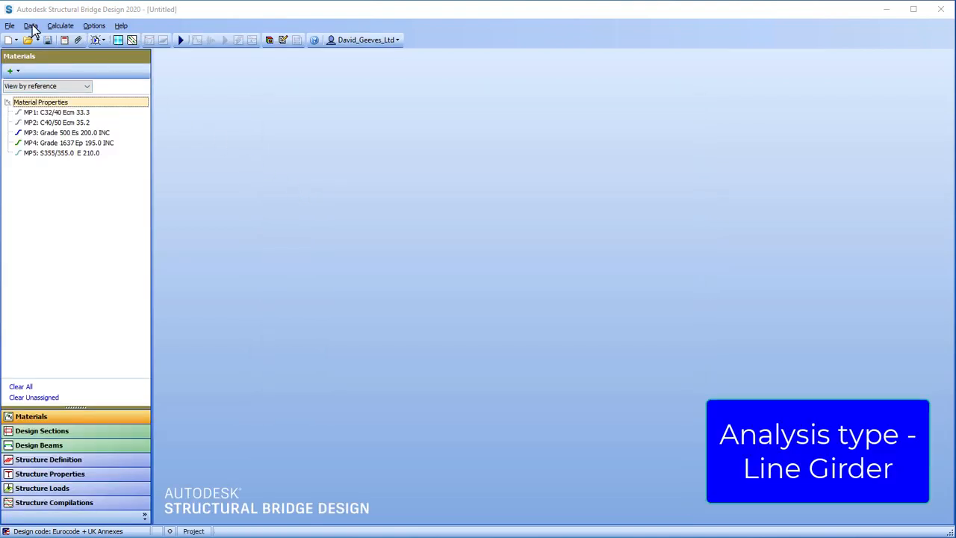
# Switch the structure type to Line Beam, confirming the existing structure data is cleared.
pyautogui.click(30, 25)
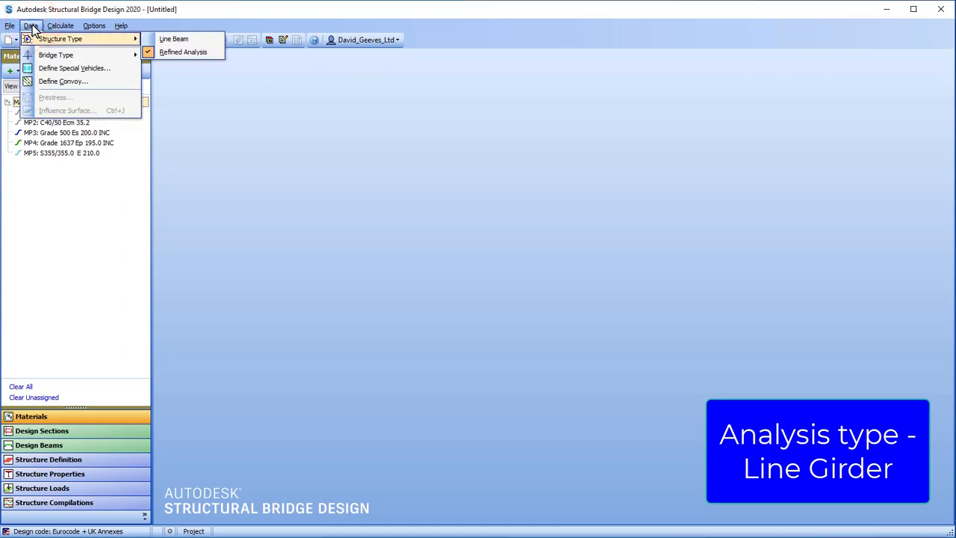
pyautogui.click(174, 39)
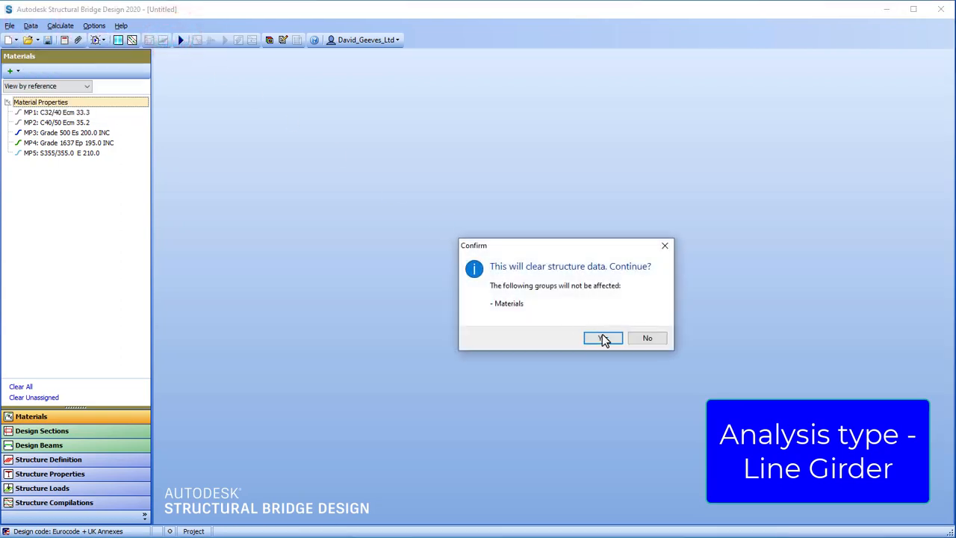
pyautogui.click(604, 338)
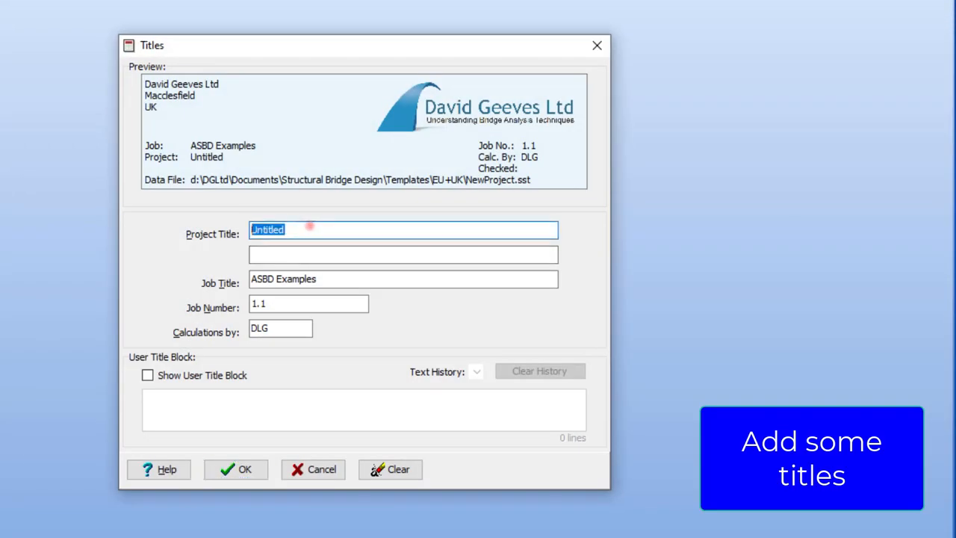
# Enter project titles 'RC Line Girder Workflow' and 'Rail Bridge' and accept them.
pyautogui.write('R')
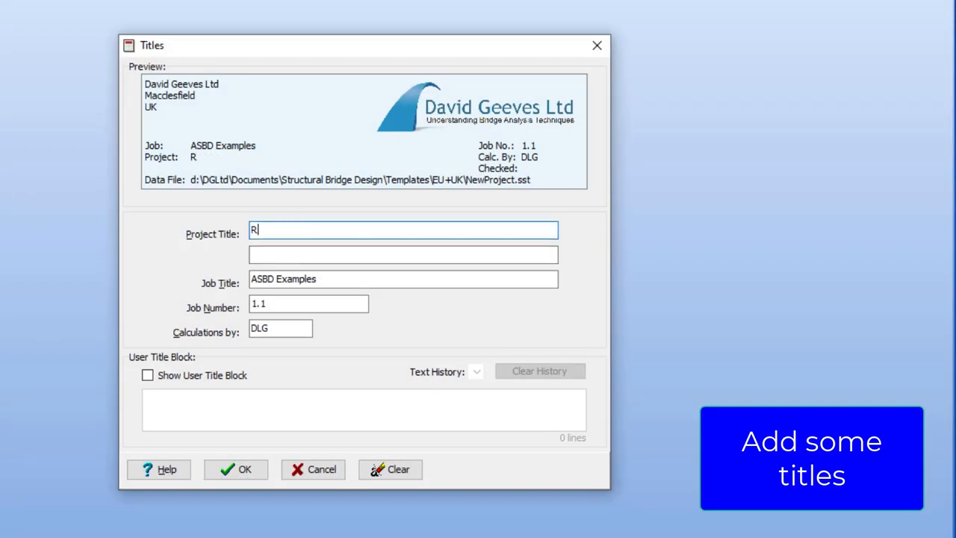
pyautogui.write('C Line')
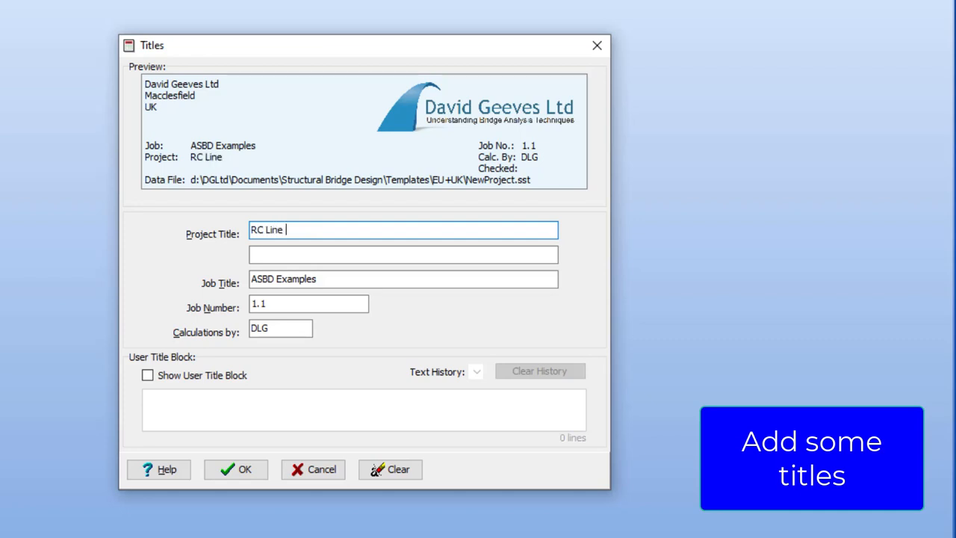
pyautogui.write('Girder')
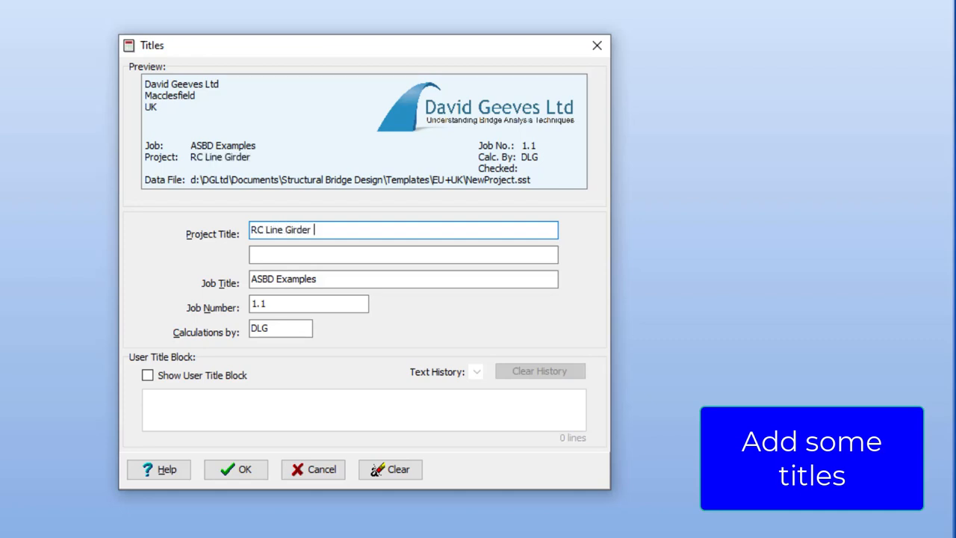
pyautogui.write('Workf')
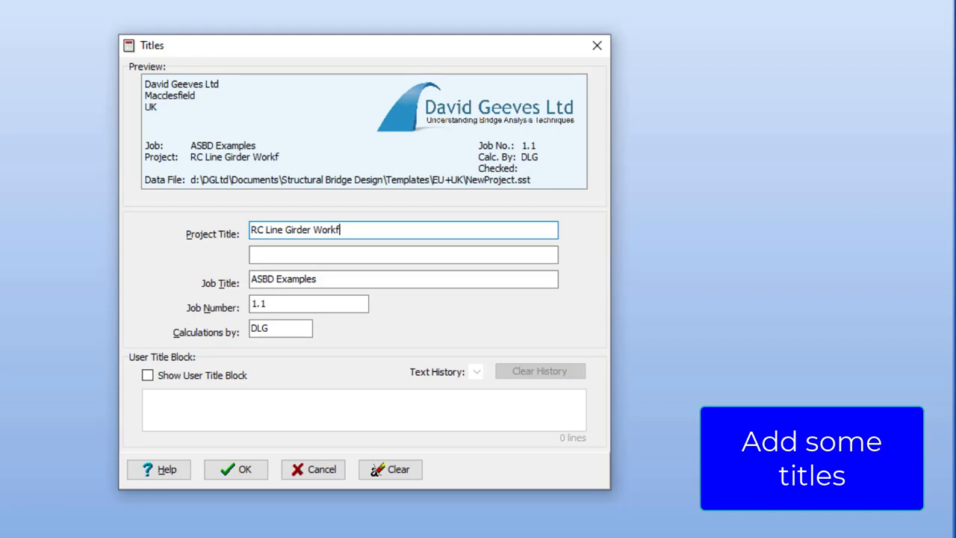
pyautogui.write('low')
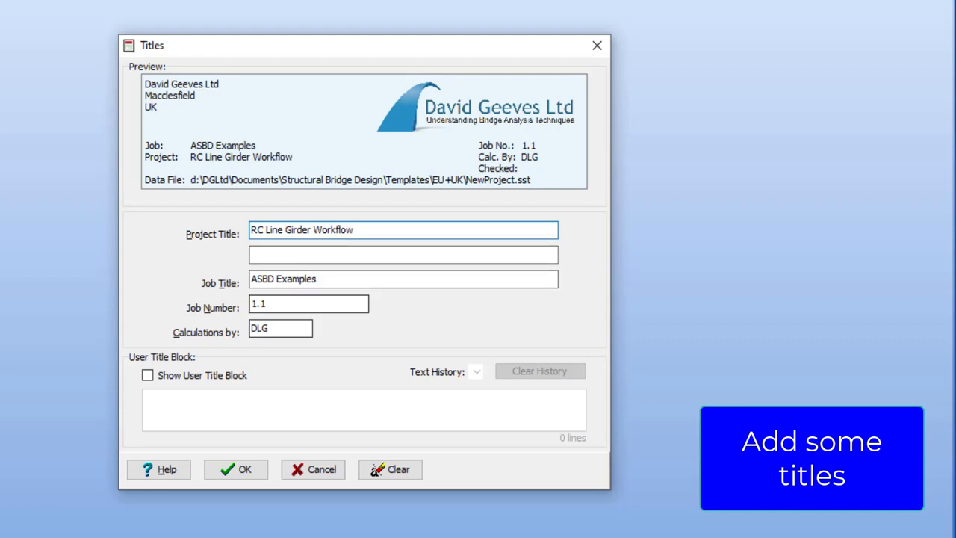
pyautogui.write('R')
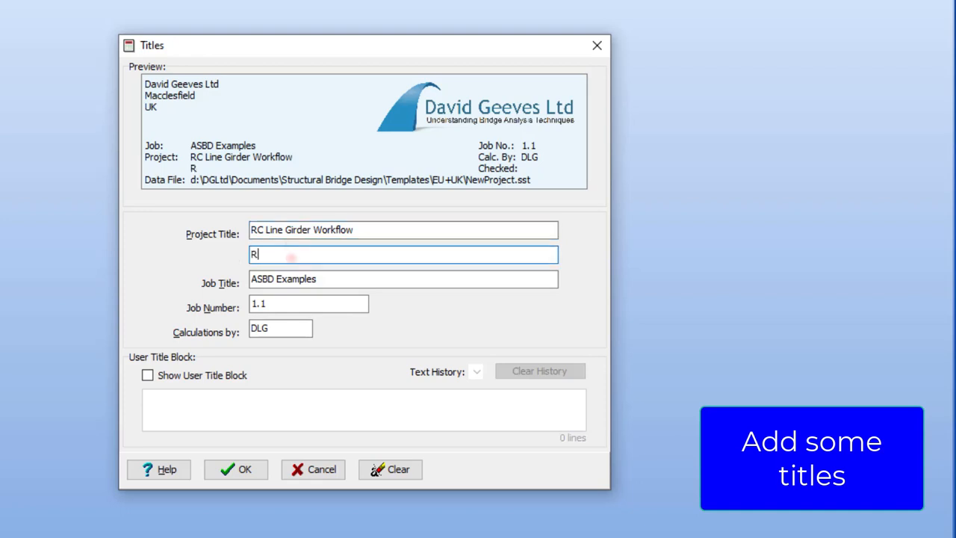
pyautogui.write('ail Bridge')
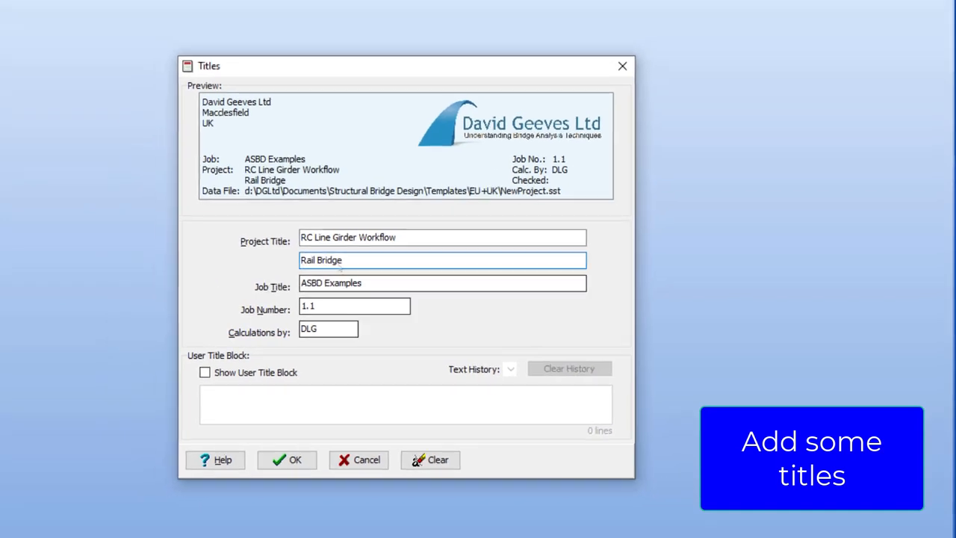
pyautogui.click(286, 460)
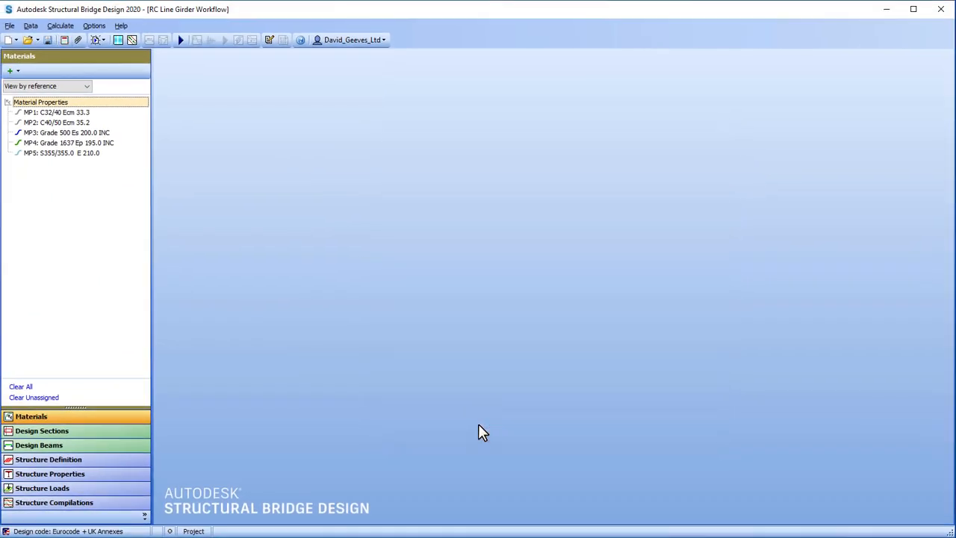
# Delete the S355, Grade 1637 and C32/40 materials, leaving C40/50 and Grade 500 steel.
pyautogui.doubleClick(61, 152)
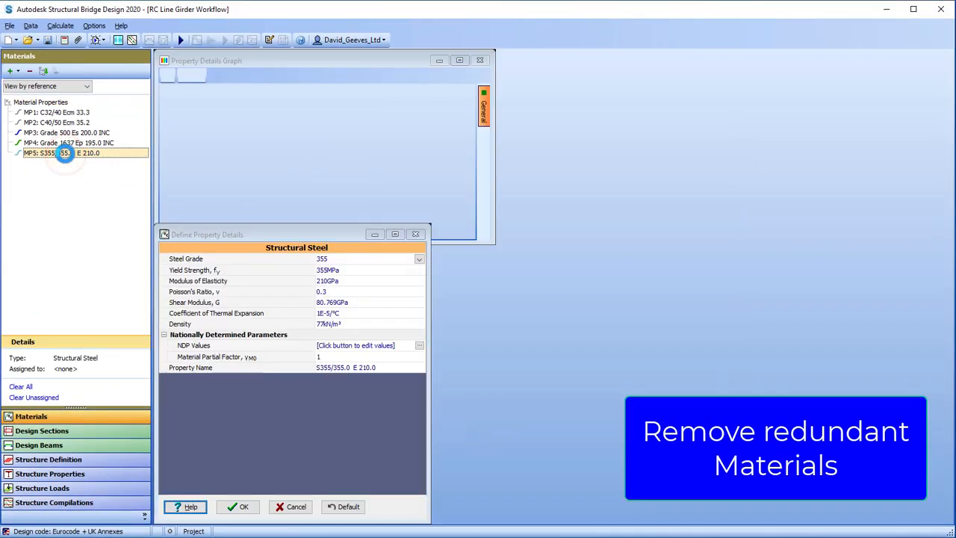
pyautogui.rightClick(61, 152)
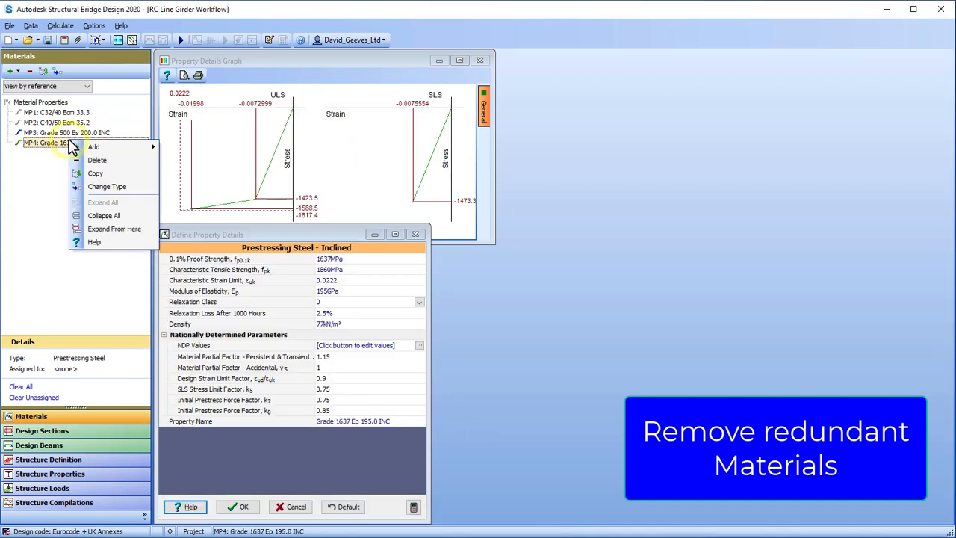
pyautogui.click(97, 160)
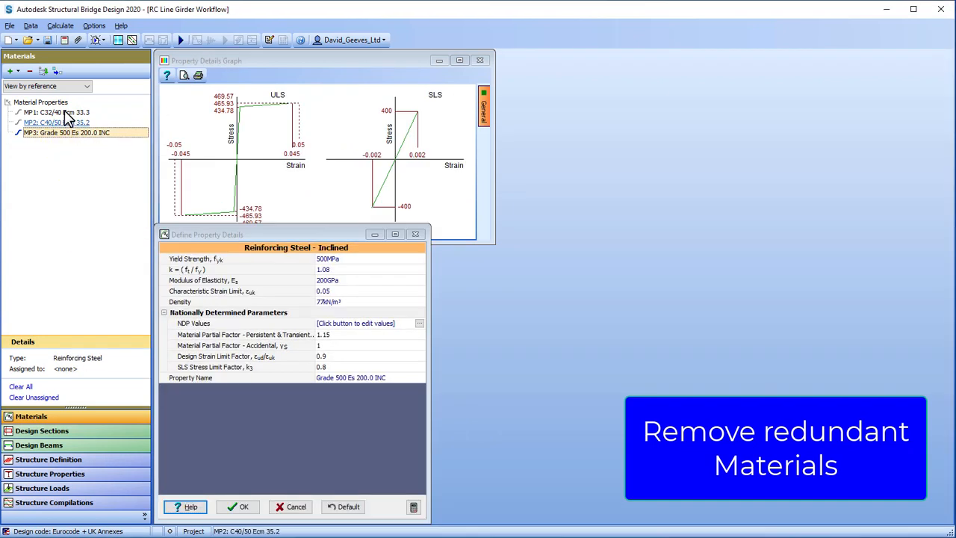
pyautogui.click(56, 112)
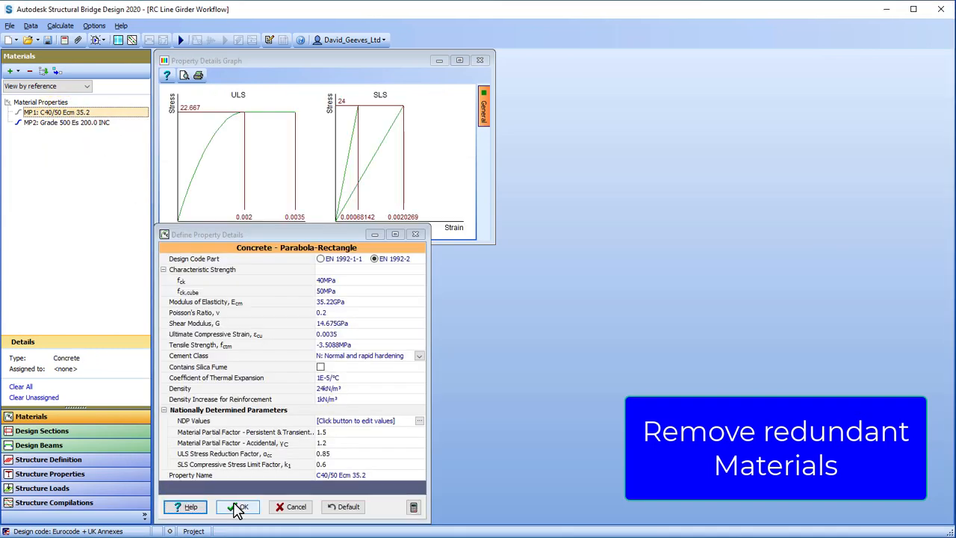
pyautogui.click(237, 508)
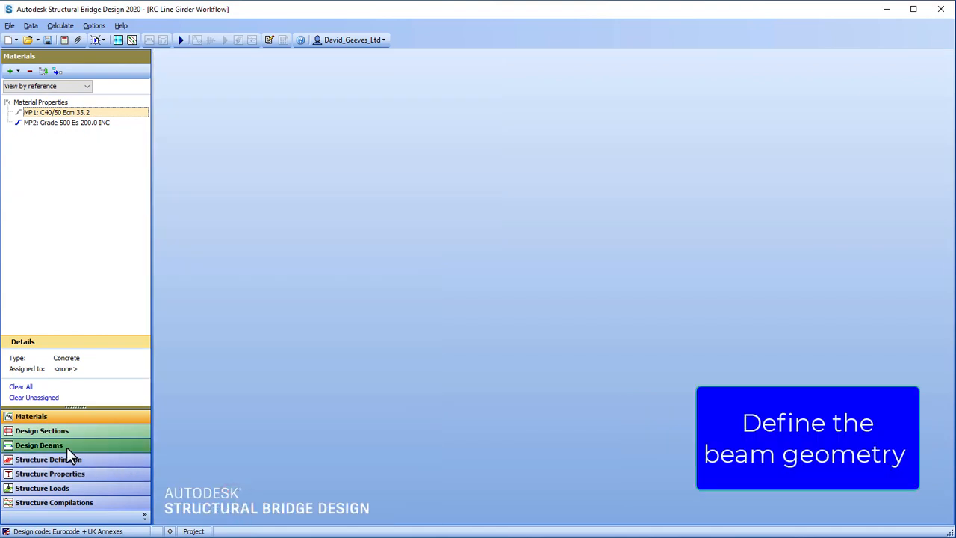
# Add a new reinforced concrete design beam with a 21 m span and start its section definition.
pyautogui.click(39, 445)
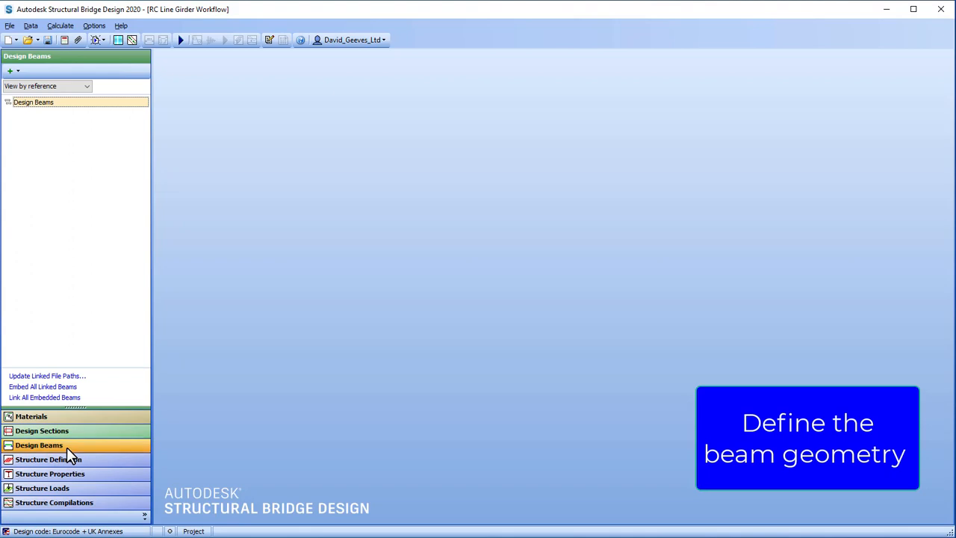
pyautogui.click(9, 70)
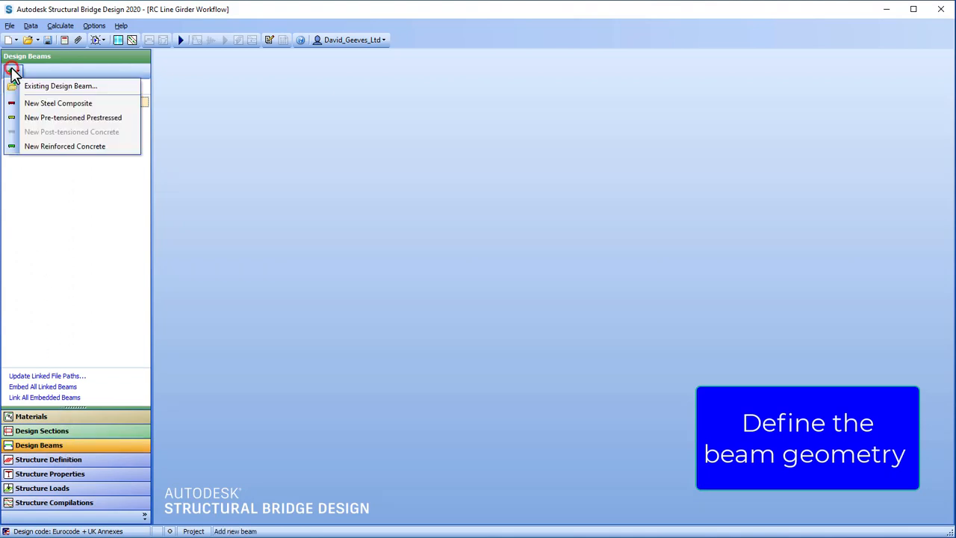
pyautogui.click(65, 146)
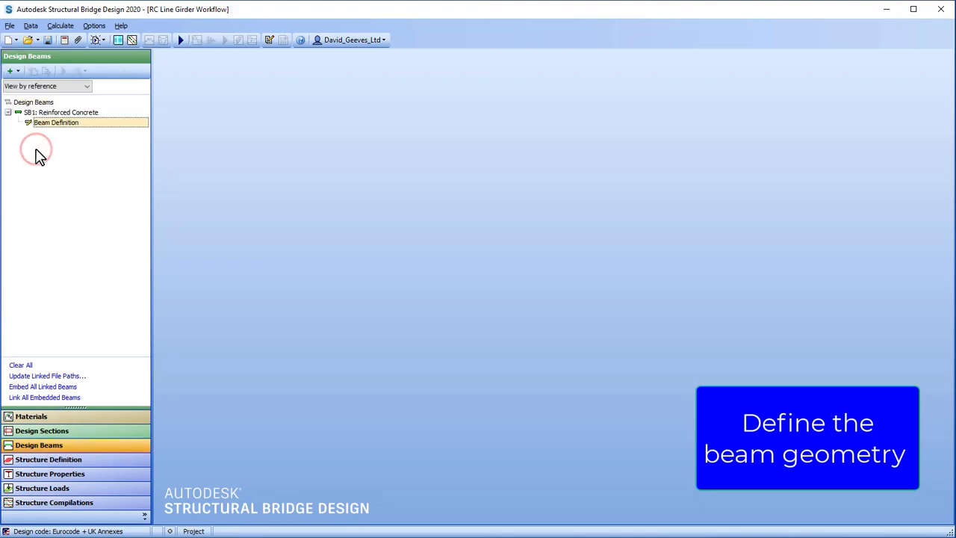
pyautogui.doubleClick(56, 122)
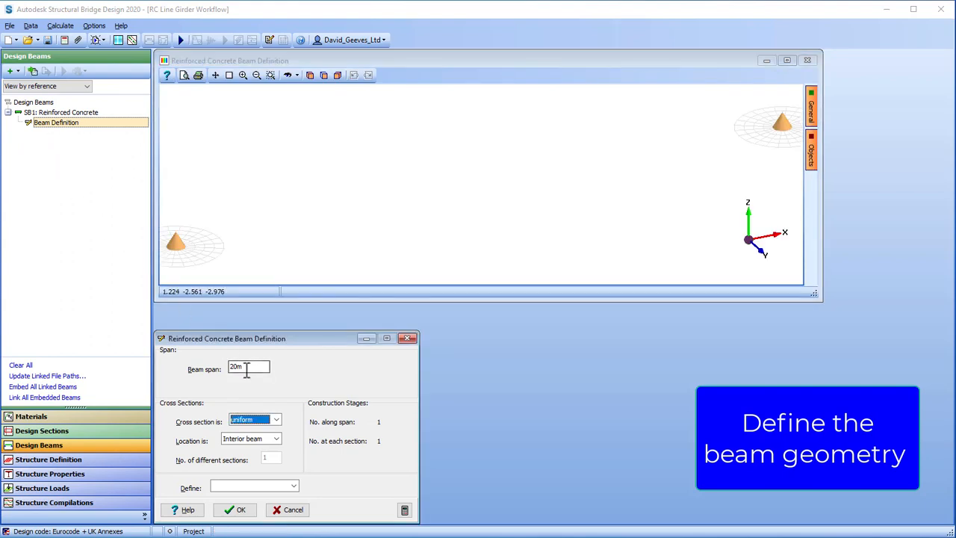
pyautogui.write('21')
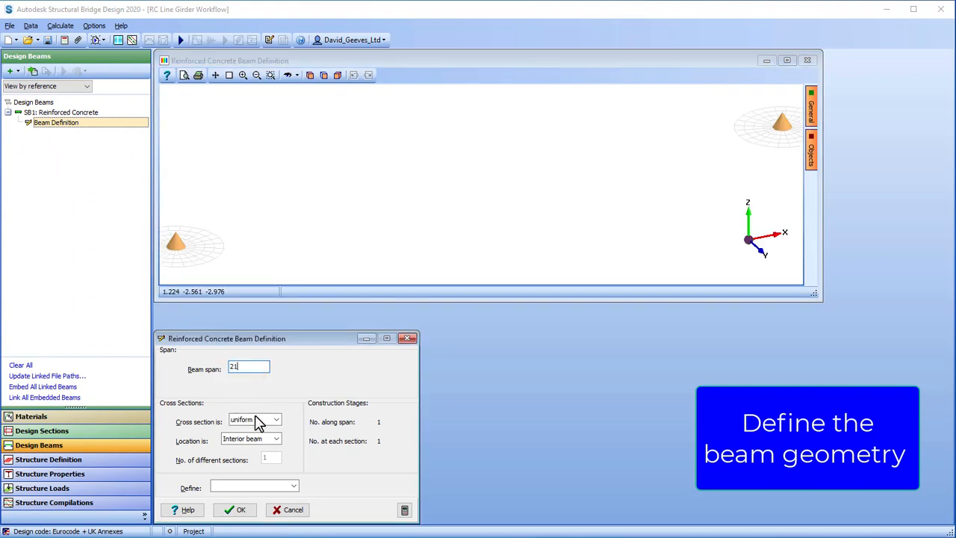
pyautogui.moveTo(261, 427)
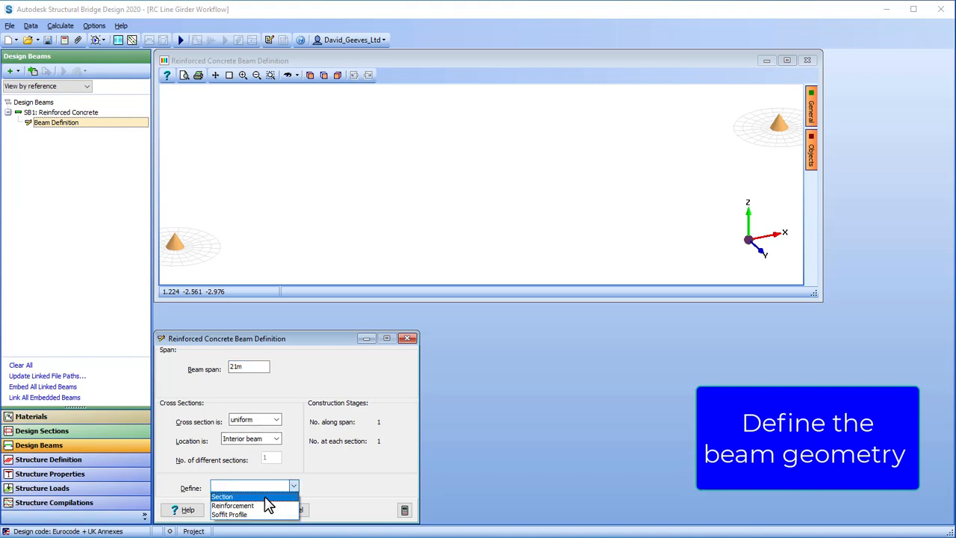
pyautogui.click(221, 496)
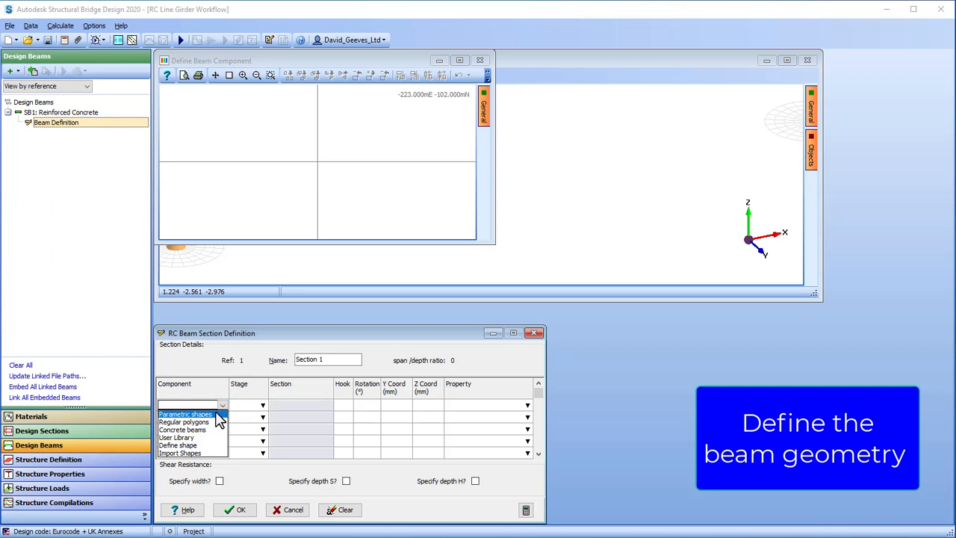
# Define a parametric rectangular section 3000 mm wide by 2000 mm deep and accept it.
pyautogui.click(185, 413)
pyautogui.write('3')
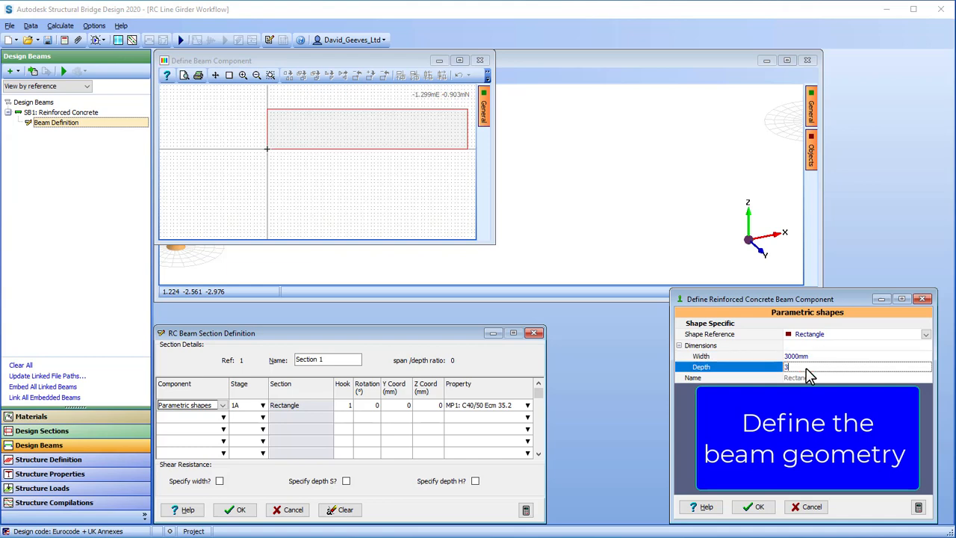
pyautogui.write('2000')
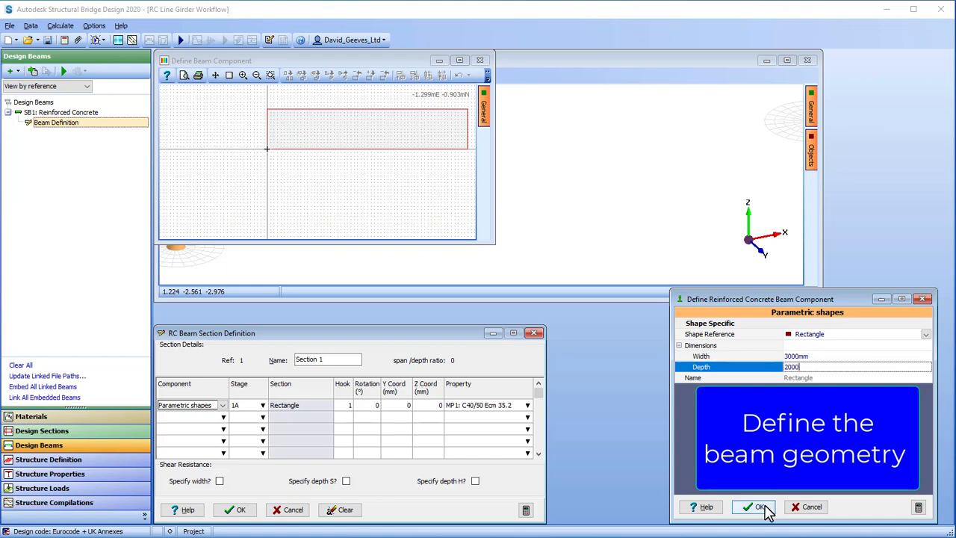
pyautogui.click(754, 506)
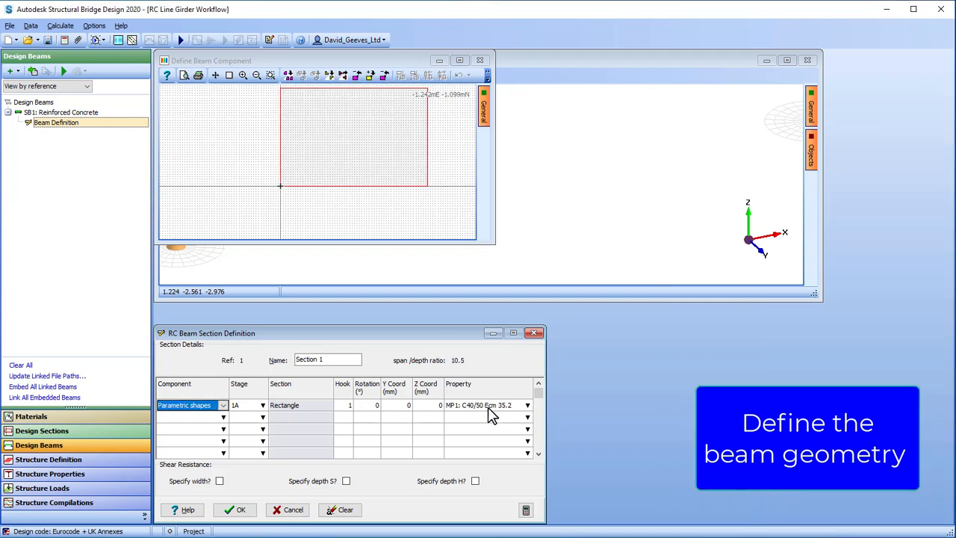
pyautogui.moveTo(421, 257)
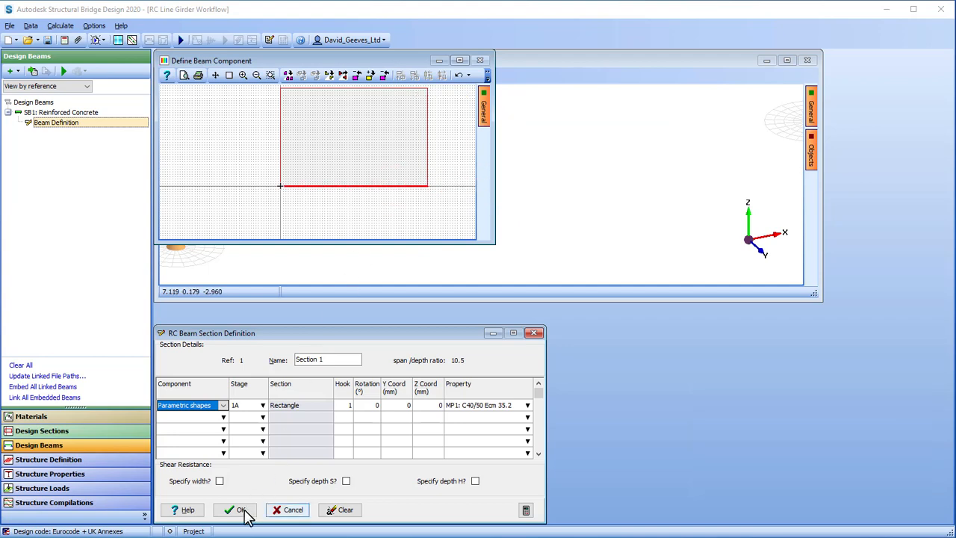
pyautogui.click(239, 510)
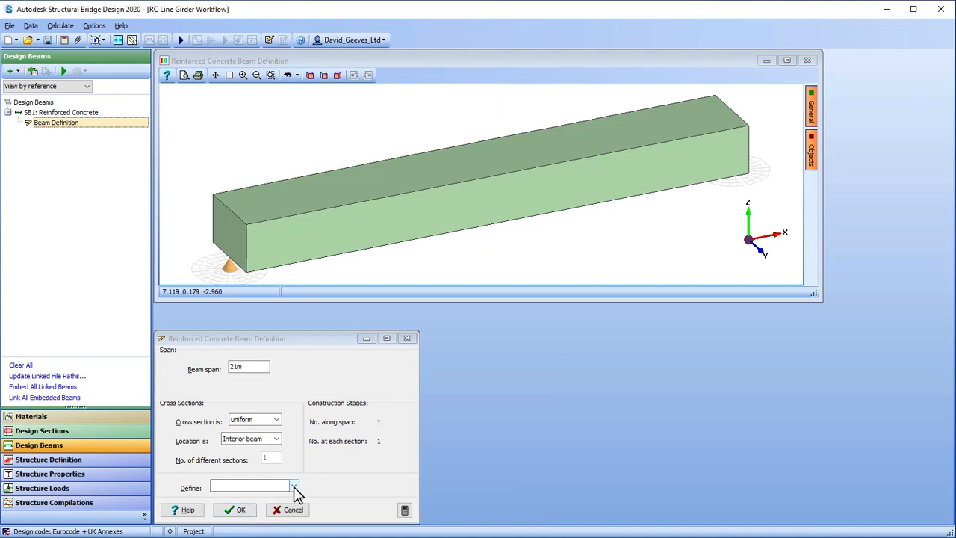
# Add 32 mm bars at exact 150 mm spacing with 50 mm cover on the bottom and top faces.
pyautogui.click(293, 486)
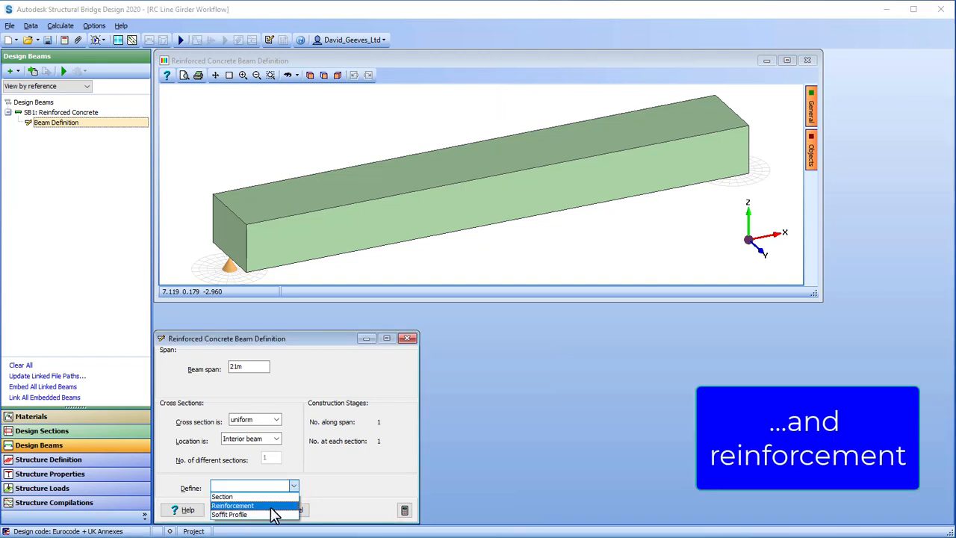
pyautogui.click(231, 505)
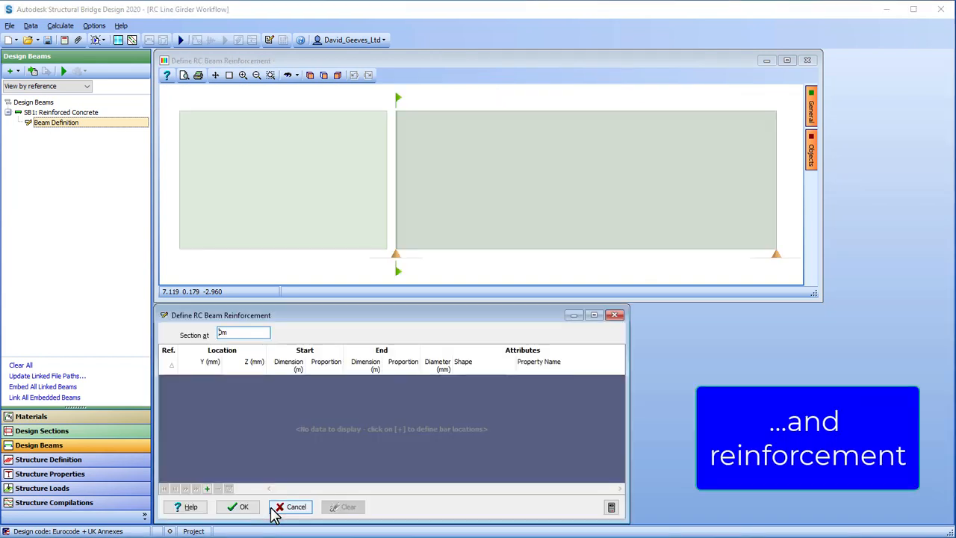
pyautogui.click(296, 506)
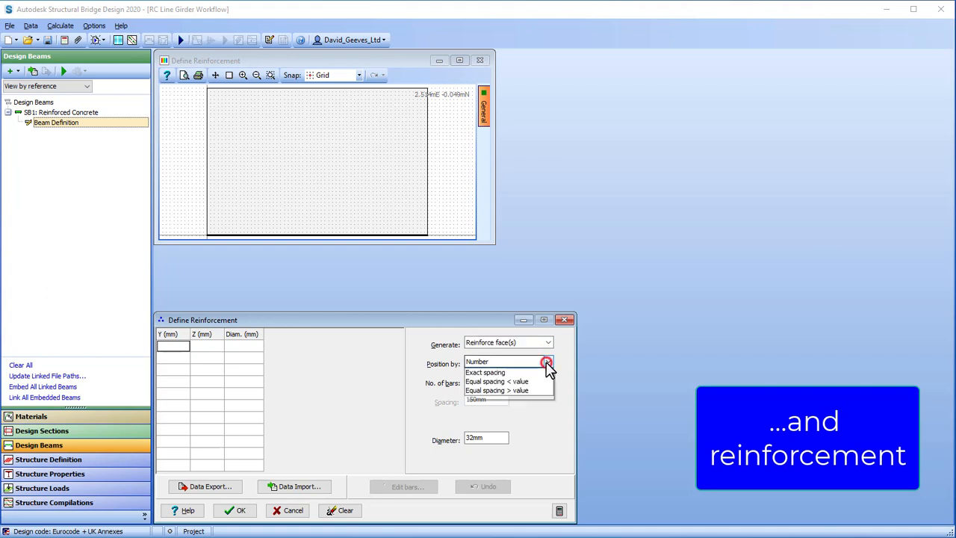
pyautogui.click(484, 371)
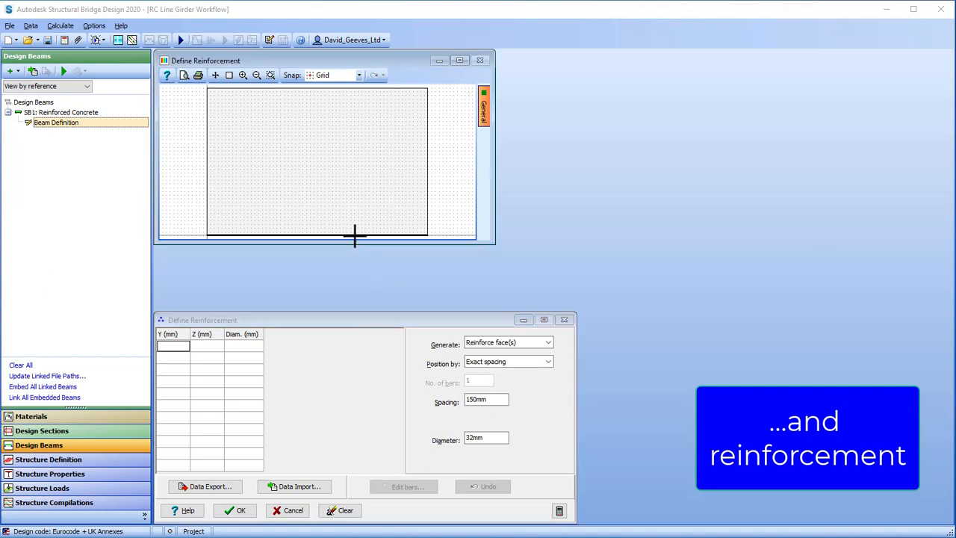
pyautogui.click(317, 235)
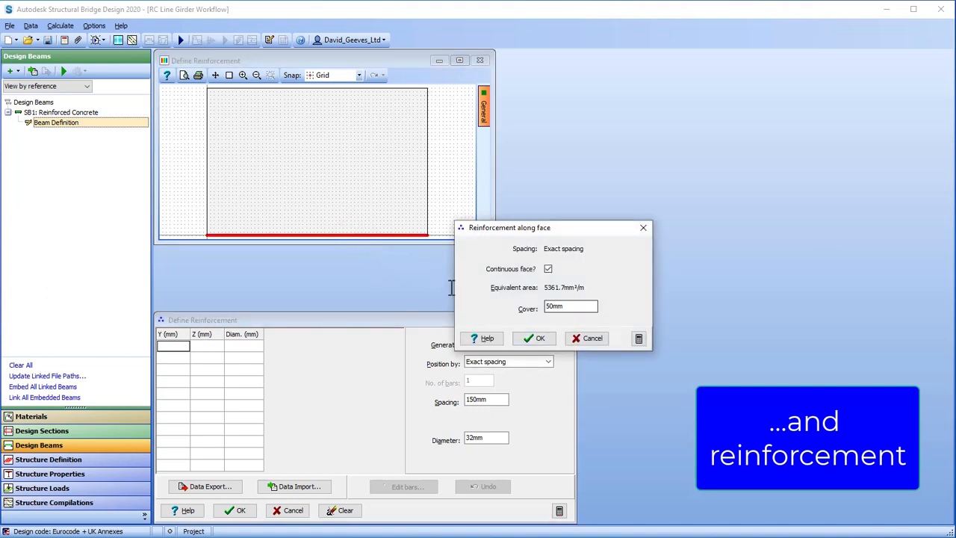
pyautogui.click(535, 338)
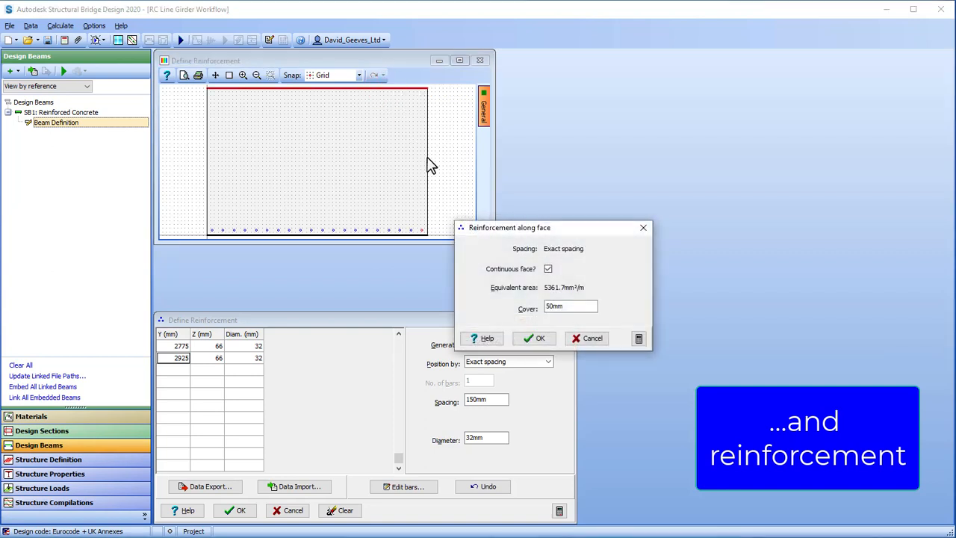
pyautogui.click(534, 338)
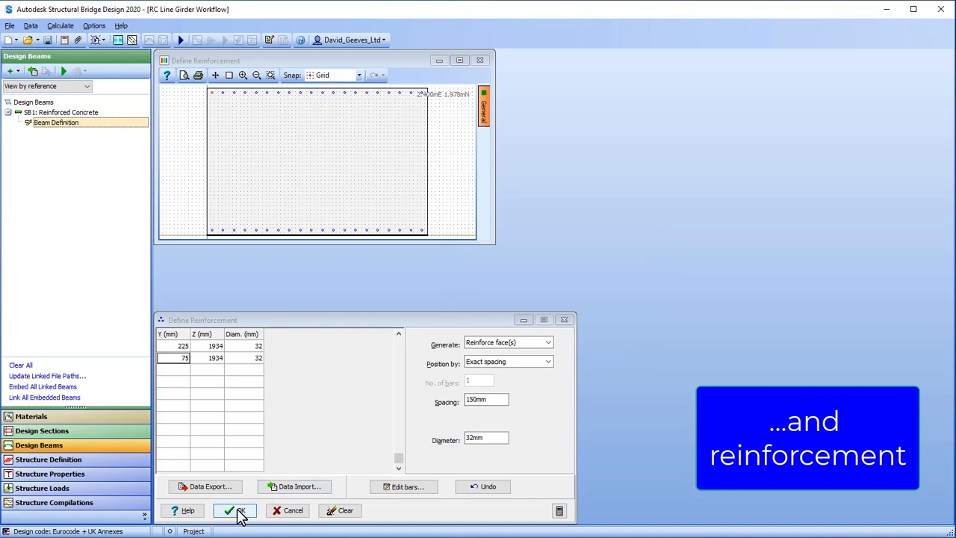
# Accept the bar layout, span reinforcement and beam definition, moving on to the structure.
pyautogui.click(239, 511)
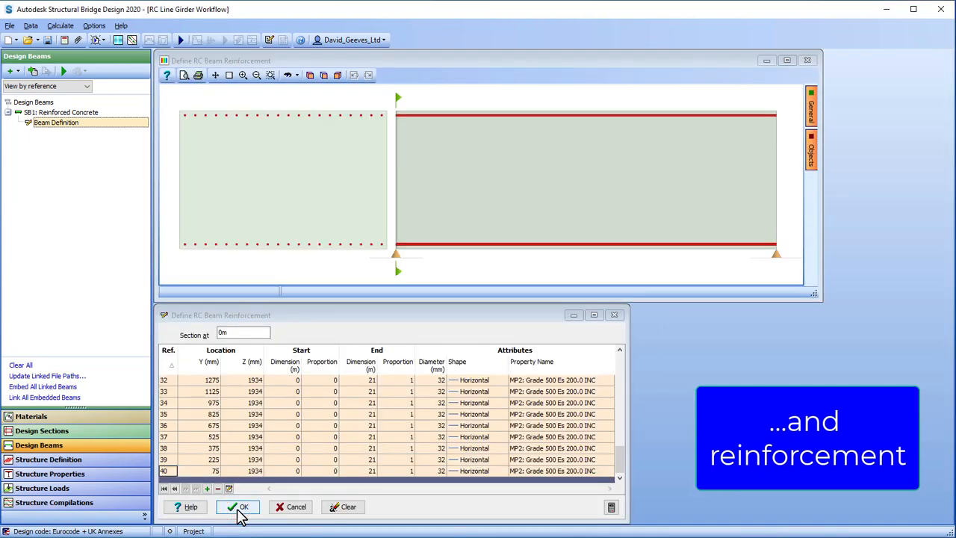
pyautogui.click(239, 506)
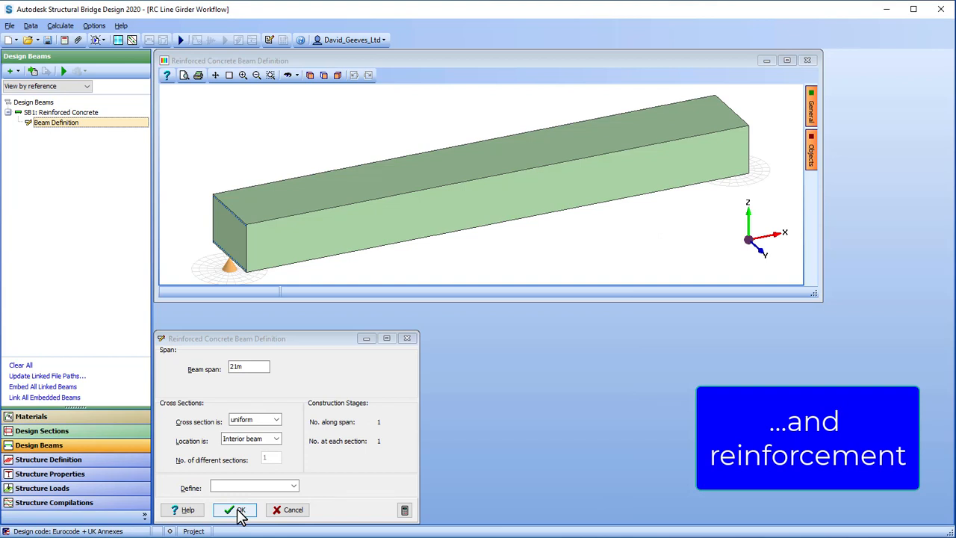
pyautogui.click(235, 509)
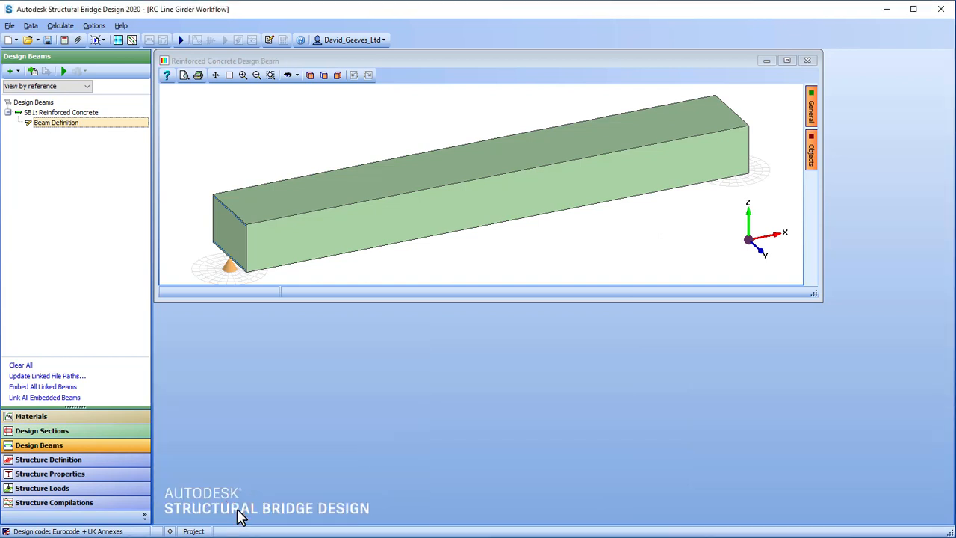
pyautogui.click(47, 460)
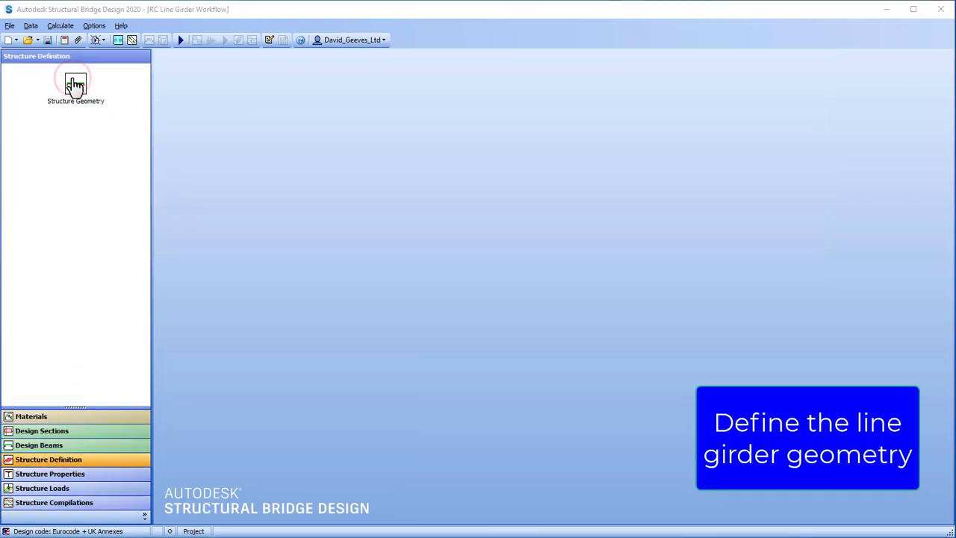
# Set the line girder geometry to 2 spans of 21 m each and accept it.
pyautogui.click(75, 84)
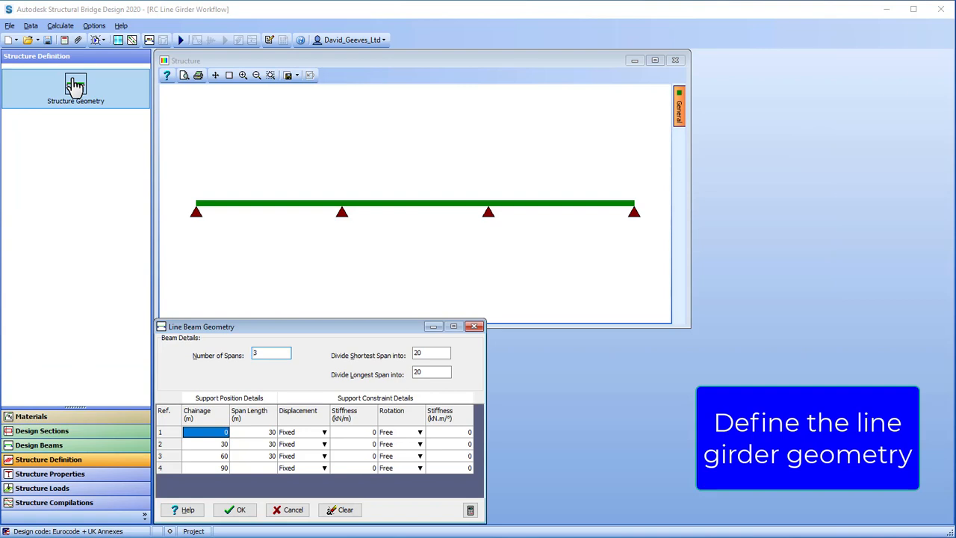
pyautogui.click(271, 352)
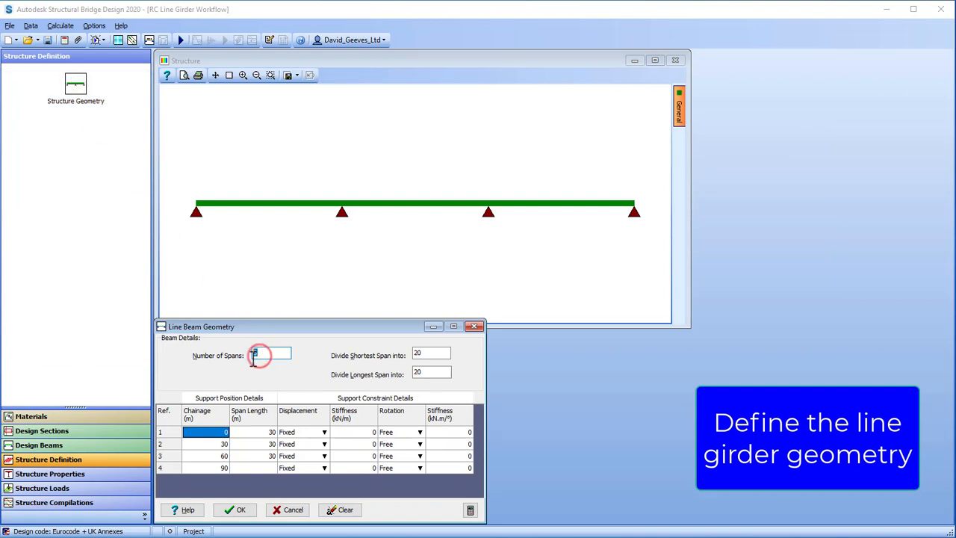
pyautogui.write('2')
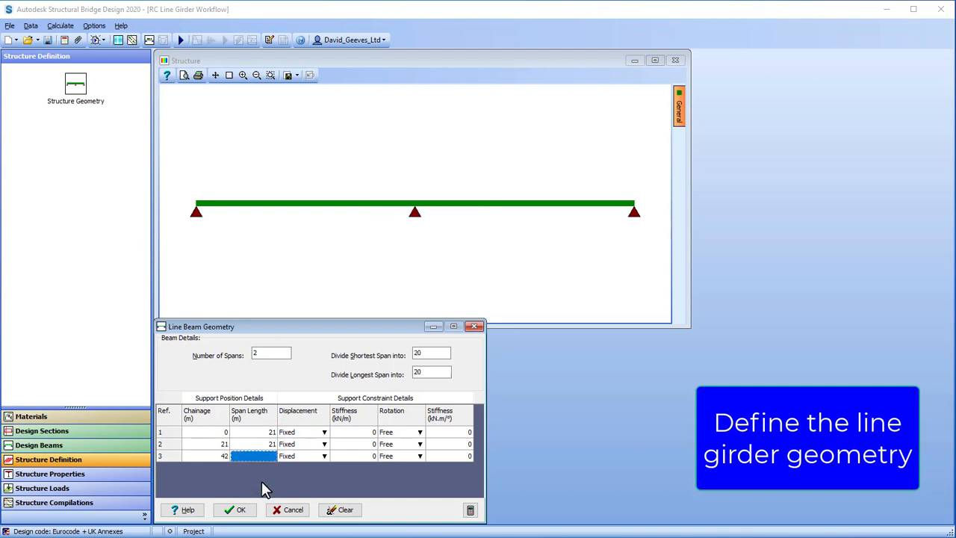
pyautogui.click(432, 352)
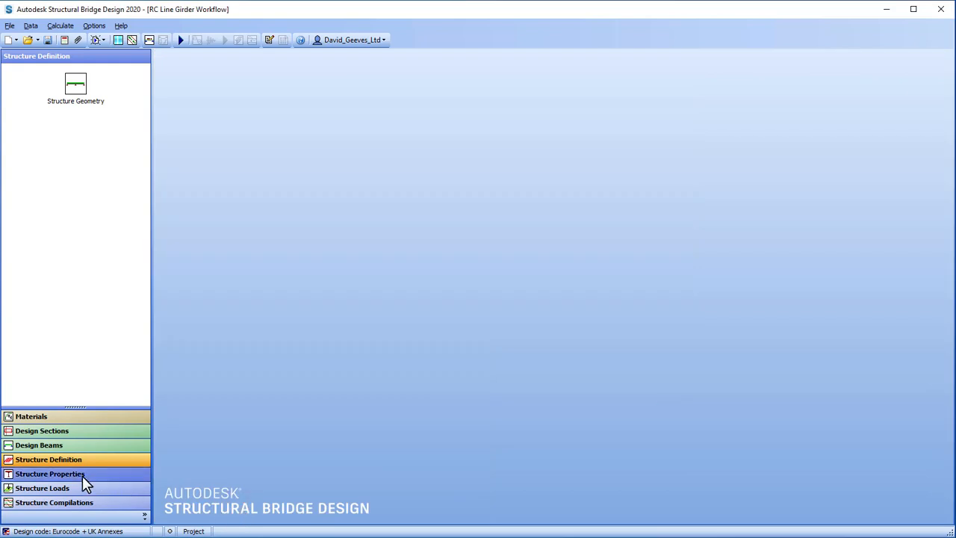
# Create section and beam groups, assigning the SB1 reinforced concrete beam to all girder members.
pyautogui.click(50, 474)
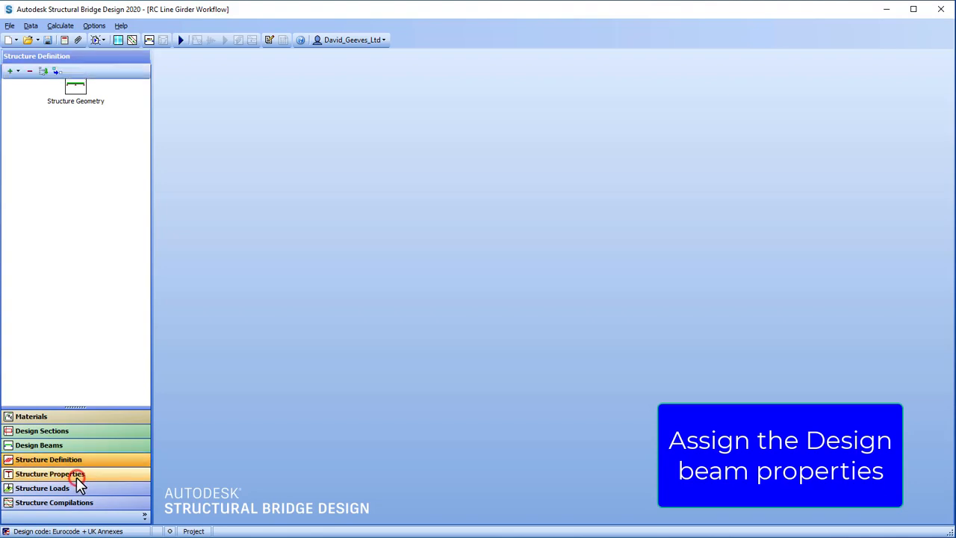
pyautogui.click(49, 474)
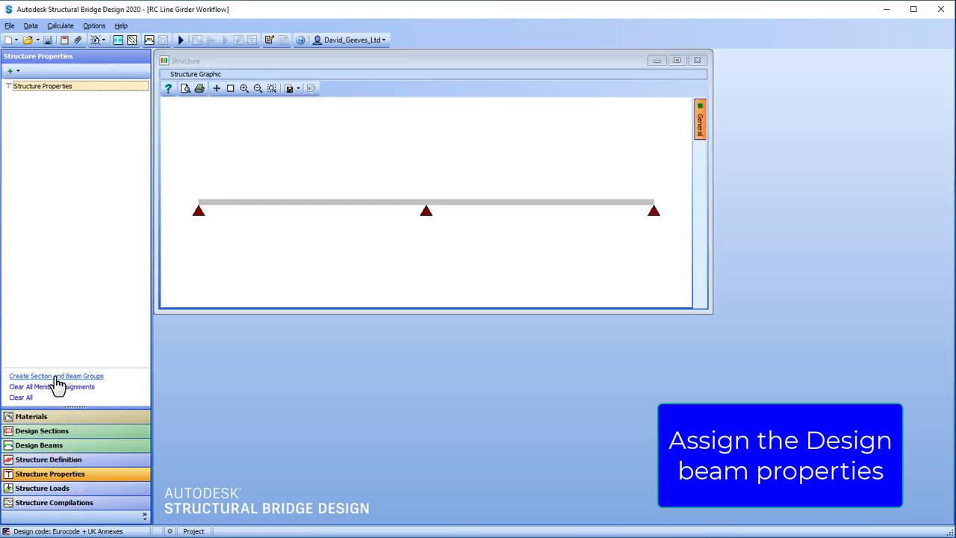
pyautogui.click(57, 376)
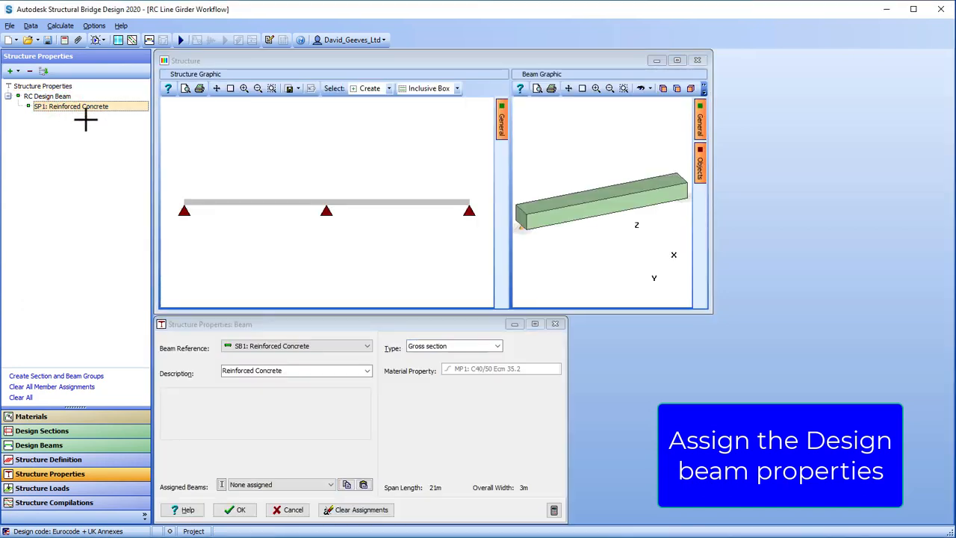
pyautogui.click(254, 203)
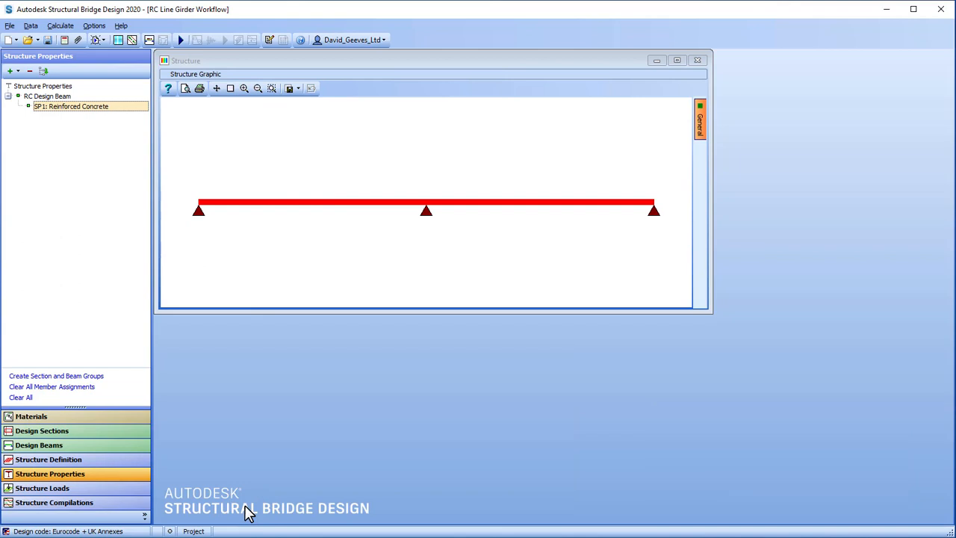
pyautogui.moveTo(236, 486)
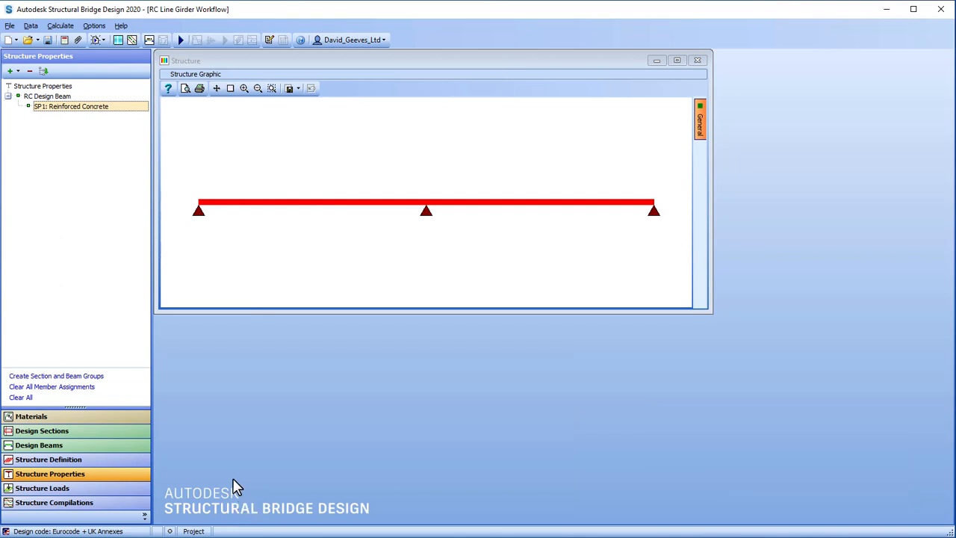
pyautogui.click(30, 25)
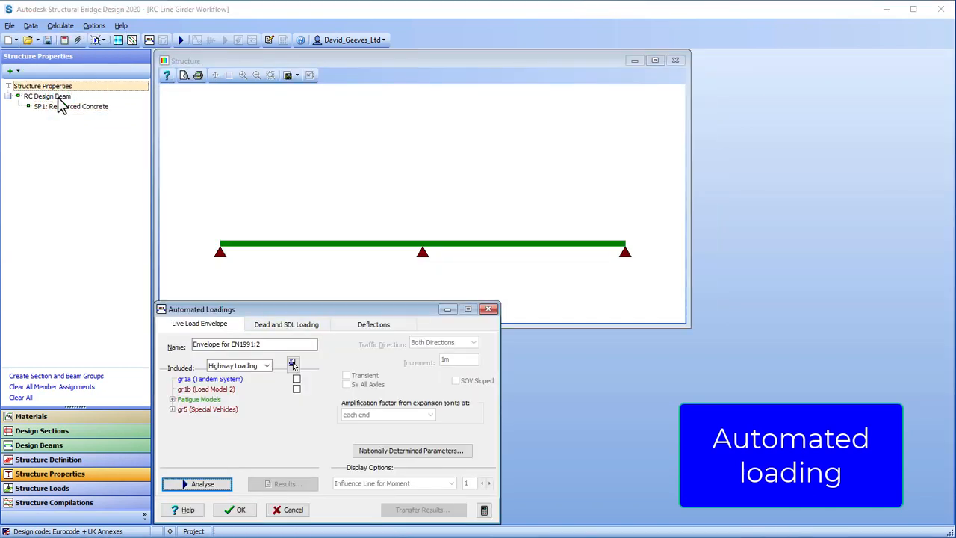
# Switch the live loading to railway with Load Model SW/0 included.
pyautogui.click(265, 365)
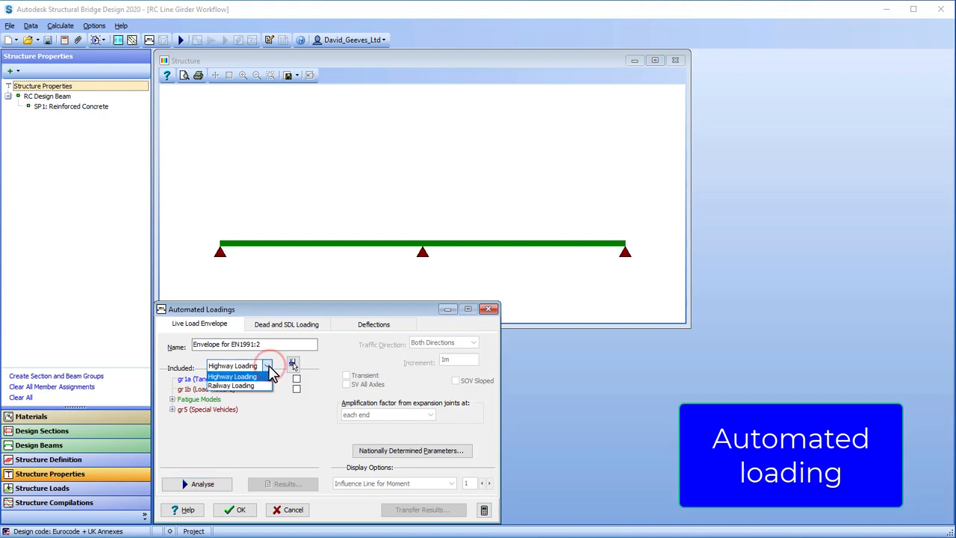
pyautogui.click(230, 385)
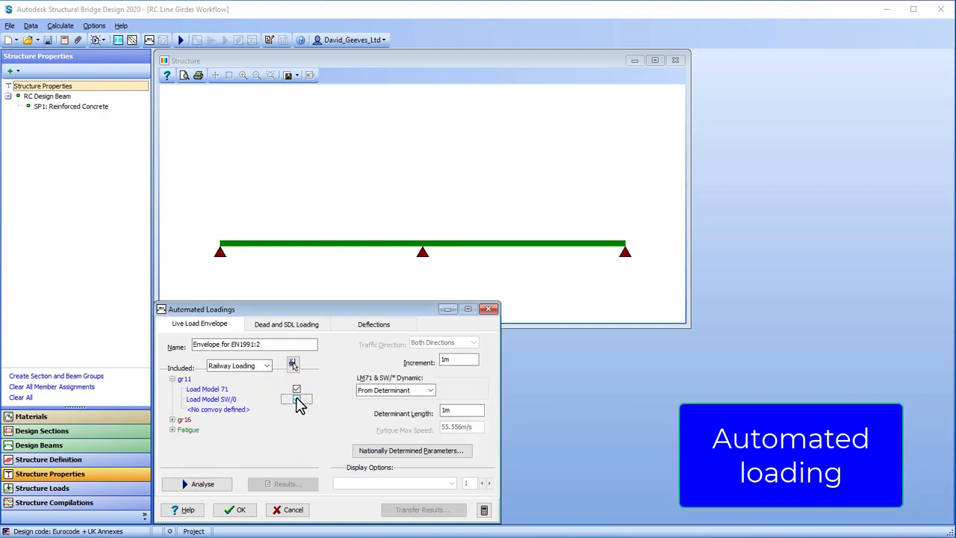
pyautogui.click(203, 484)
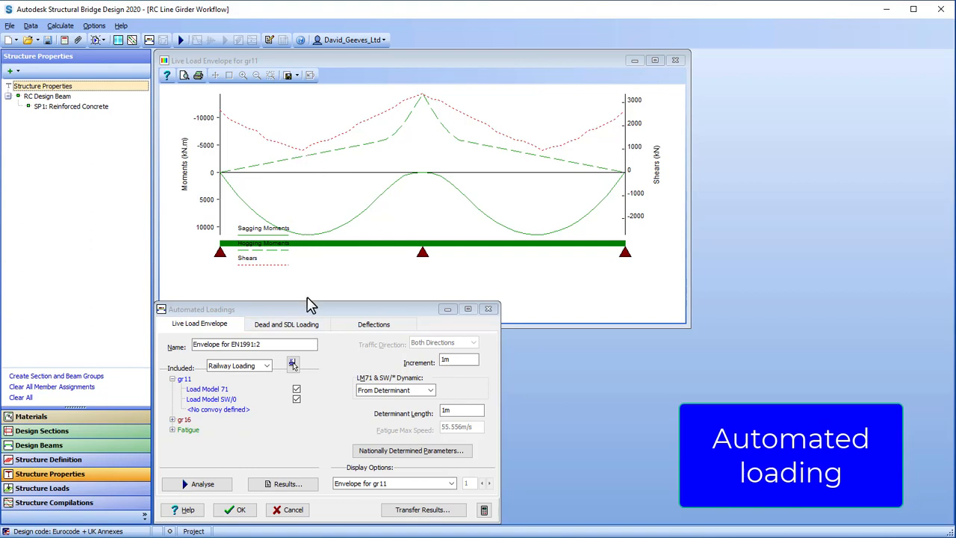
# Include differential temperature and run the dead and SDL analysis, acknowledging the profile message.
pyautogui.click(287, 322)
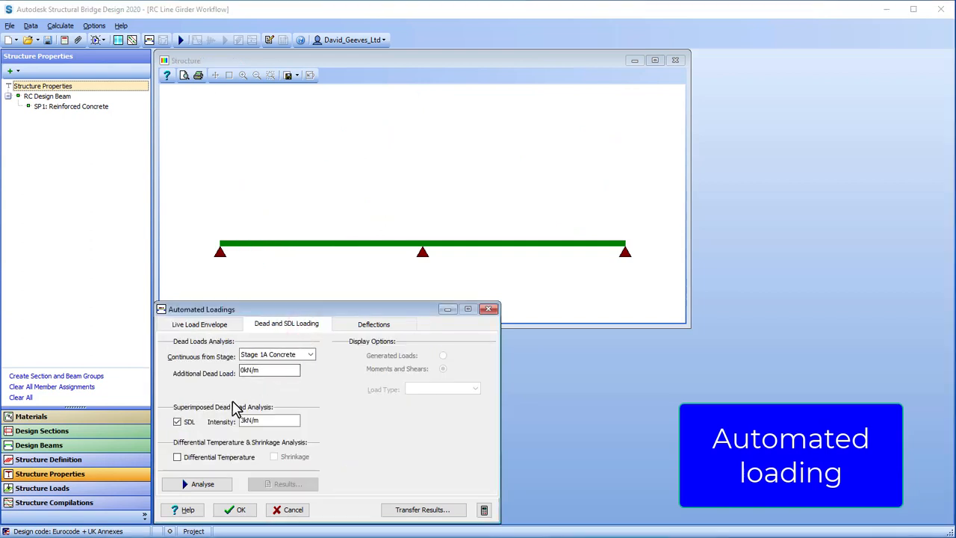
pyautogui.click(178, 457)
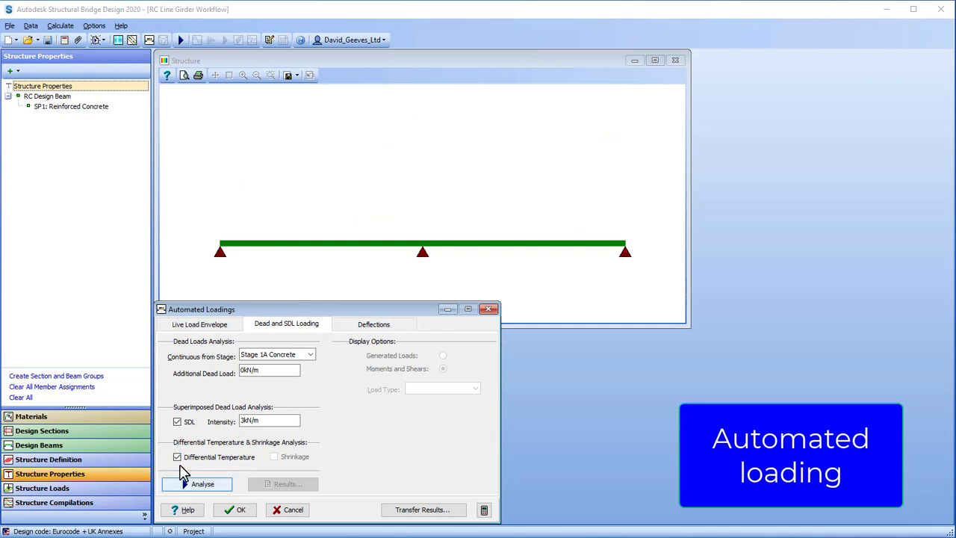
pyautogui.click(203, 484)
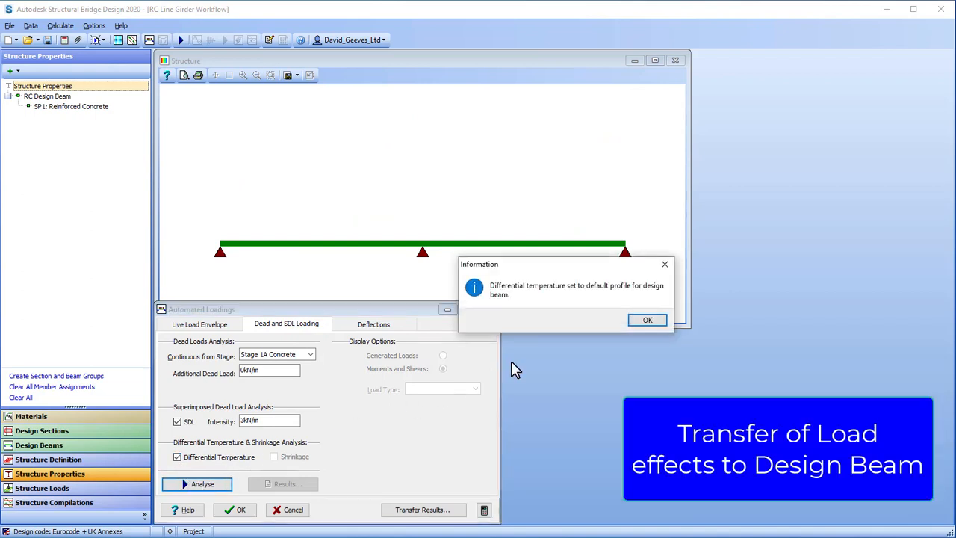
pyautogui.click(647, 319)
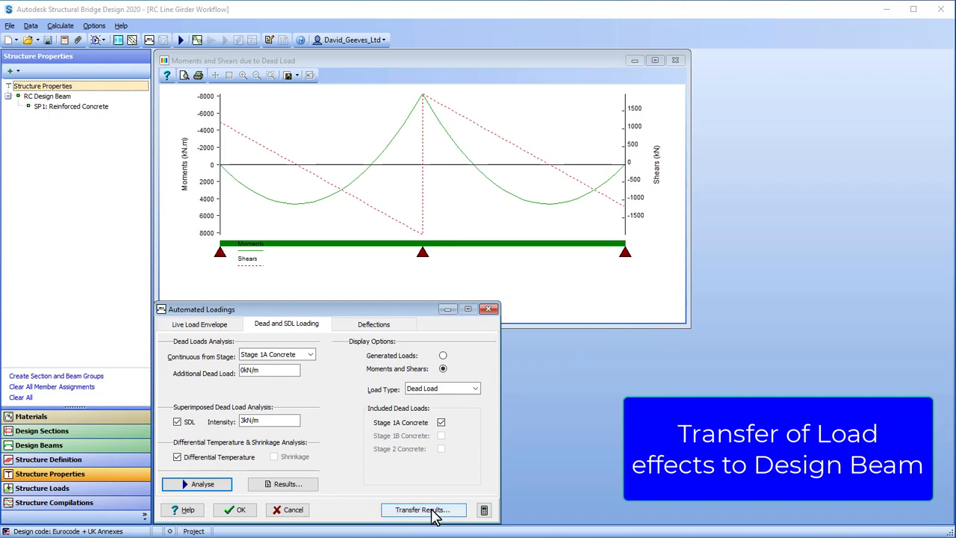
# Generate the load case list and transfer the load effects to design beam SB1.
pyautogui.click(423, 509)
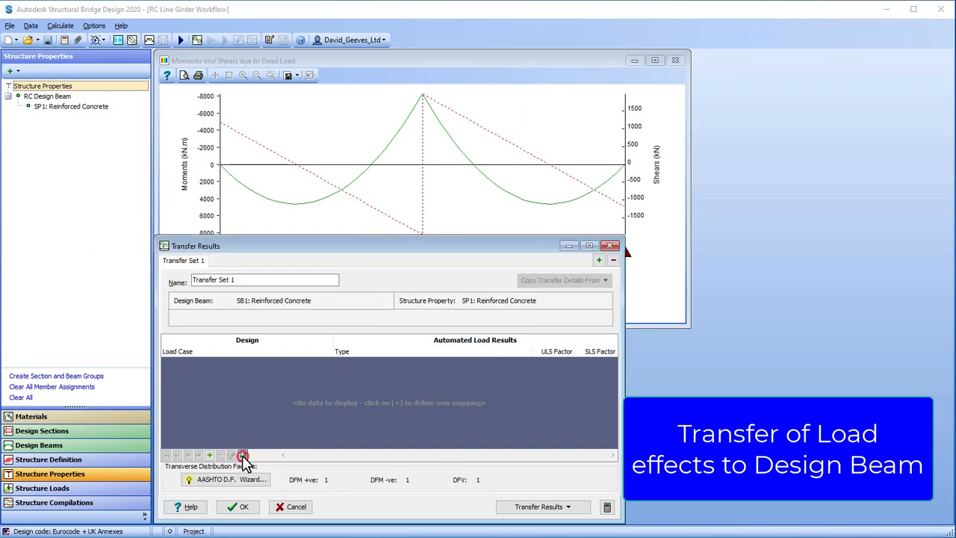
pyautogui.click(243, 454)
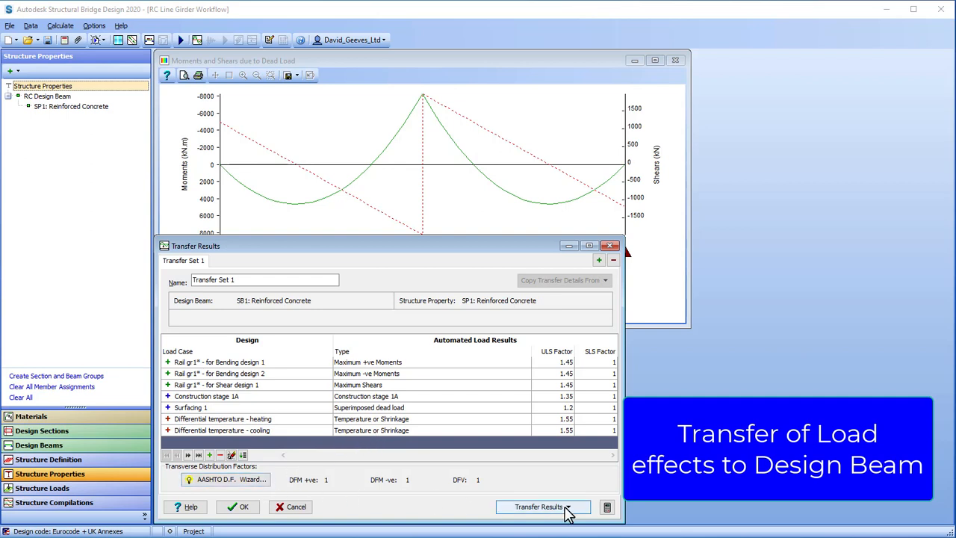
pyautogui.click(537, 506)
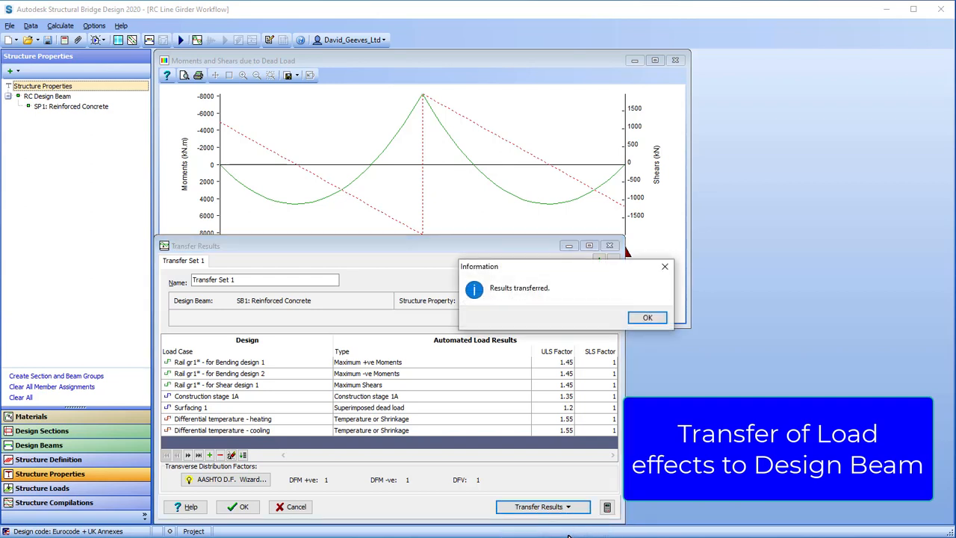
pyautogui.click(646, 317)
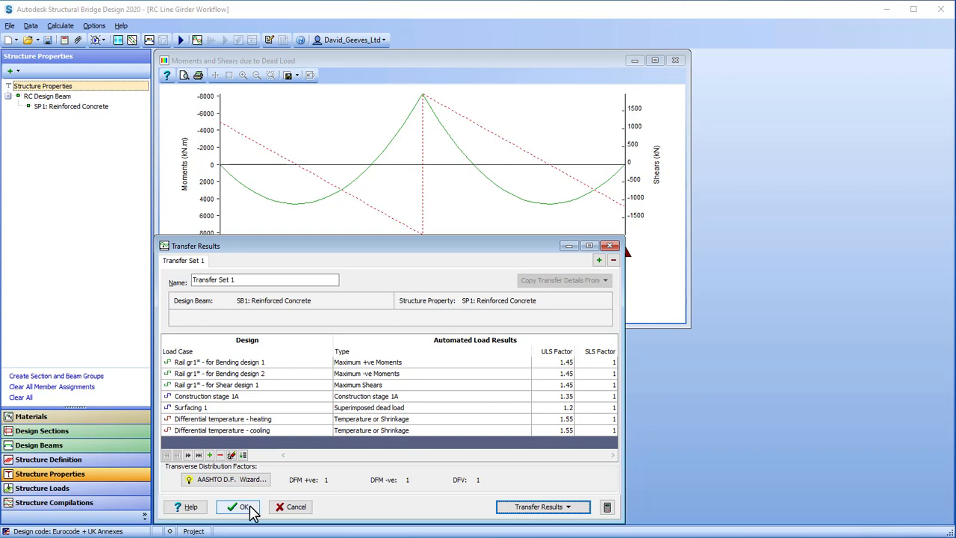
# Accept and close the Transfer Results and Automated Loadings dialogs.
pyautogui.click(239, 507)
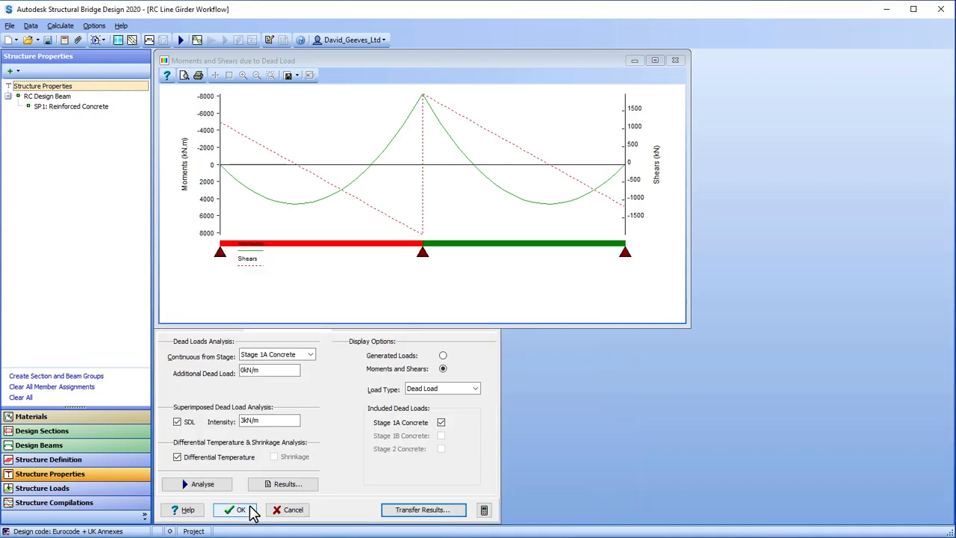
pyautogui.click(235, 509)
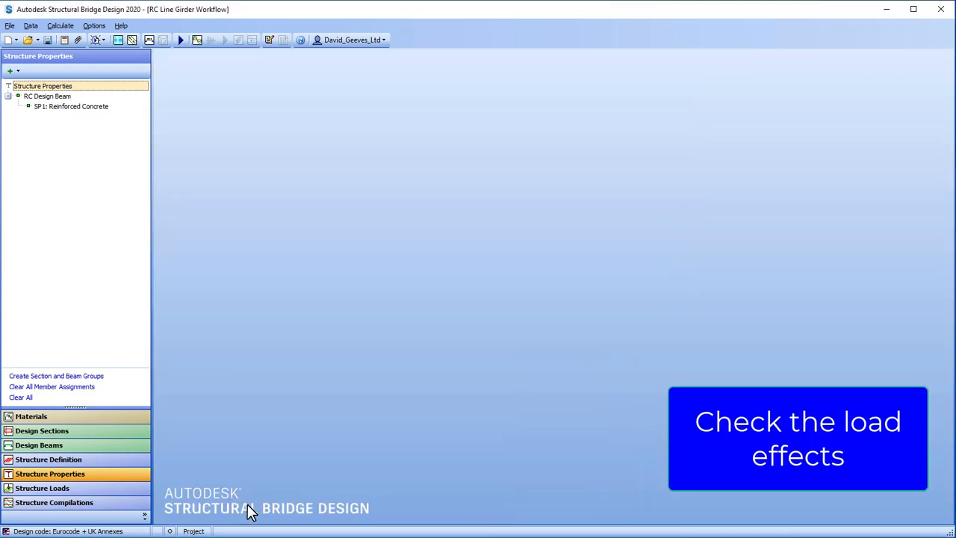
# View the Rail gr 1* Bending design 1 load's moments and shears under Design Beams, Beam Loads.
pyautogui.click(39, 445)
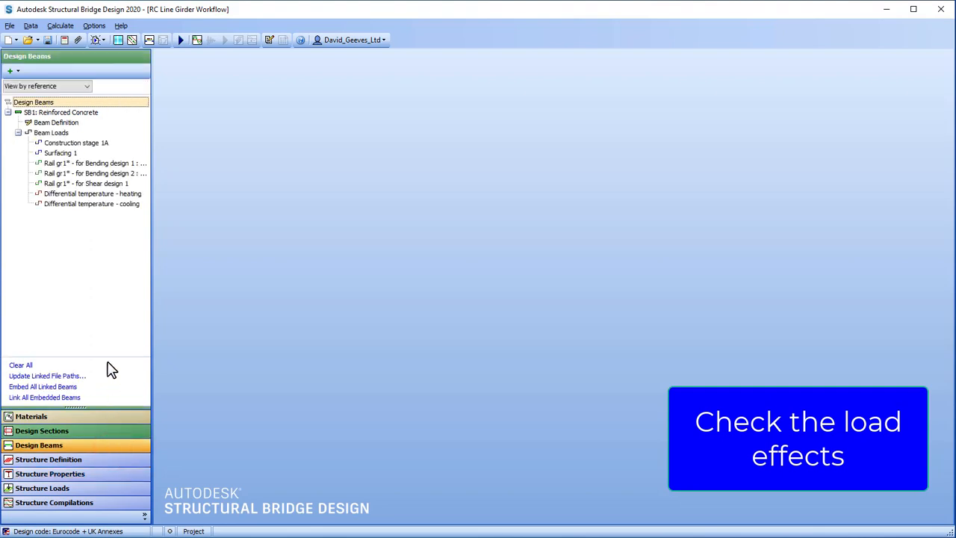
pyautogui.click(95, 163)
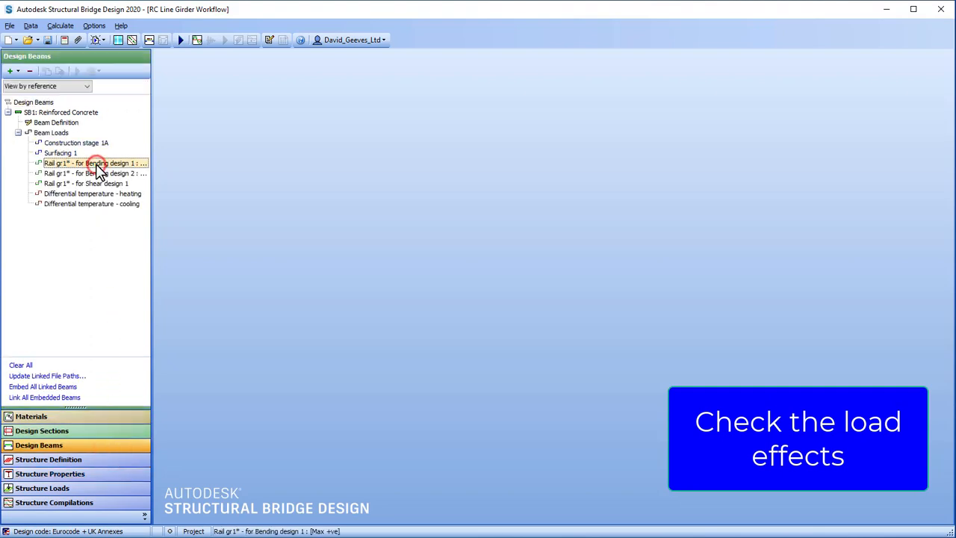
pyautogui.doubleClick(96, 163)
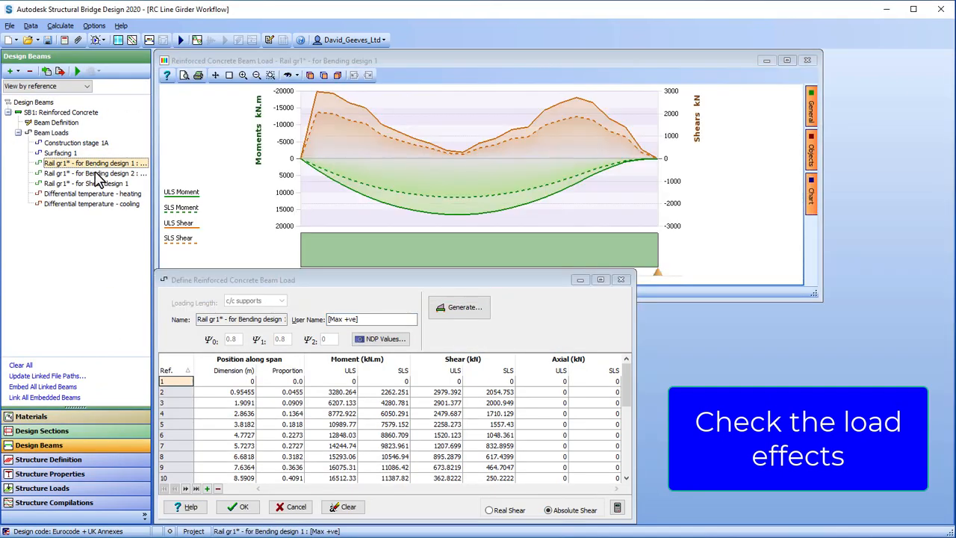
pyautogui.click(96, 174)
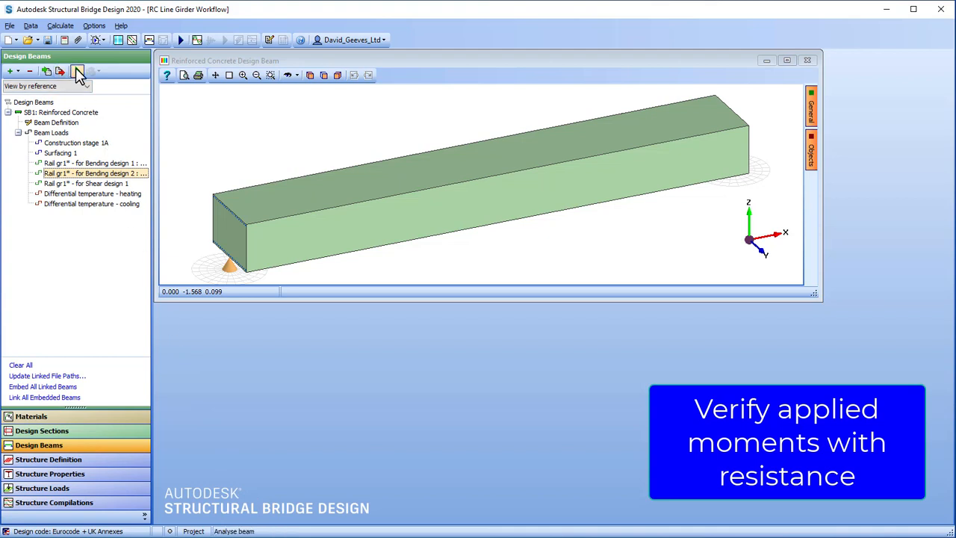
# Analyse the beam at the 6.10 ULS Persistent / Transient limit state.
pyautogui.click(77, 71)
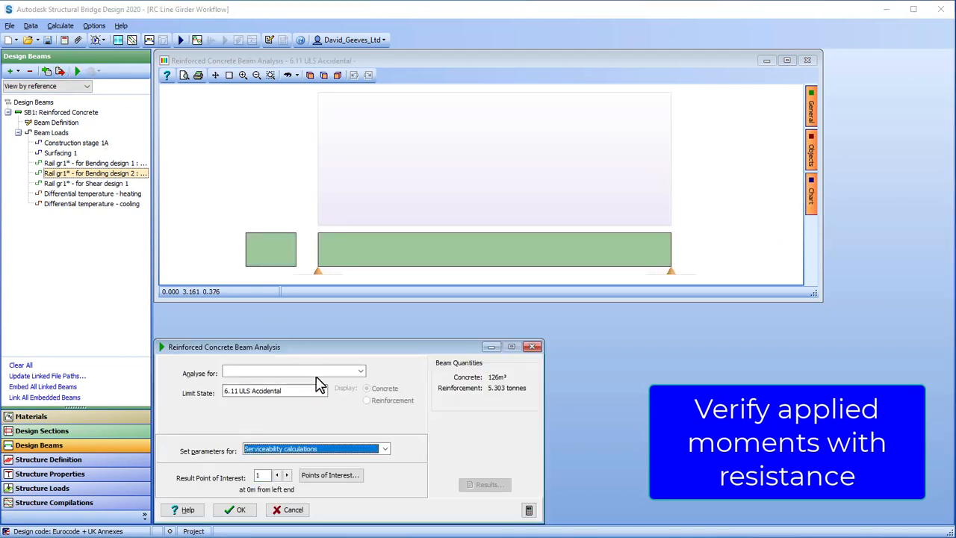
pyautogui.click(323, 391)
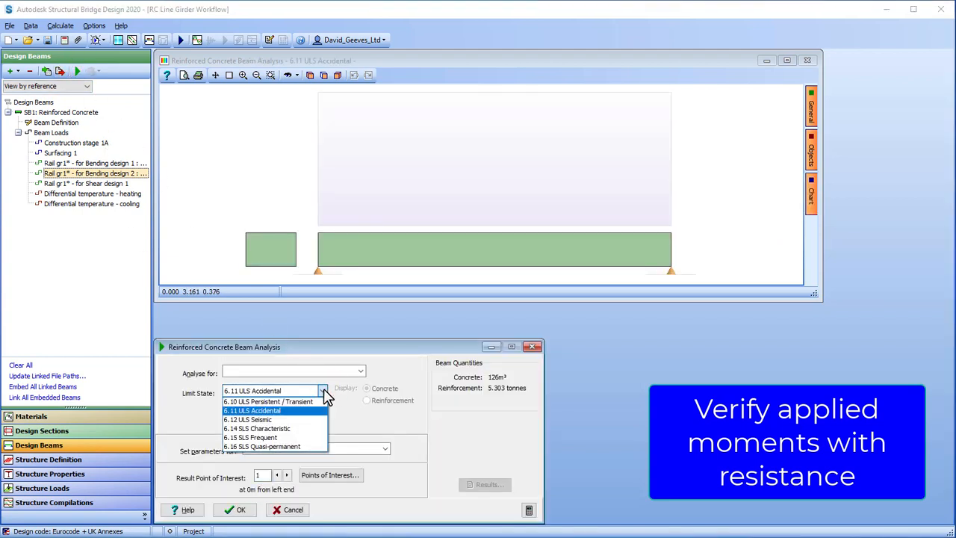
pyautogui.click(268, 400)
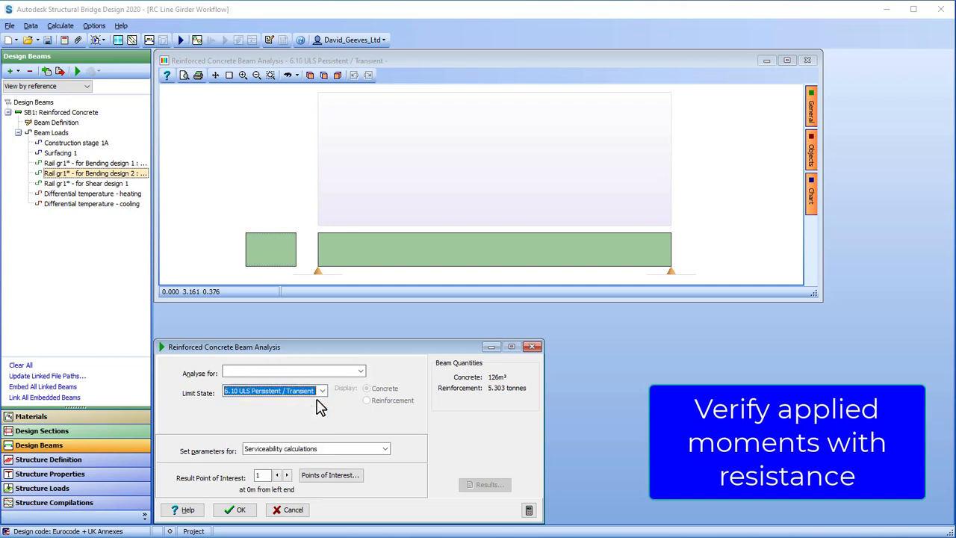
# Analyse for Bending gr1* 1 [Max +ve] to plot applied versus limiting moments.
pyautogui.click(361, 370)
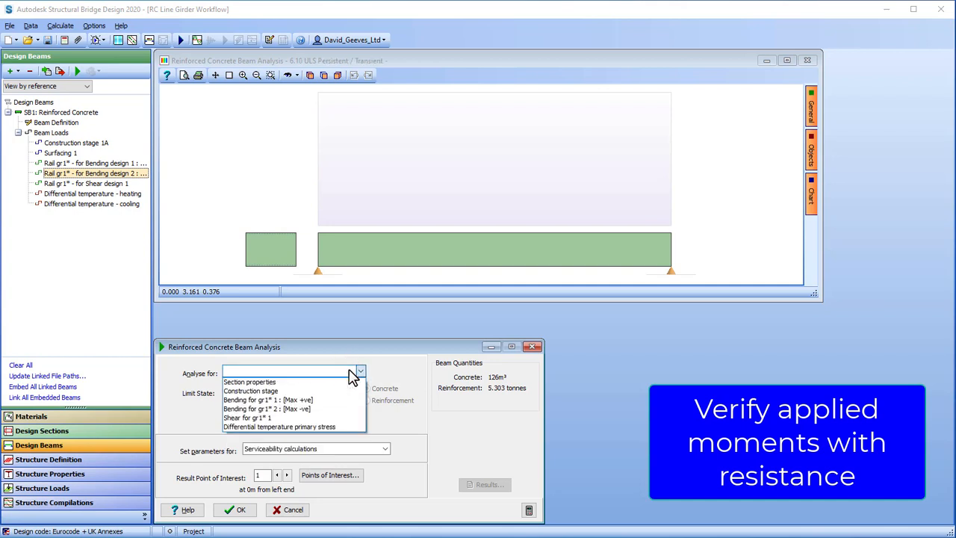
pyautogui.moveTo(336, 401)
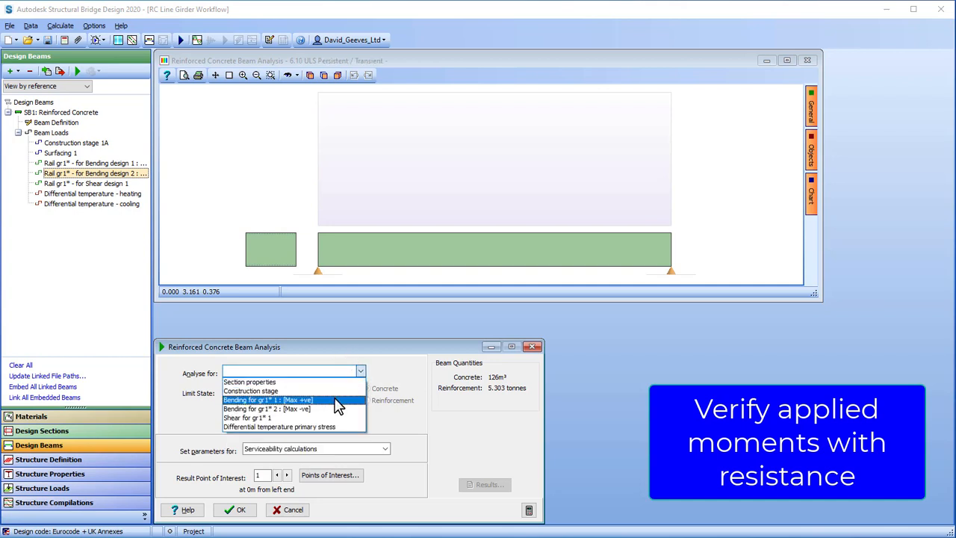
pyautogui.click(269, 400)
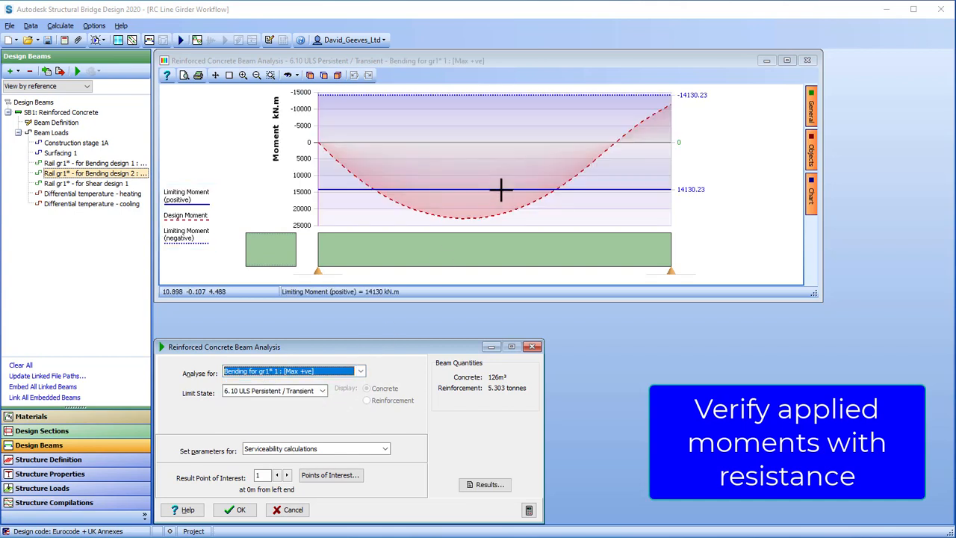
pyautogui.moveTo(502, 197)
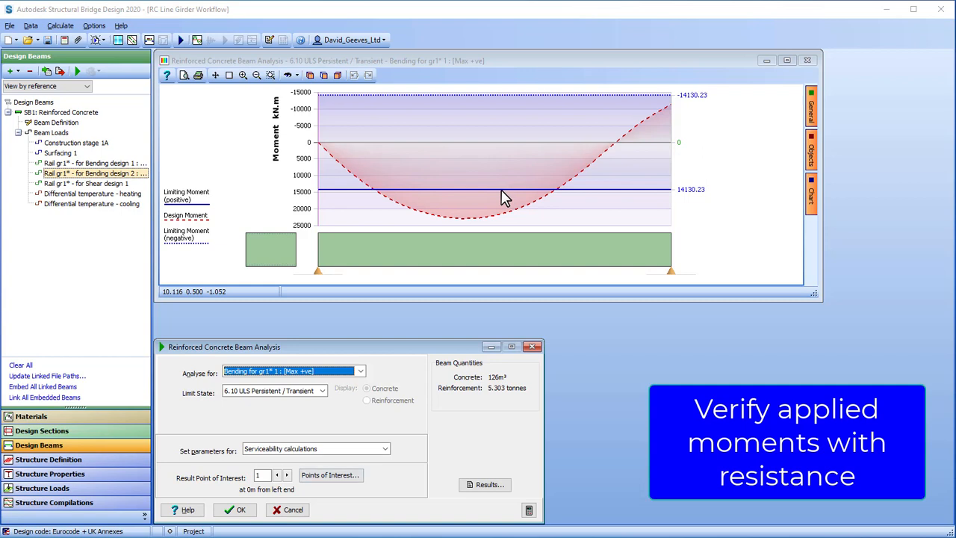
pyautogui.click(362, 371)
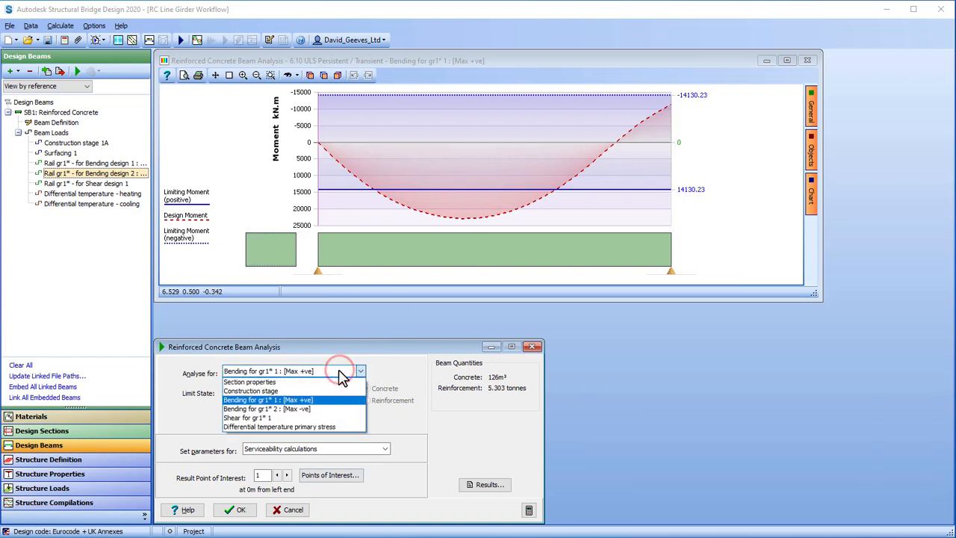
pyautogui.click(266, 409)
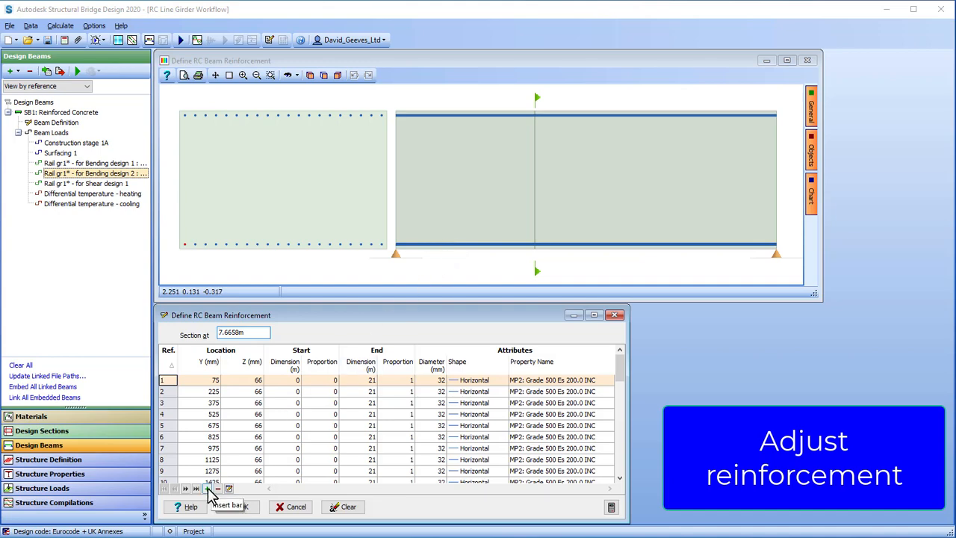
# Insert 32 mm bars along the top and bottom faces at 140 mm cover using Reinforce face(s).
pyautogui.click(209, 488)
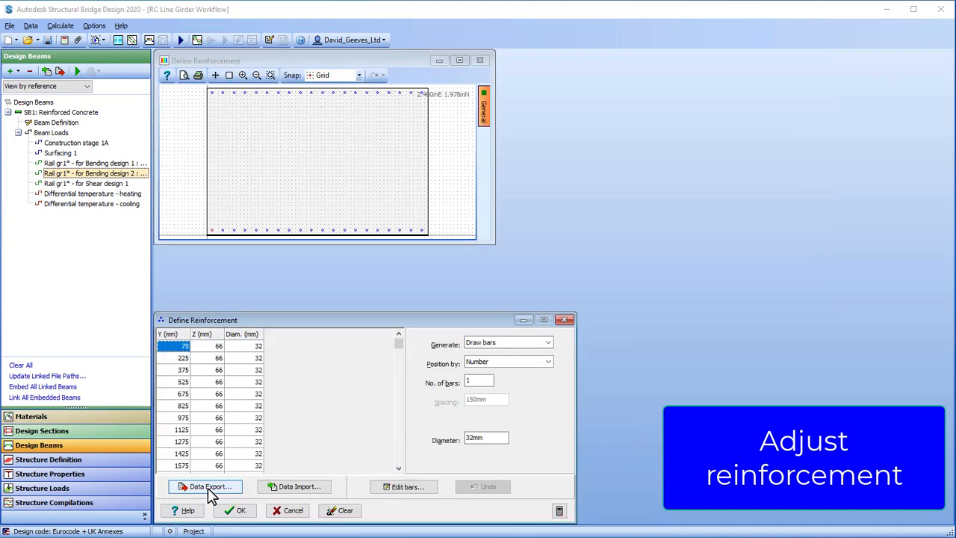
pyautogui.moveTo(486, 346)
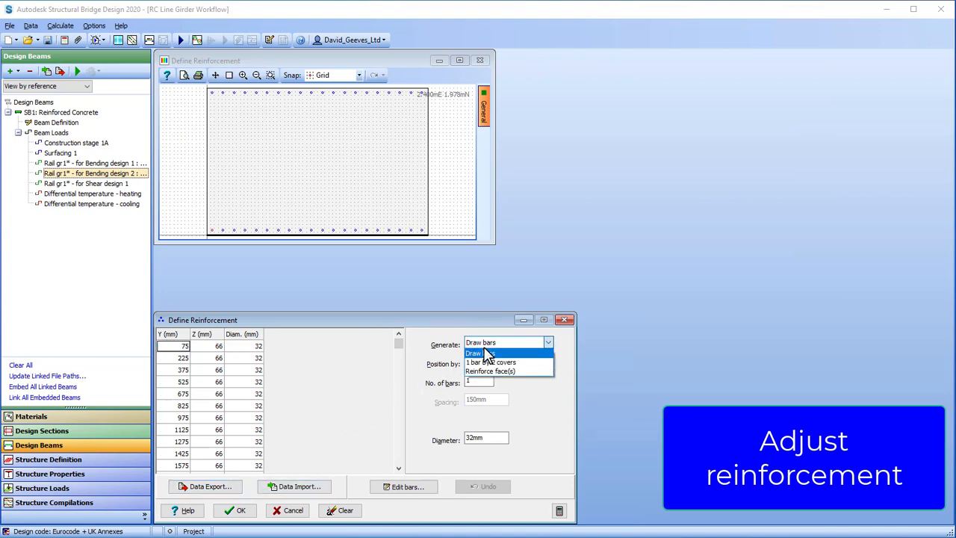
pyautogui.click(490, 370)
pyautogui.write('50')
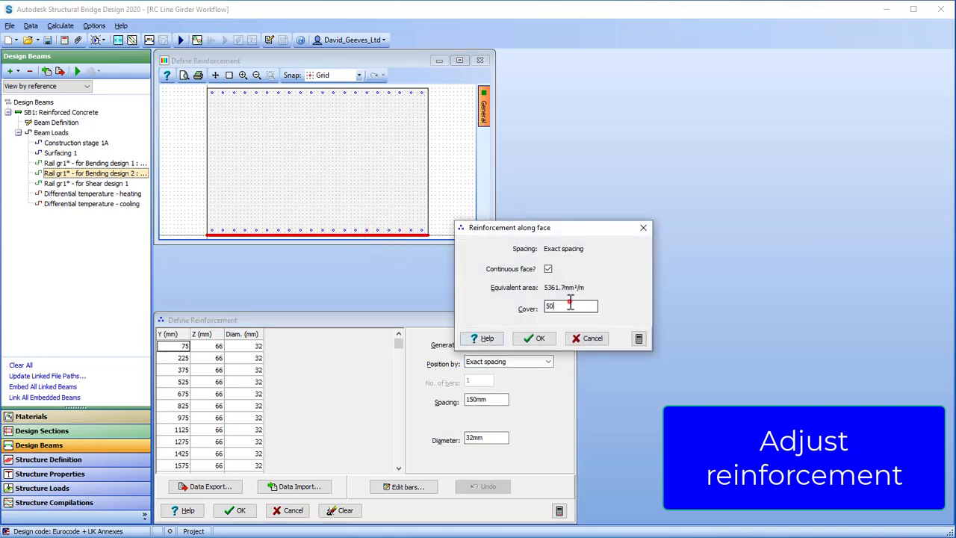
pyautogui.write('14')
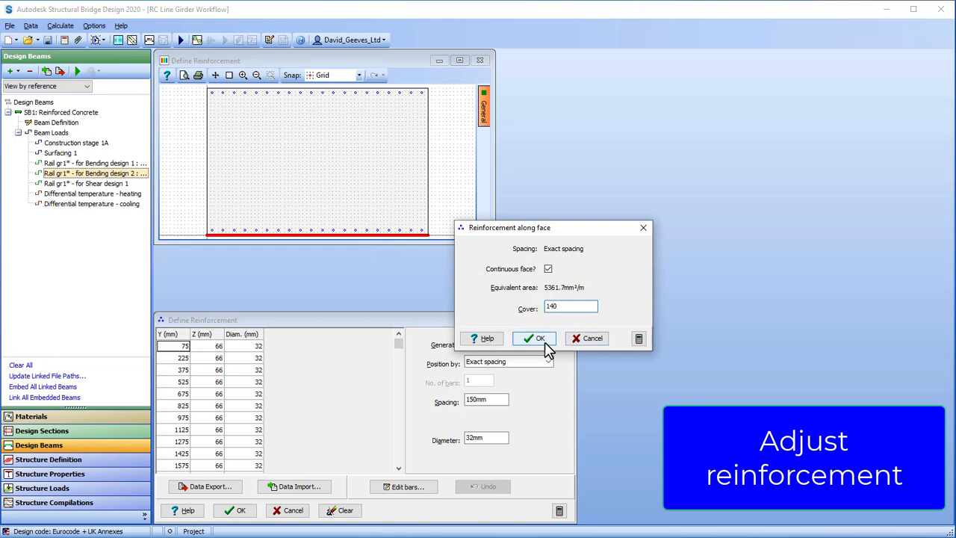
pyautogui.click(535, 337)
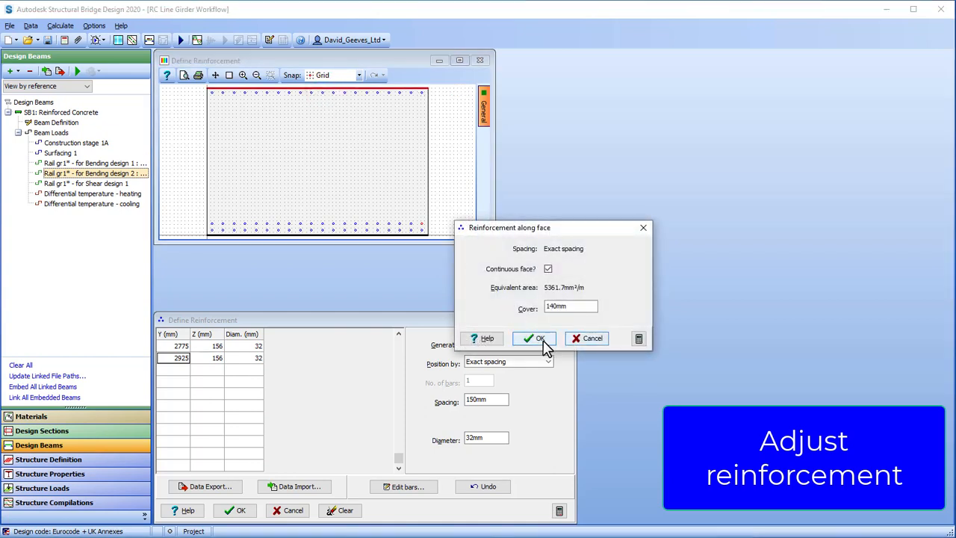
pyautogui.click(535, 338)
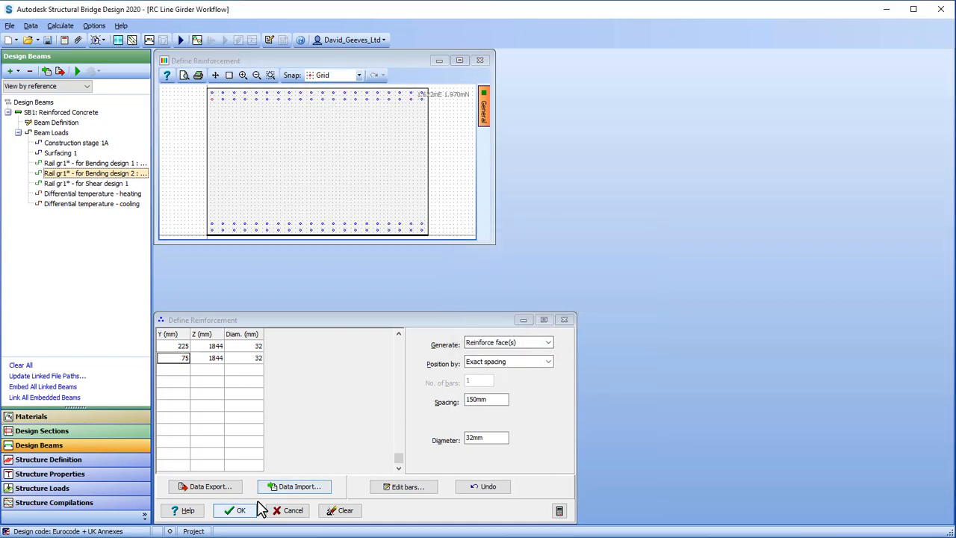
pyautogui.click(234, 510)
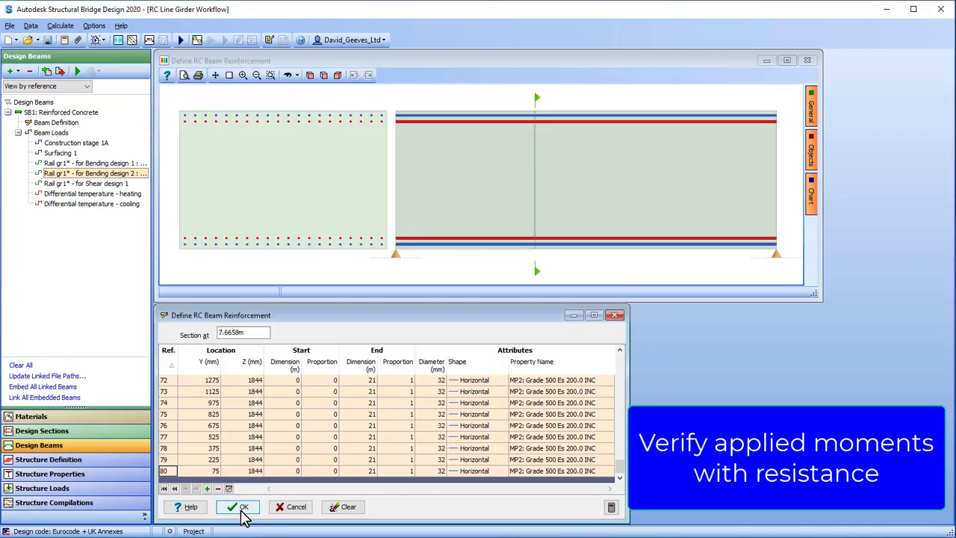
# Save the reinforcement and re-plot Bending gr1 [Max +ve] moments with the added bars.
pyautogui.click(238, 506)
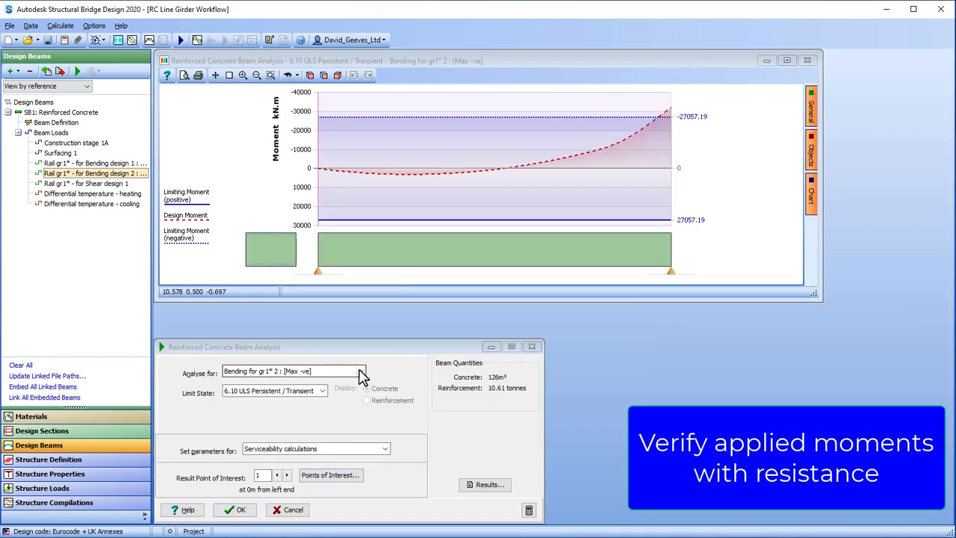
pyautogui.click(362, 371)
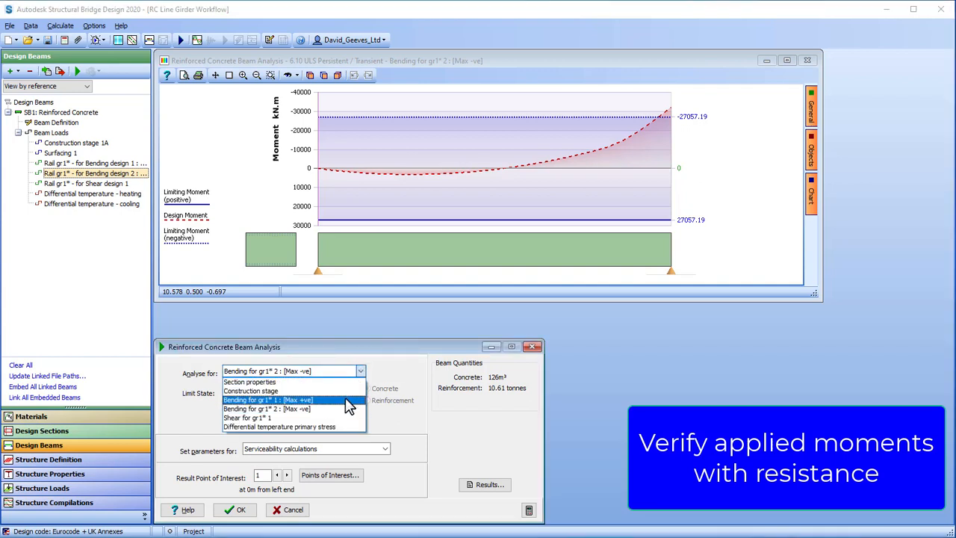
pyautogui.click(267, 401)
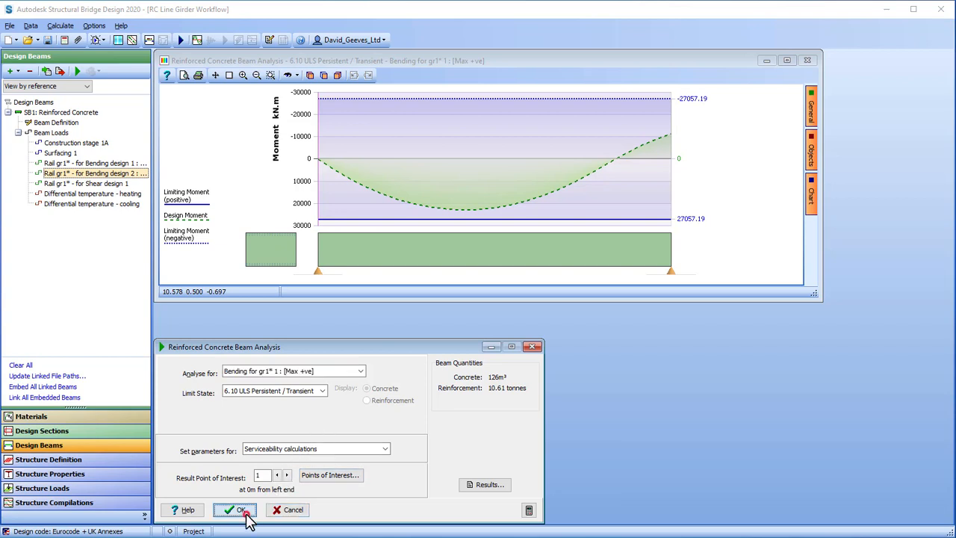
# Close the analysis and reopen the Beam Definition settings.
pyautogui.click(234, 509)
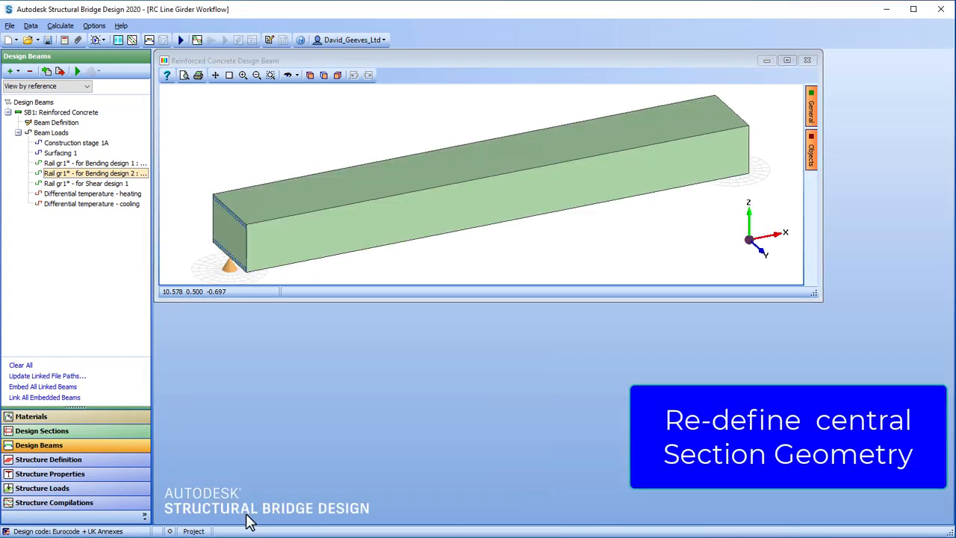
pyautogui.click(57, 123)
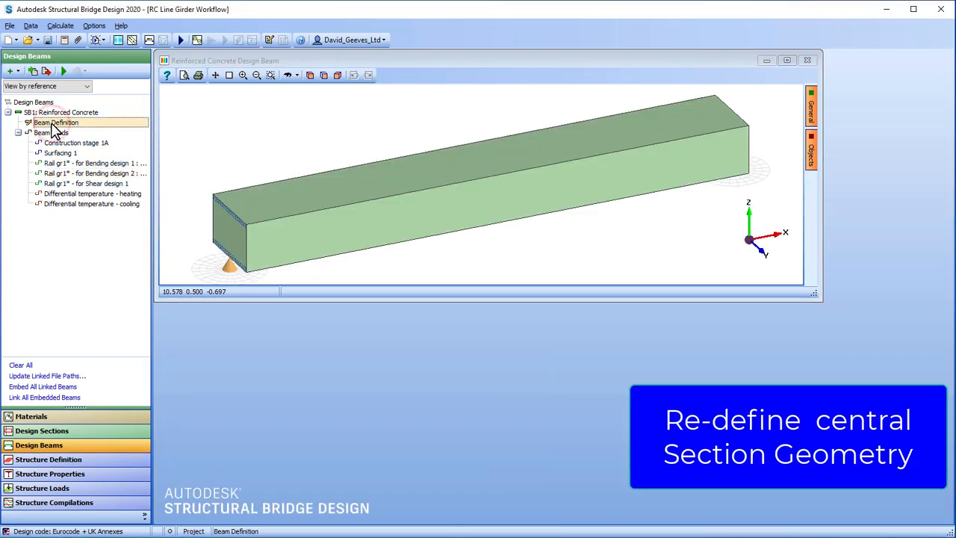
pyautogui.doubleClick(57, 122)
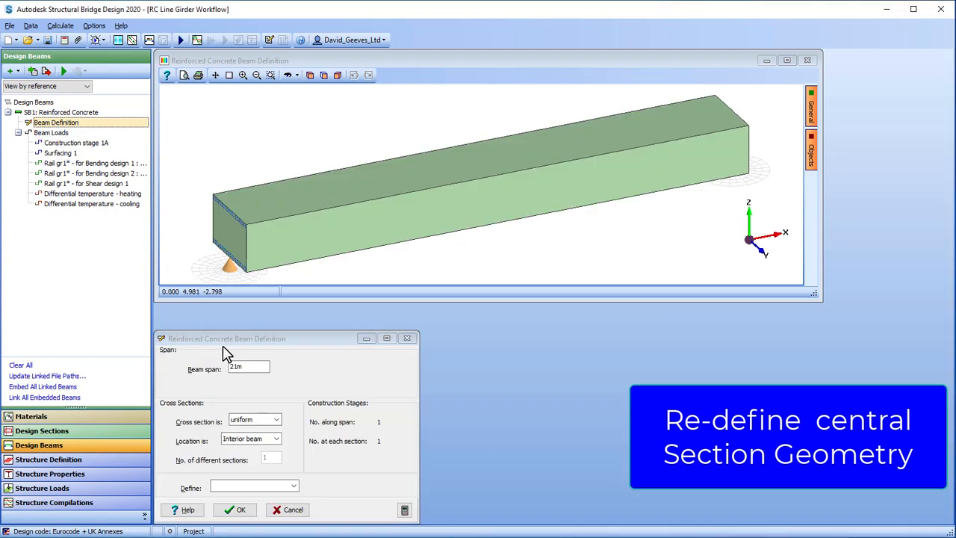
# Set the cross section to vary along the span with 2 different sections.
pyautogui.click(275, 419)
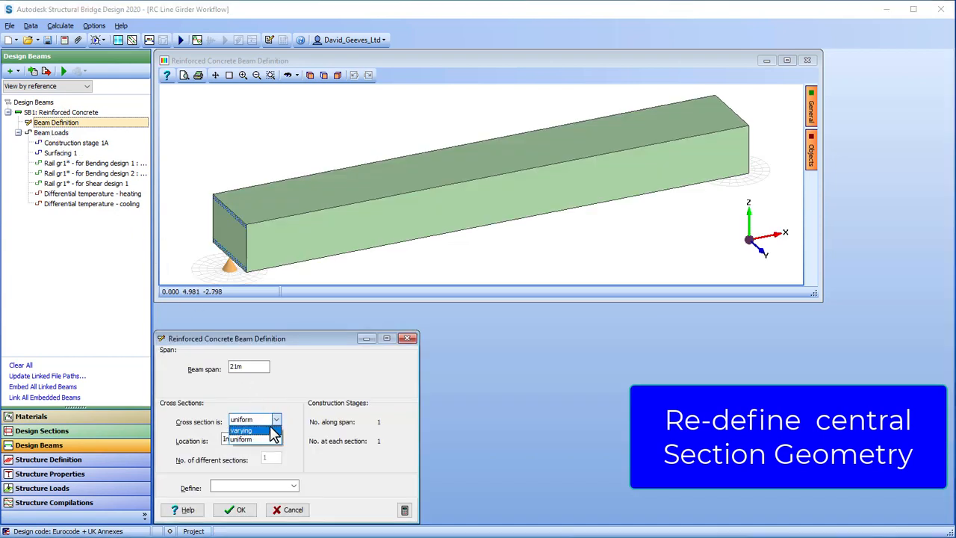
pyautogui.click(241, 431)
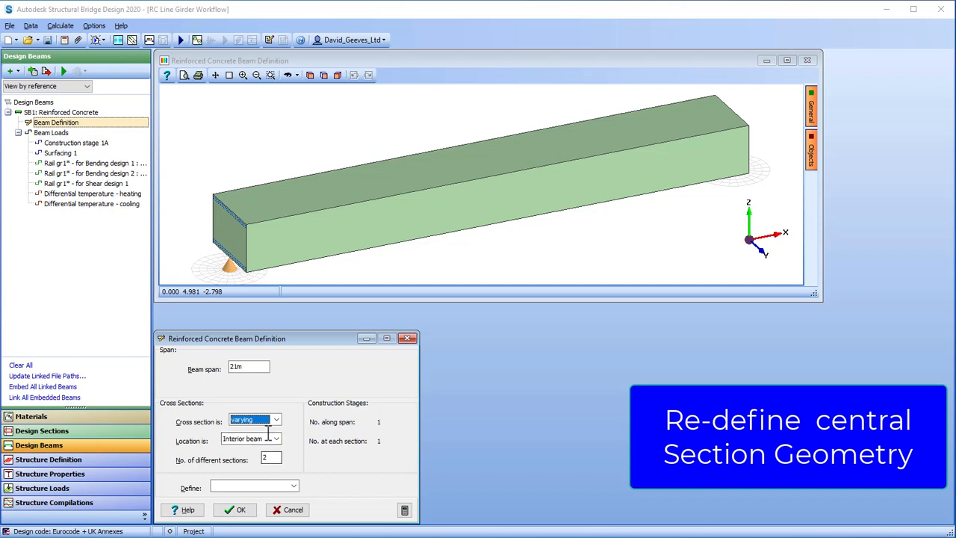
pyautogui.click(295, 485)
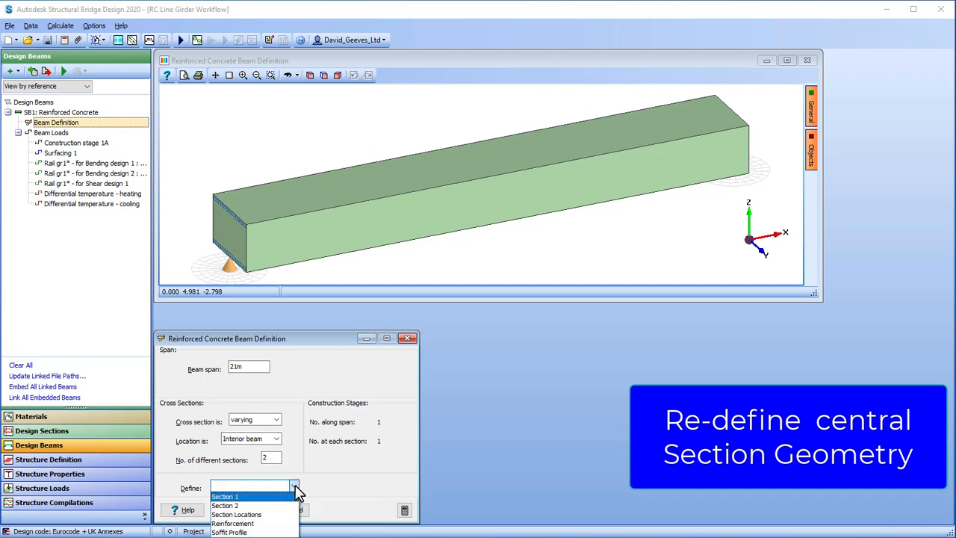
pyautogui.click(224, 505)
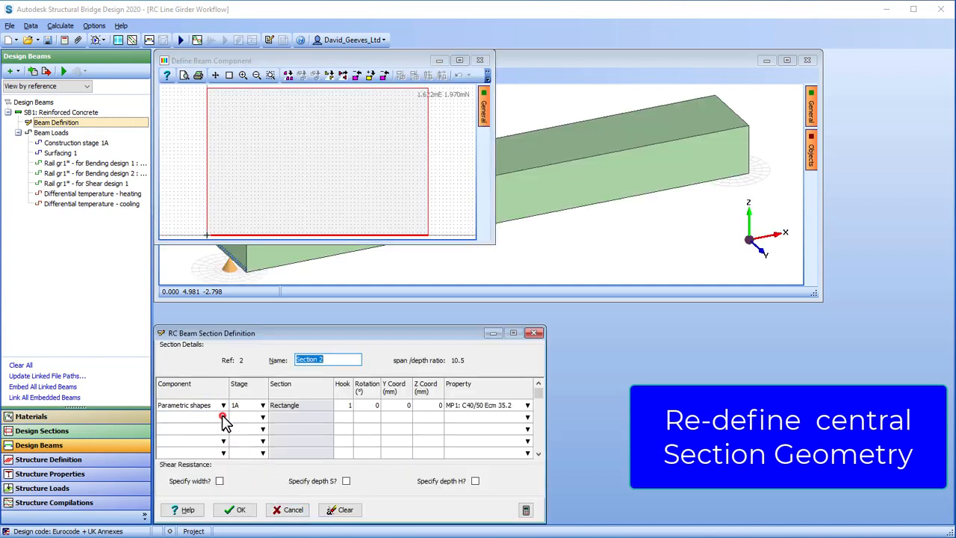
# Add a Parametric shapes Rectangle component to Section 2 with 1400 mm dimension.
pyautogui.click(222, 405)
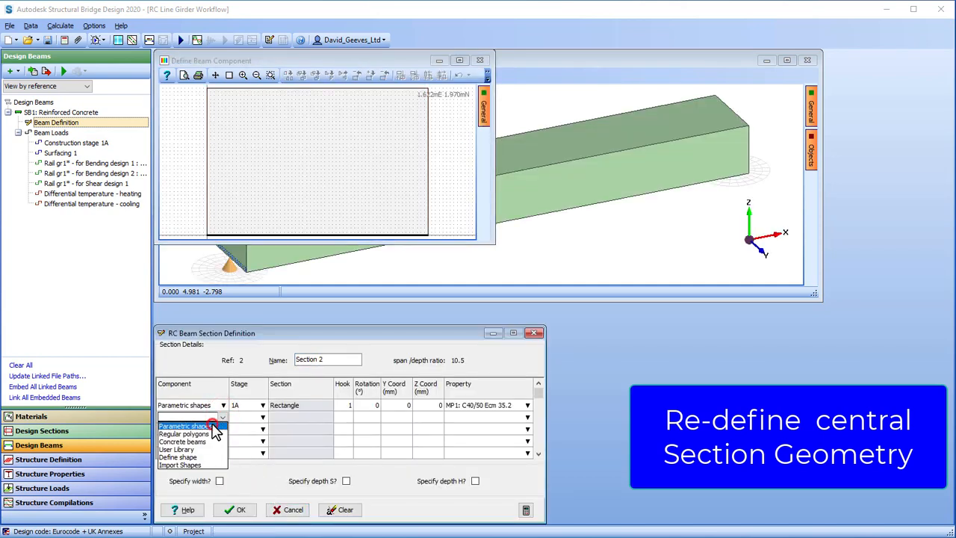
pyautogui.click(185, 424)
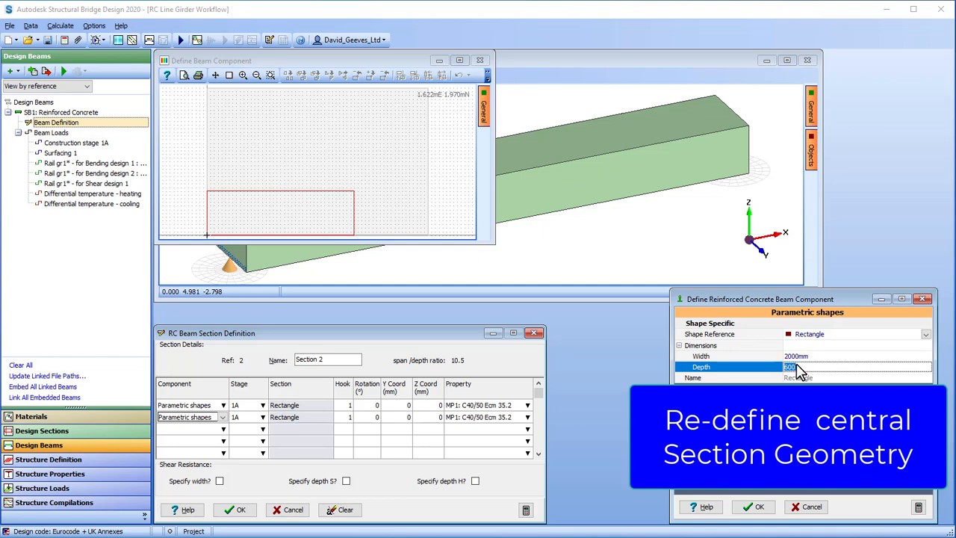
pyautogui.write('1400mm')
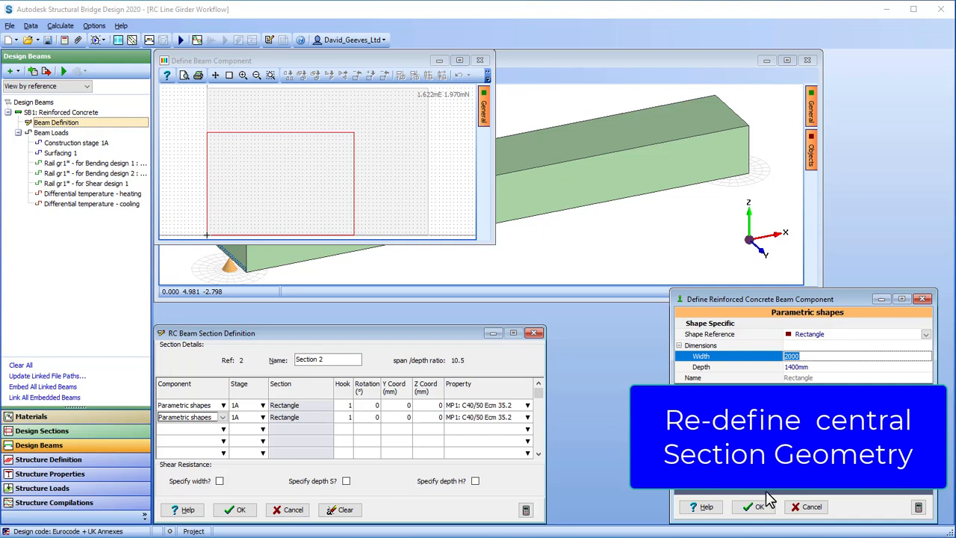
pyautogui.click(756, 506)
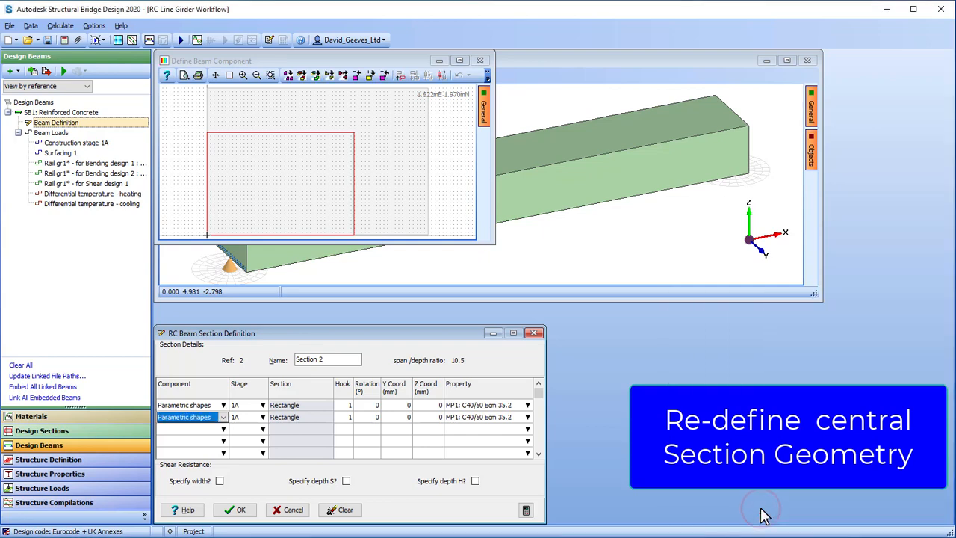
pyautogui.moveTo(530, 421)
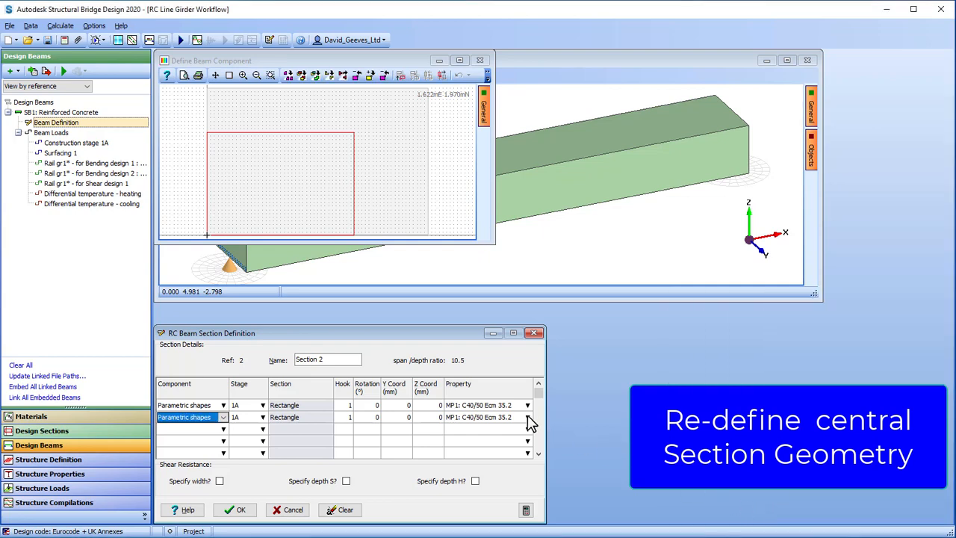
# Make the inner rectangle a VOID, enter its Y/Z coordinates and accept Section 2.
pyautogui.click(528, 417)
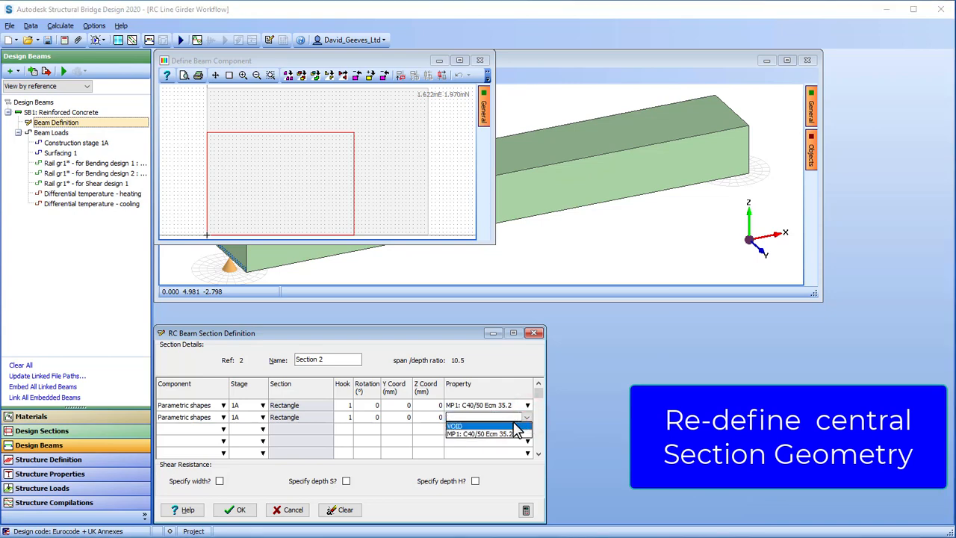
pyautogui.click(454, 425)
pyautogui.write('0')
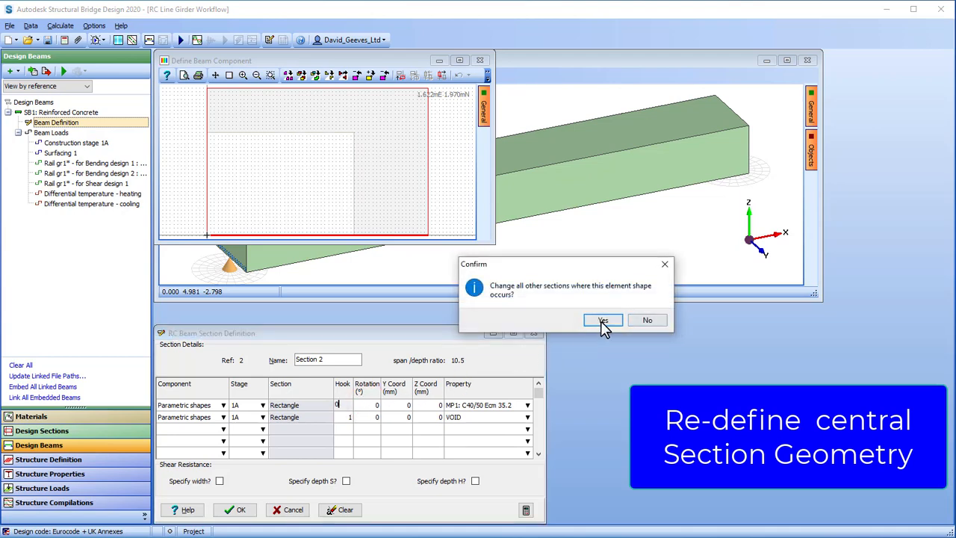
pyautogui.click(603, 319)
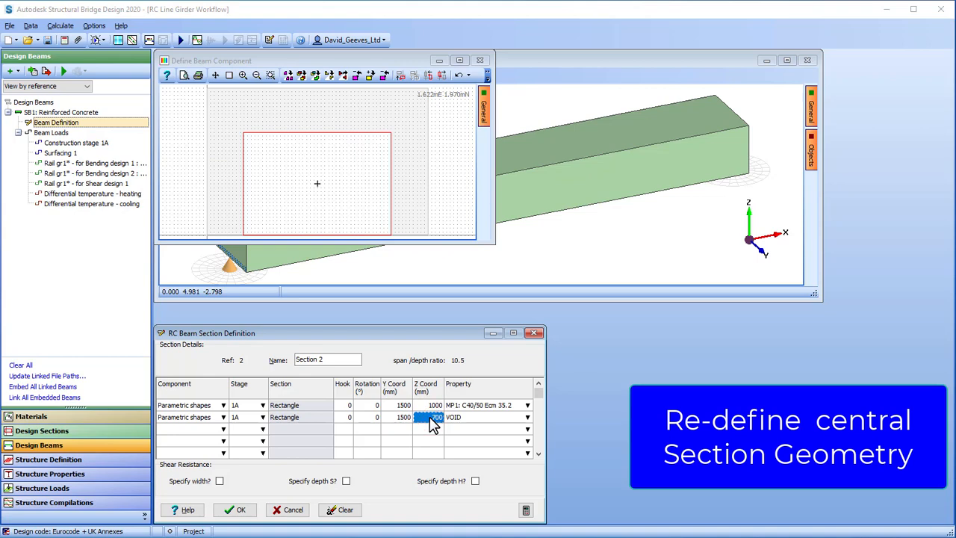
pyautogui.write('1000')
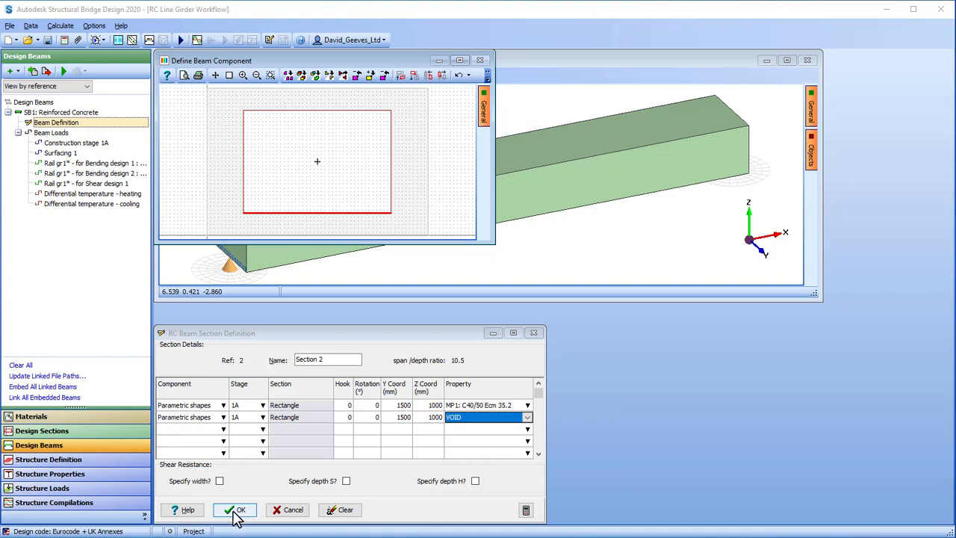
pyautogui.click(236, 509)
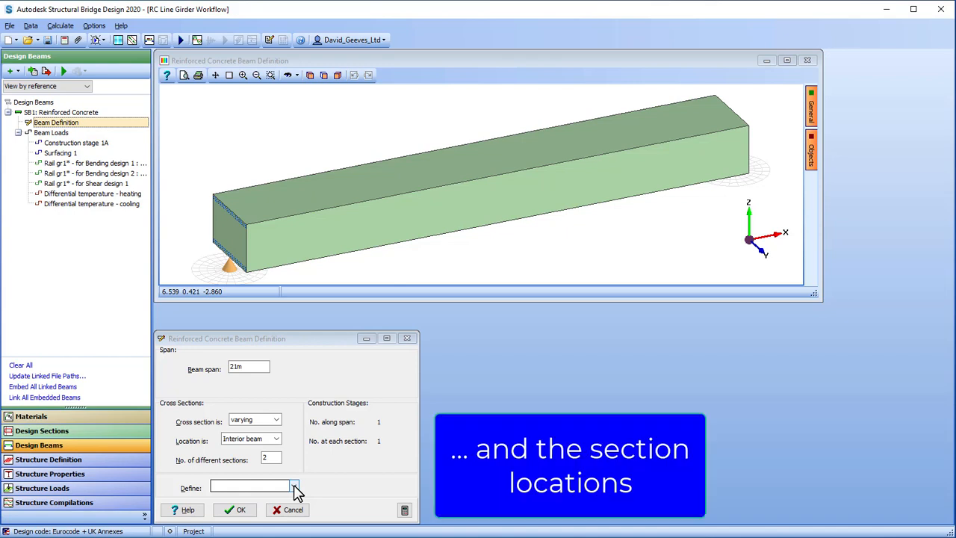
# In Section Locations, set Section 1 from 0 to 1 m and Section 2 from 1 m.
pyautogui.click(292, 485)
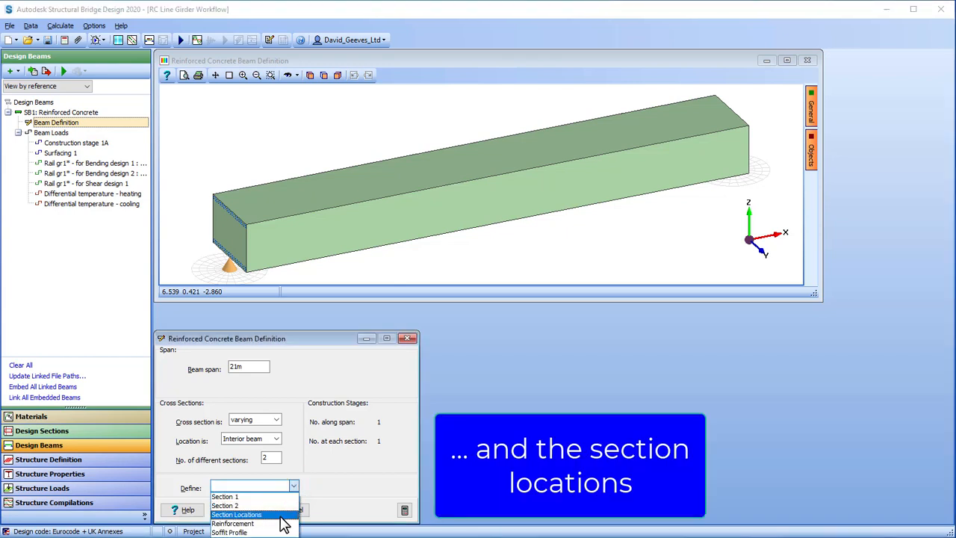
pyautogui.click(236, 513)
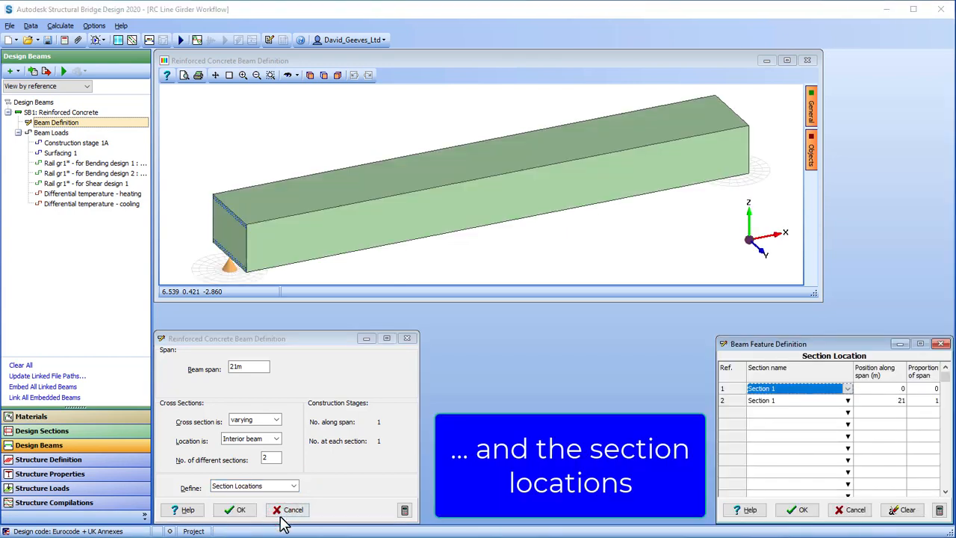
pyautogui.click(893, 401)
pyautogui.write('1')
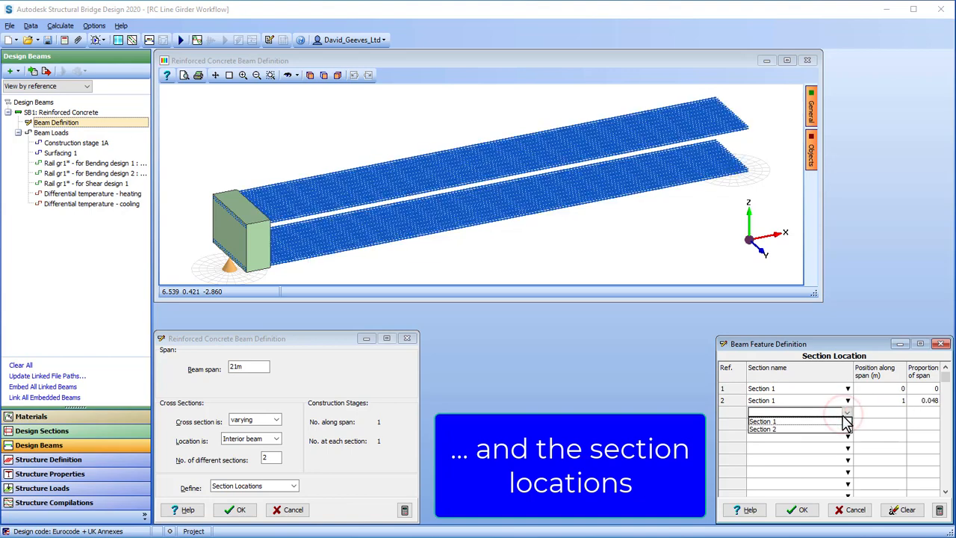
pyautogui.click(798, 412)
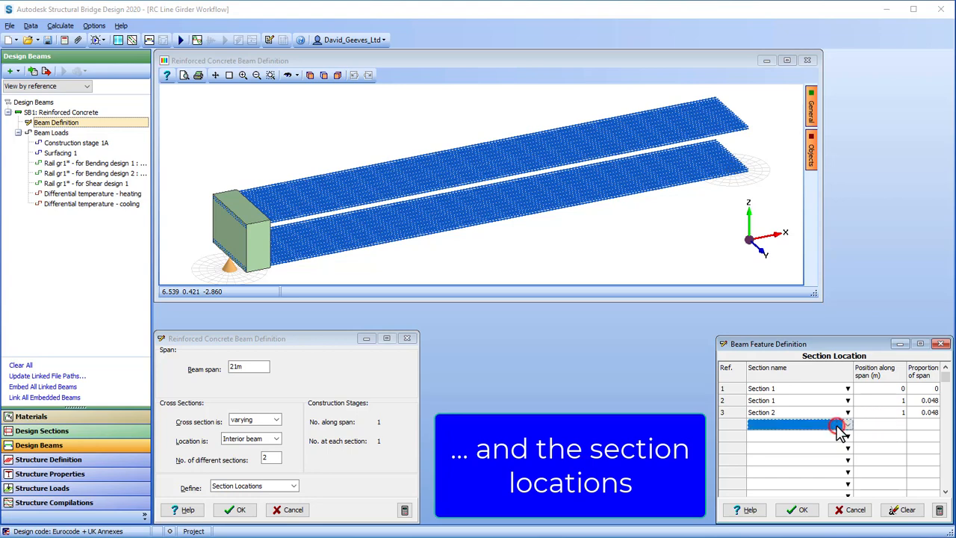
# End Section 2 at 20 m and assign Section 1 from 20 to 21 m.
pyautogui.click(848, 424)
pyautogui.write('20')
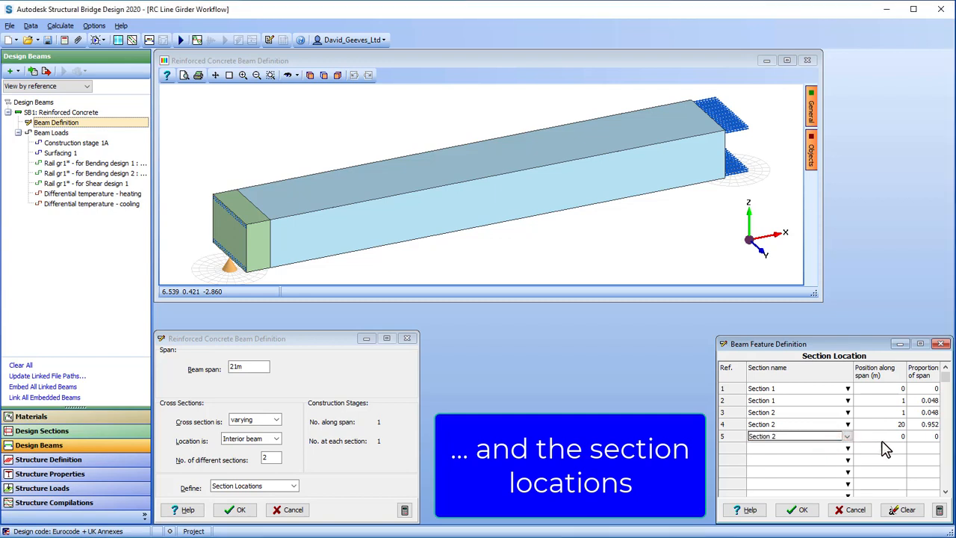
pyautogui.click(893, 436)
pyautogui.write('20')
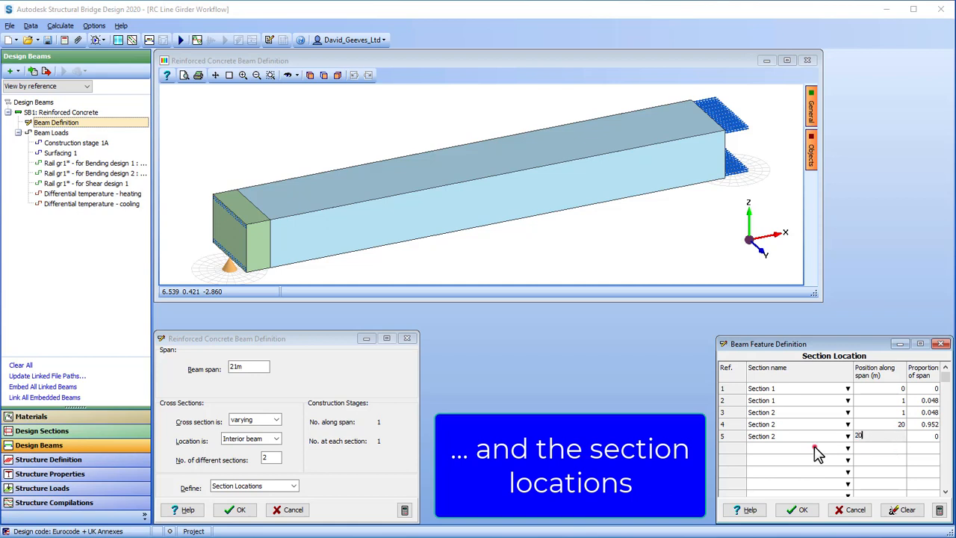
pyautogui.click(847, 436)
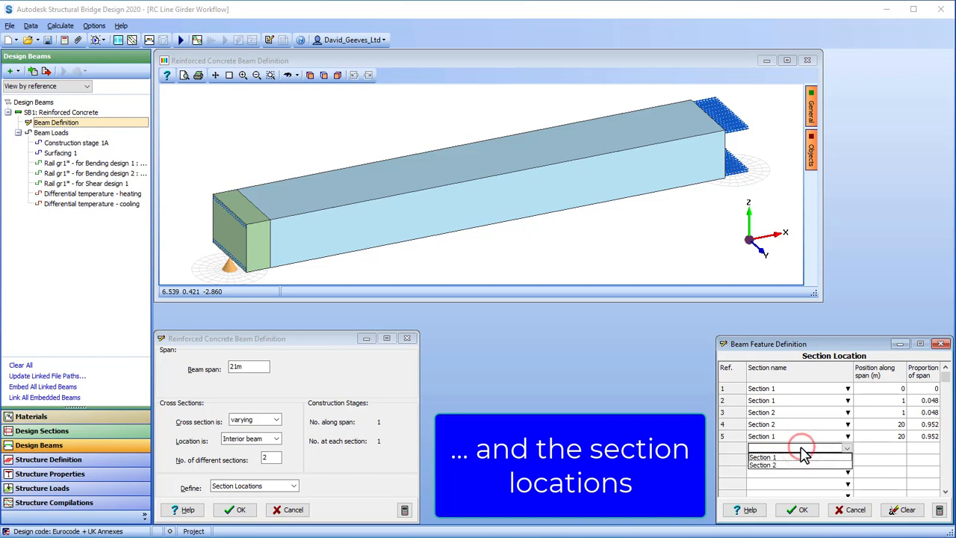
pyautogui.click(761, 457)
pyautogui.write('21')
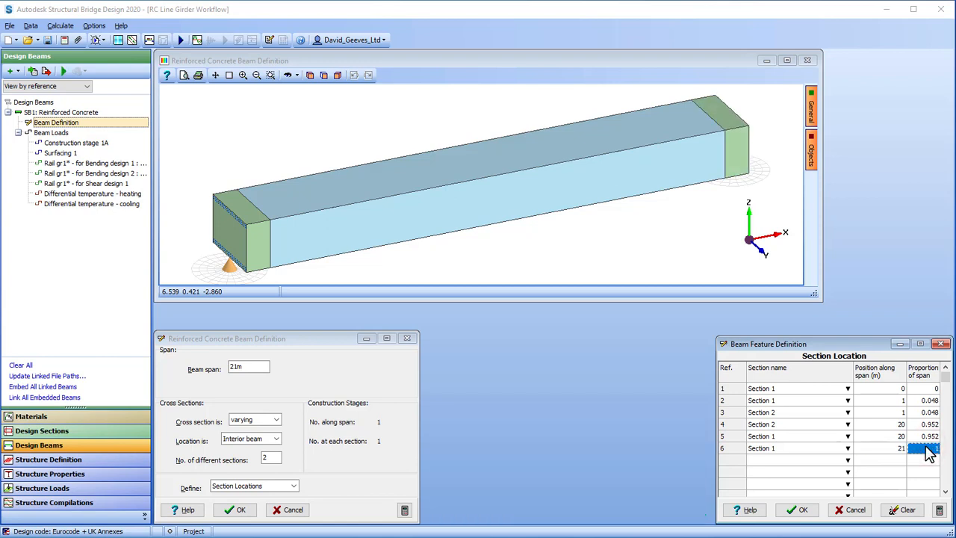
# Accept the section locations and tick Transparent Beam on the view's General side bar.
pyautogui.click(801, 509)
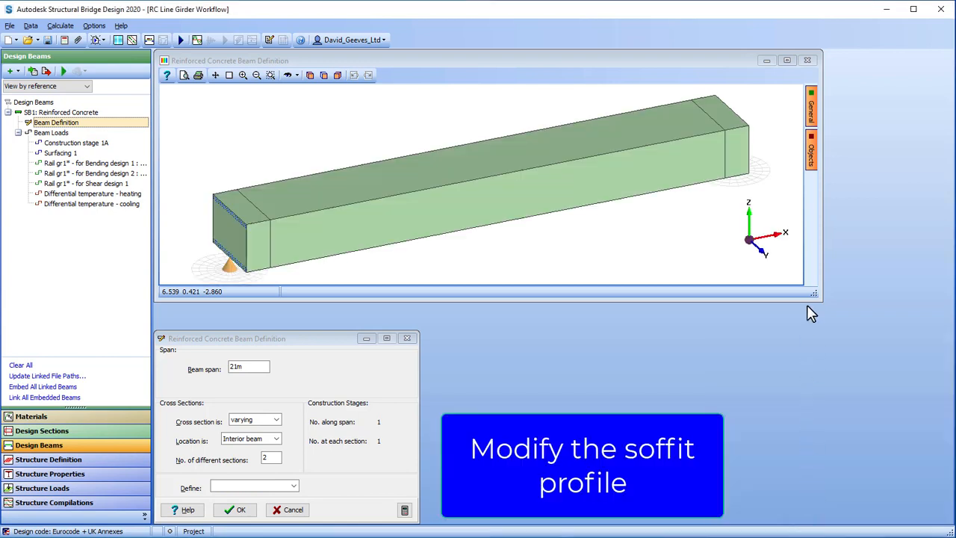
pyautogui.click(811, 105)
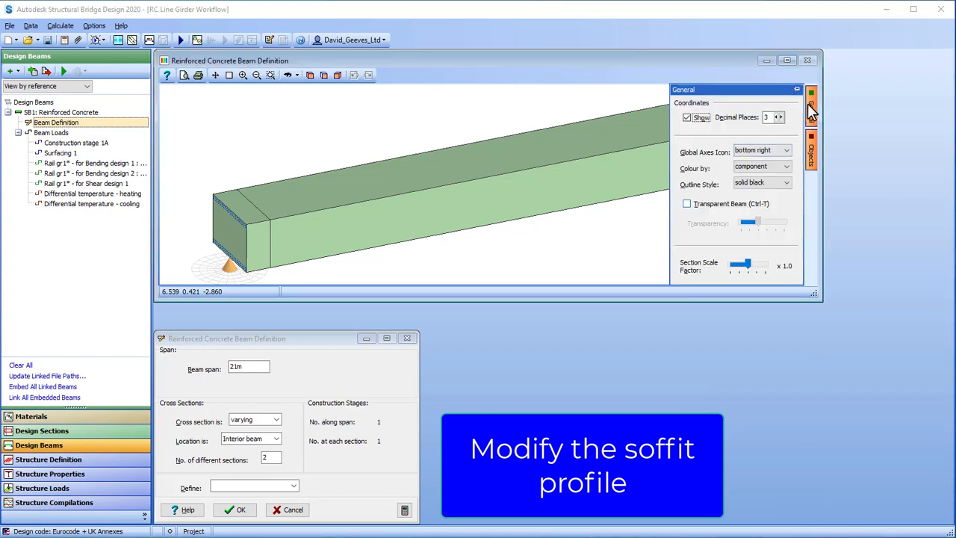
pyautogui.click(687, 203)
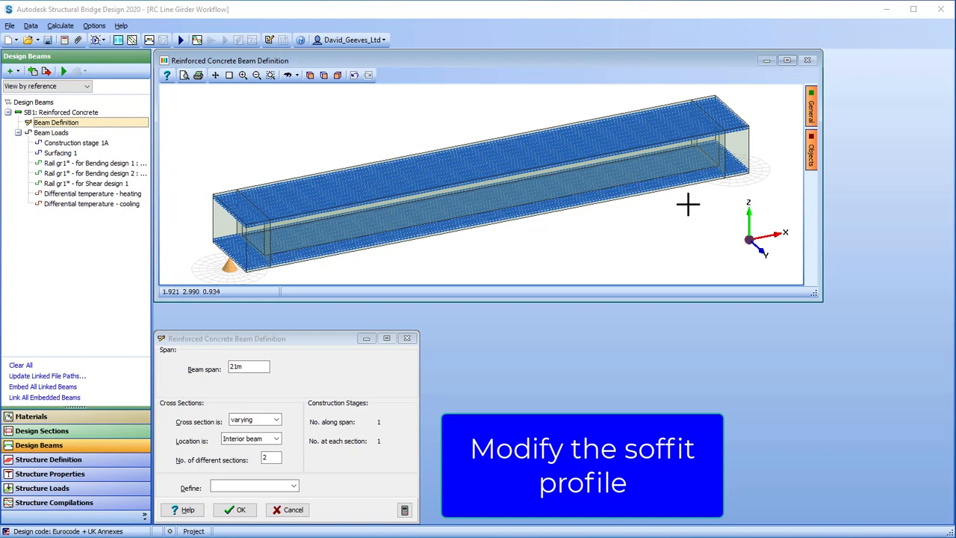
pyautogui.click(811, 105)
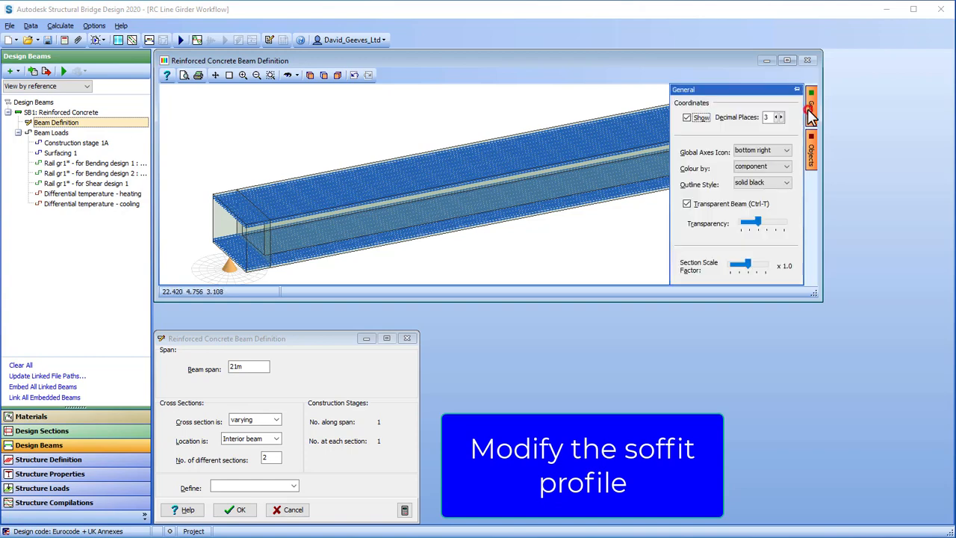
pyautogui.click(687, 203)
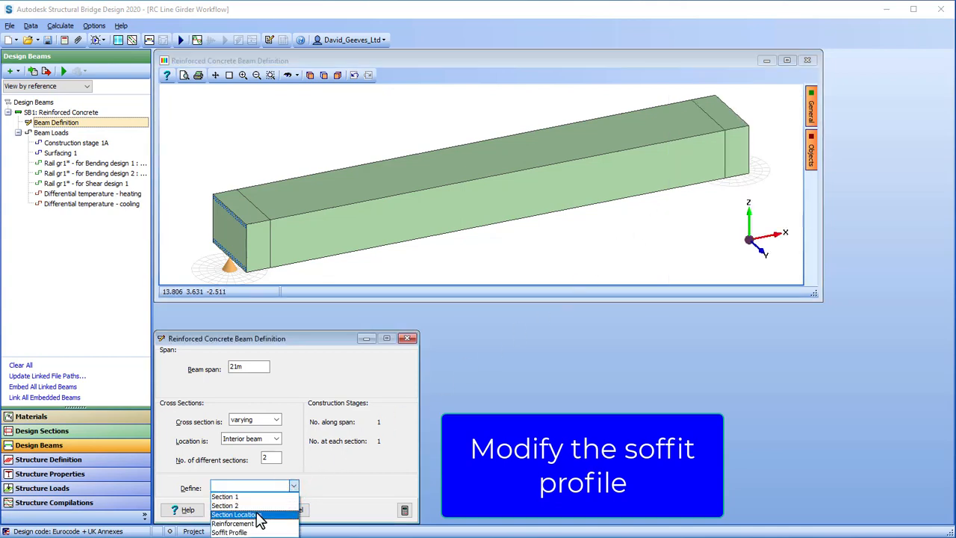
# In Soffit Profile, insert points at 1, 10.5 and 20 m with 500 mm offset at 10.5 m.
pyautogui.click(228, 531)
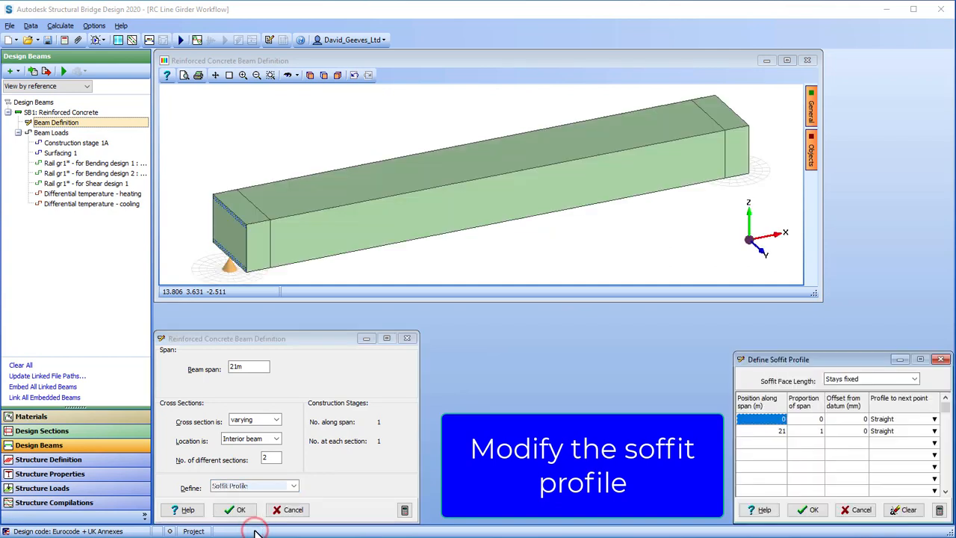
pyautogui.moveTo(454, 521)
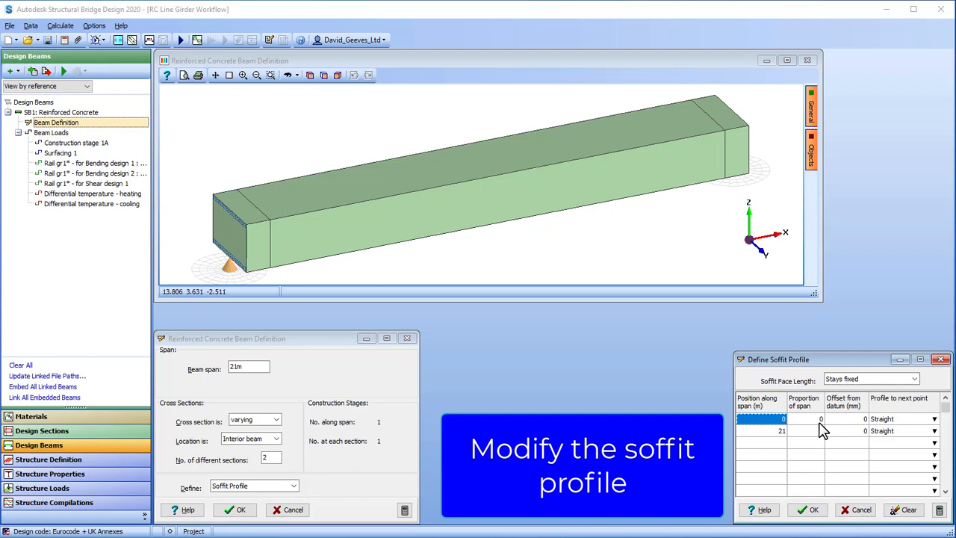
pyautogui.click(783, 431)
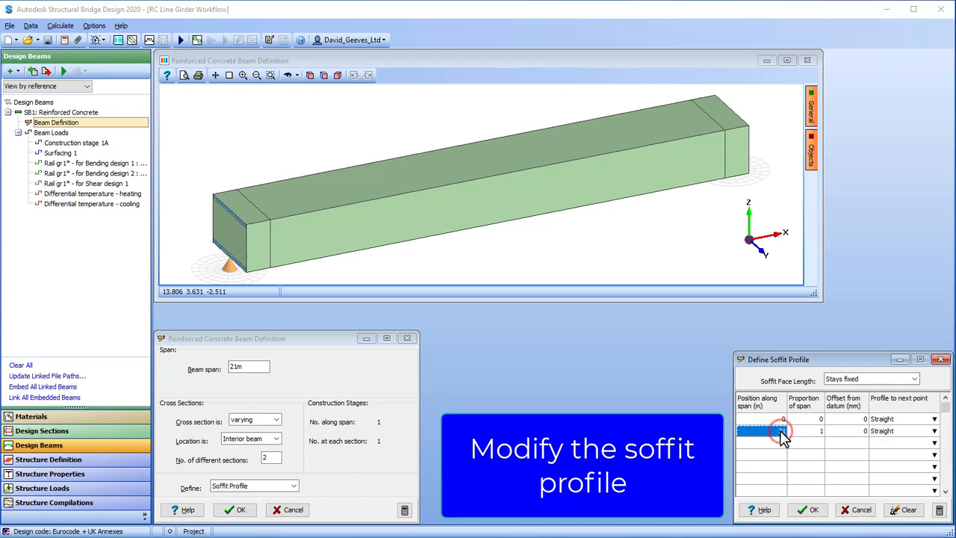
pyautogui.click(758, 430)
pyautogui.write('1')
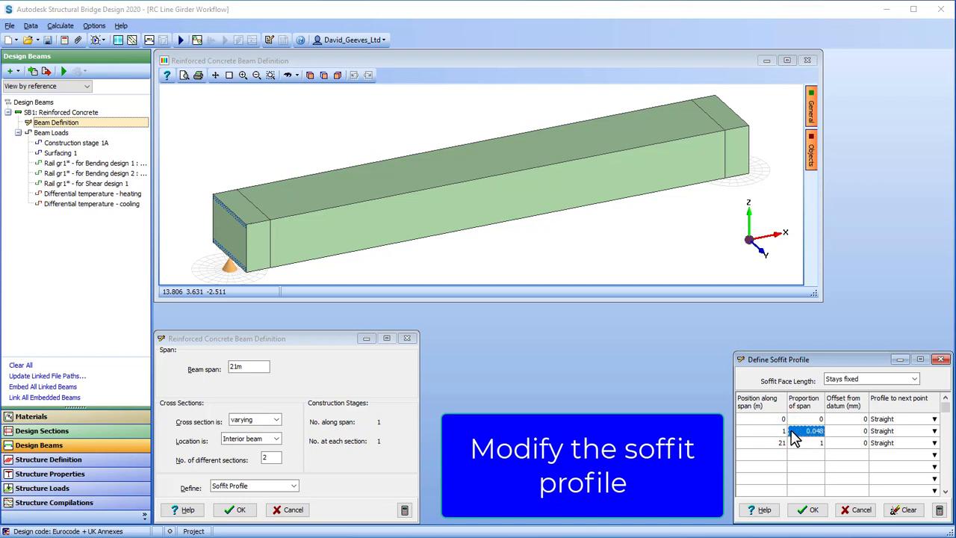
pyautogui.click(760, 442)
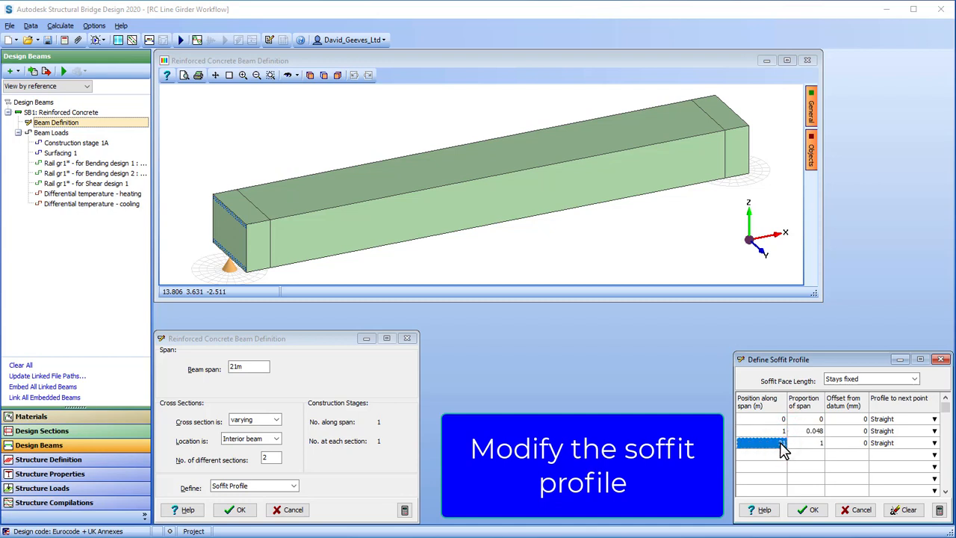
pyautogui.write('10.5')
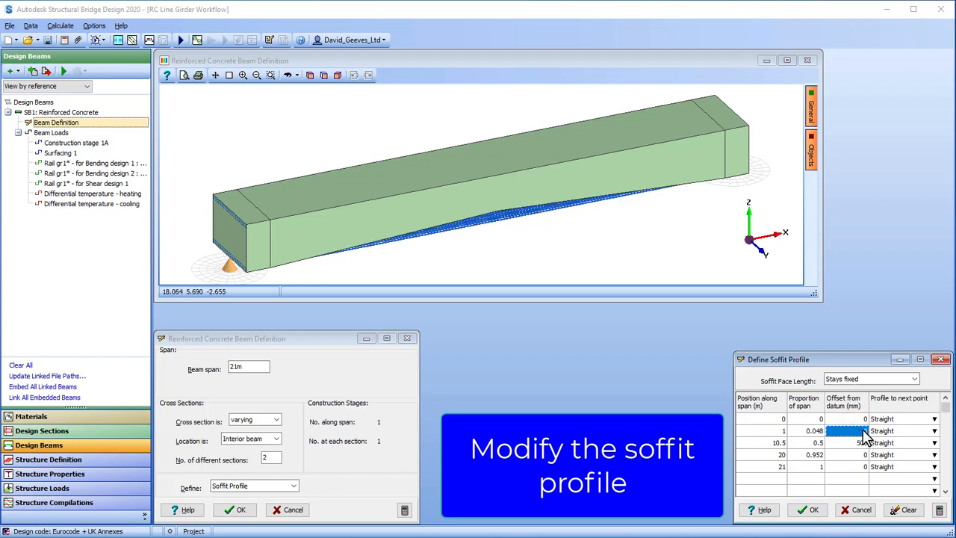
# Set the soffit profile segments to Arc and accept the curved soffit.
pyautogui.click(932, 430)
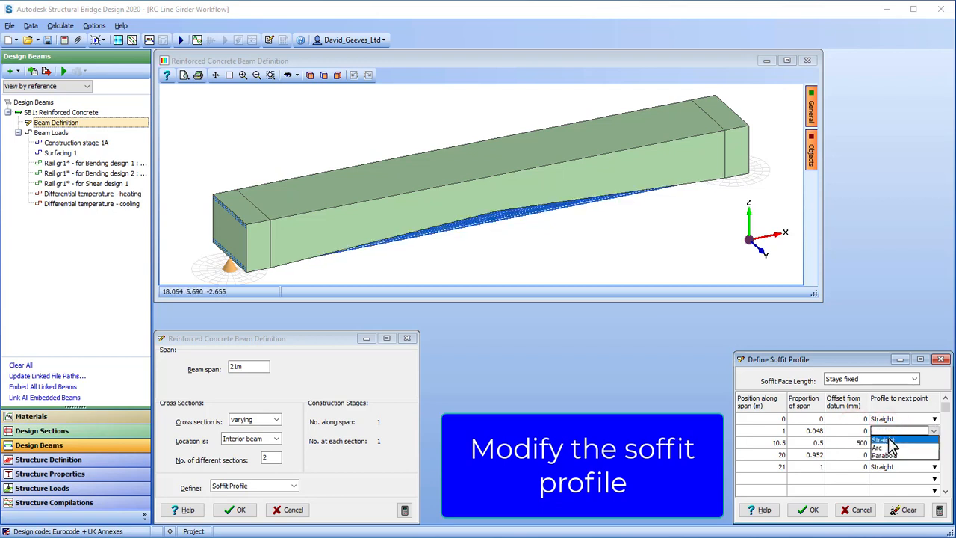
pyautogui.click(881, 439)
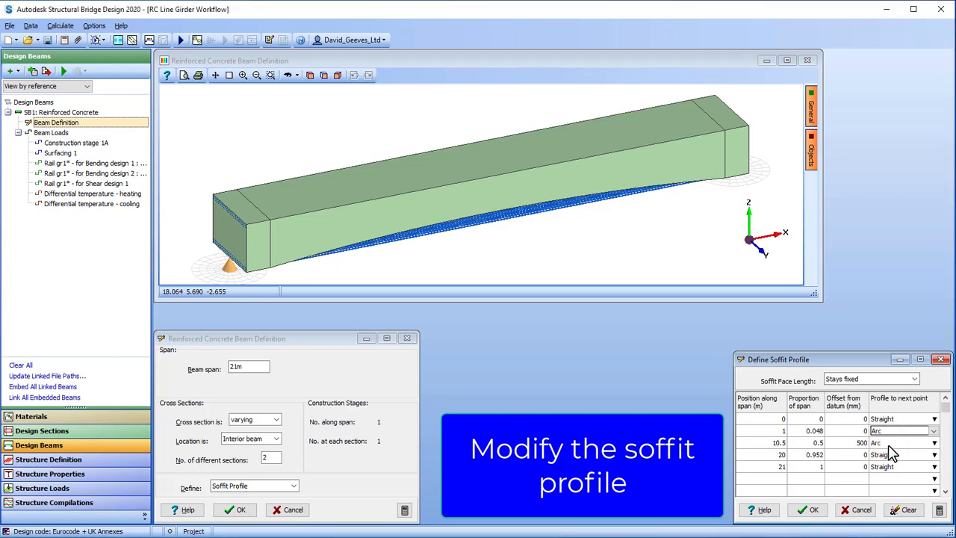
pyautogui.click(335, 75)
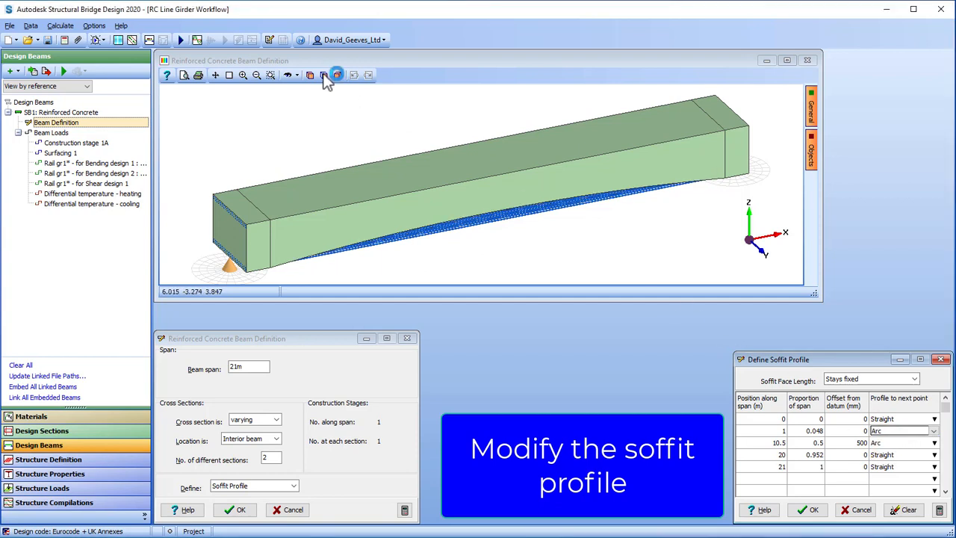
pyautogui.click(322, 75)
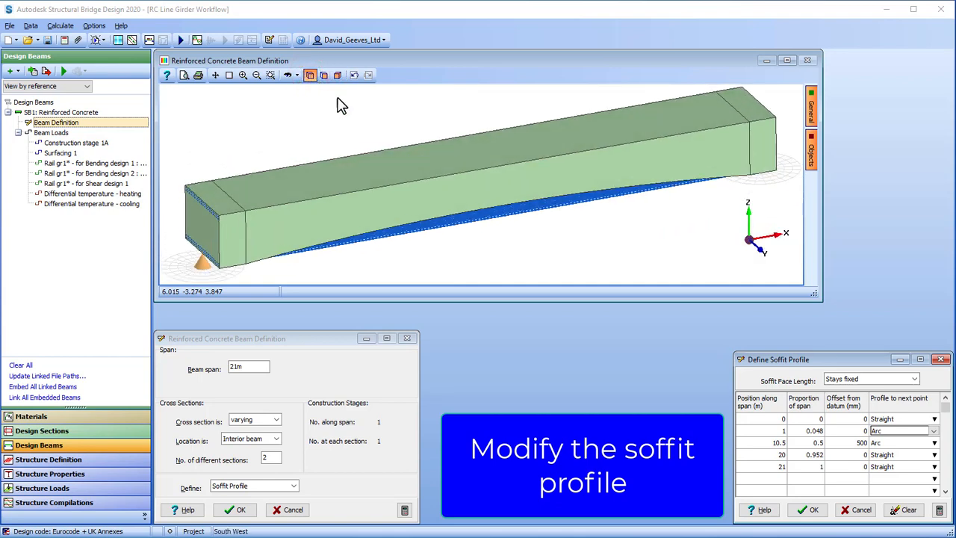
pyautogui.click(809, 509)
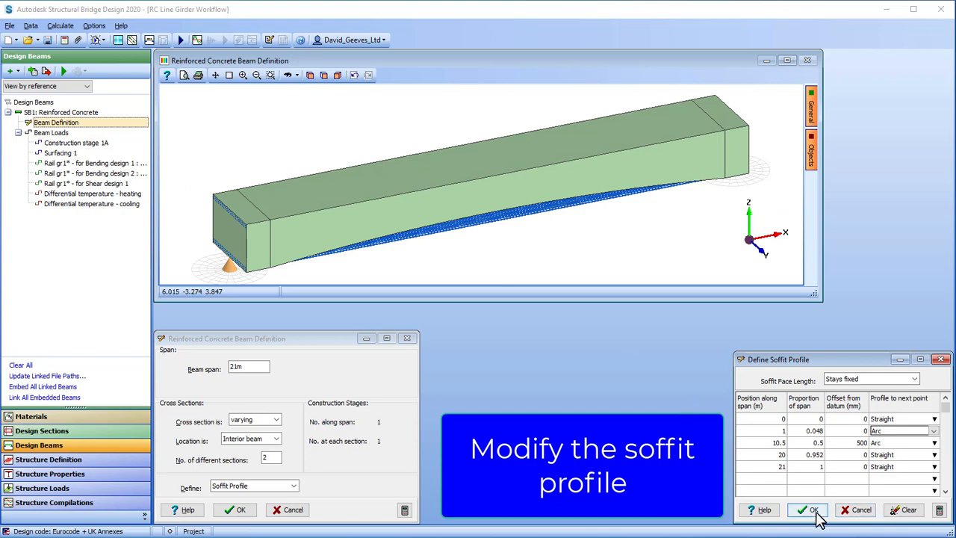
# Accept the soffit profile and reach the bar shape settings in the reinforcement definition.
pyautogui.click(810, 509)
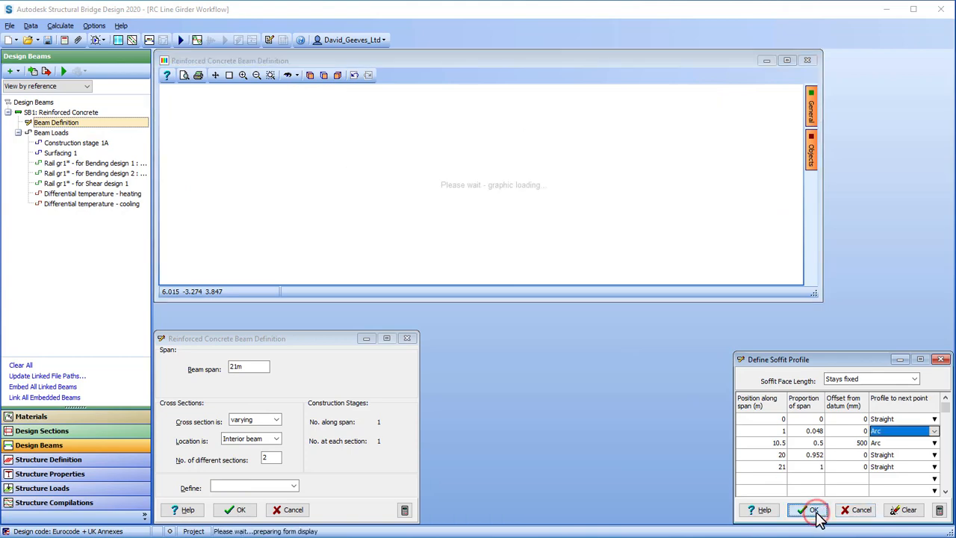
pyautogui.click(812, 509)
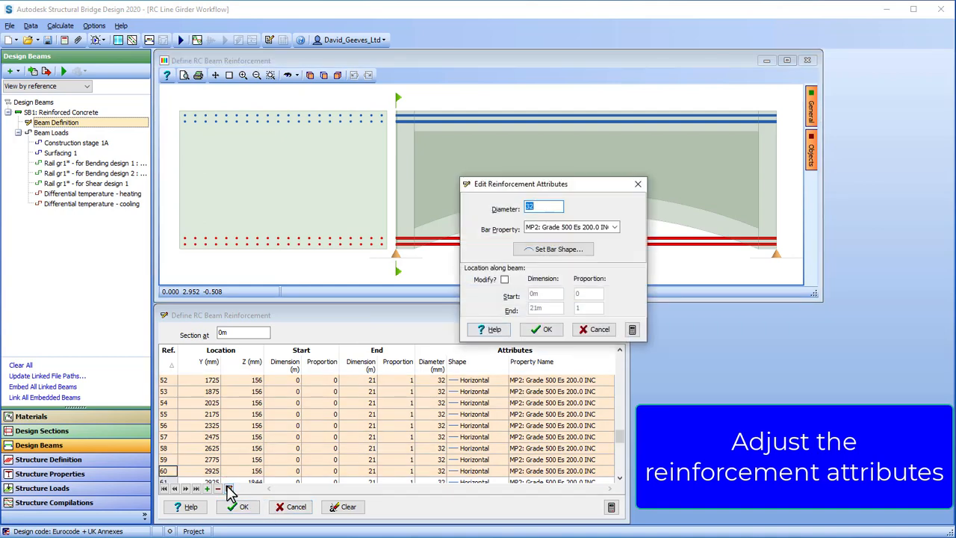
pyautogui.click(558, 248)
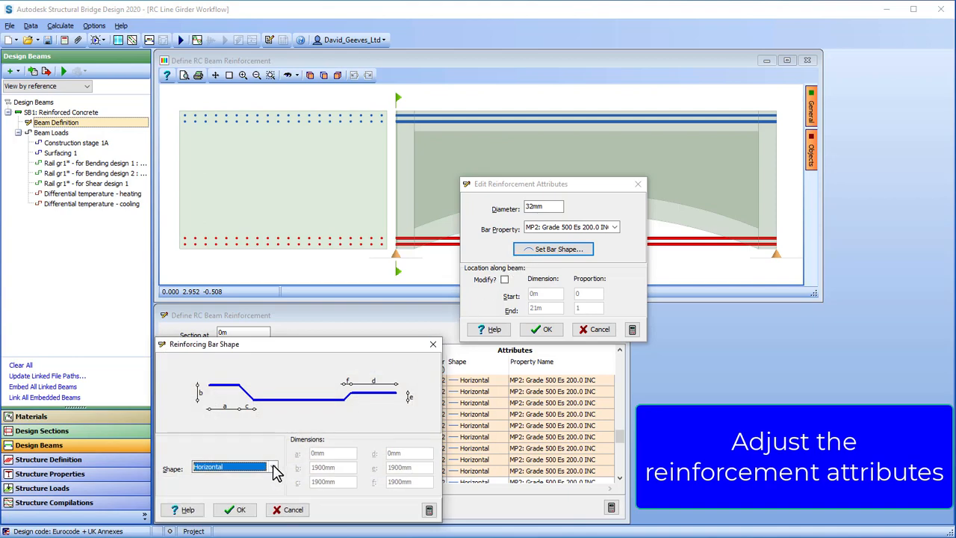
# Set the bar shape to Parallel to soffit and accept the attribute changes.
pyautogui.click(272, 466)
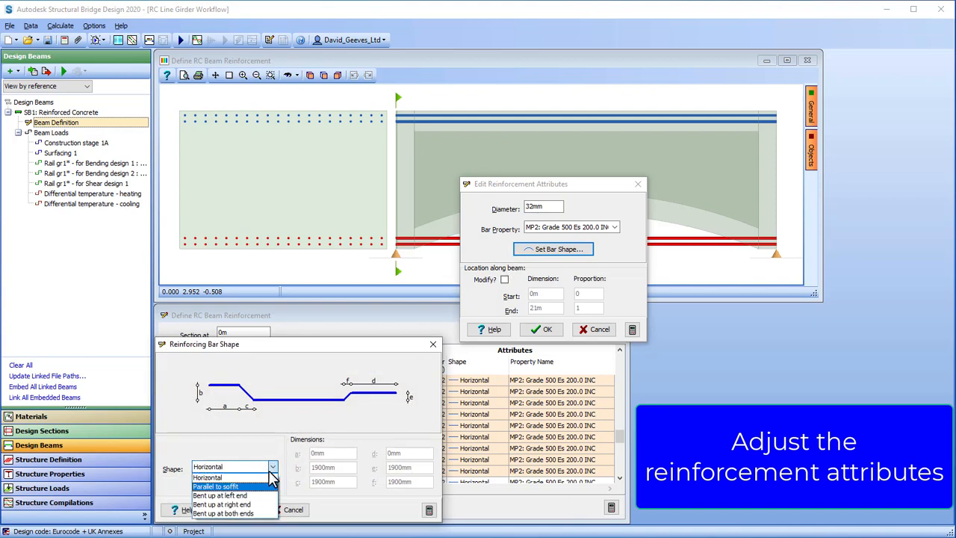
pyautogui.click(215, 487)
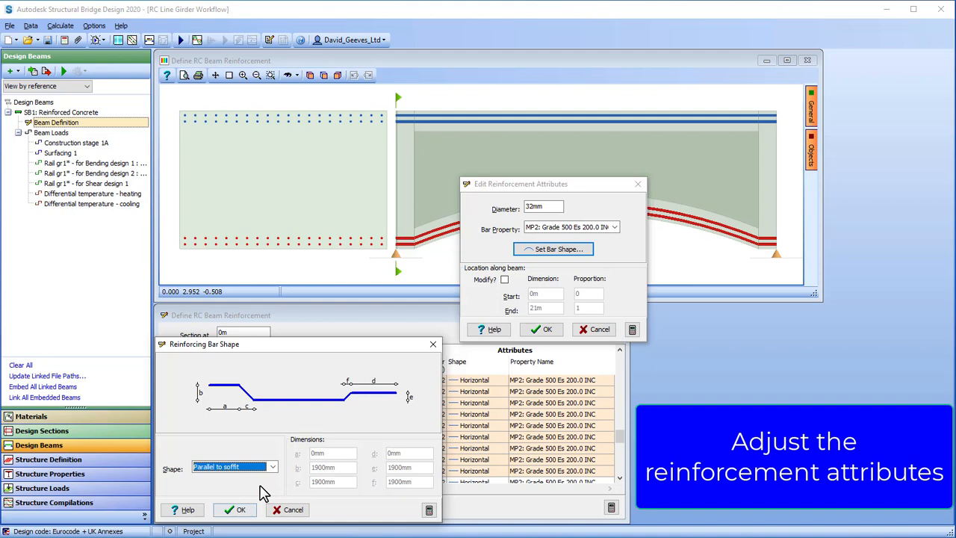
pyautogui.click(236, 508)
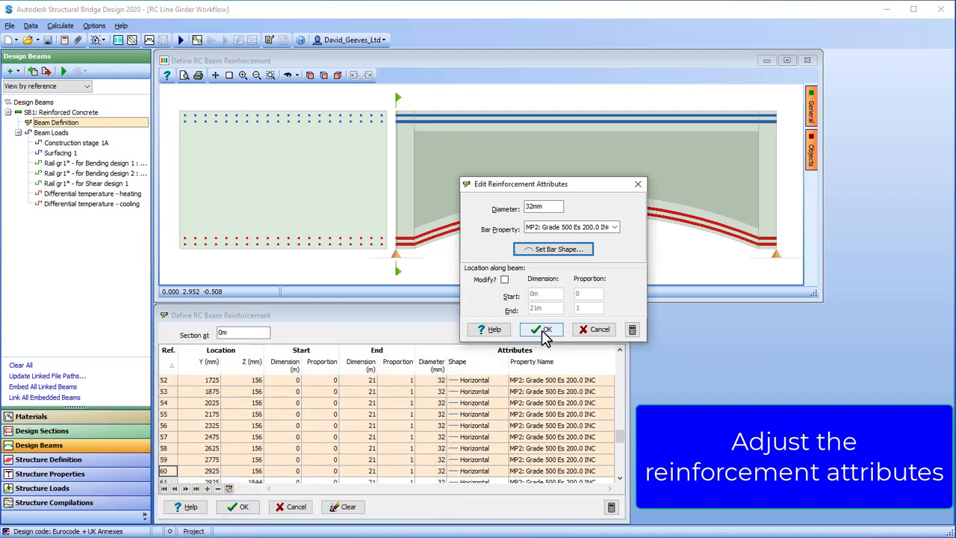
pyautogui.click(540, 330)
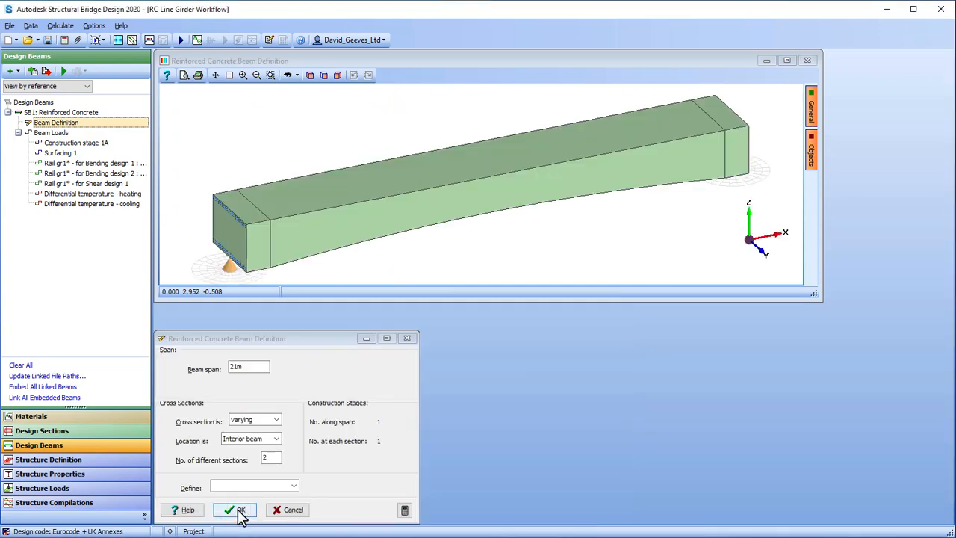
# Accept the beam definition and re-run the live load envelope and dead/SDL load analyses.
pyautogui.click(233, 509)
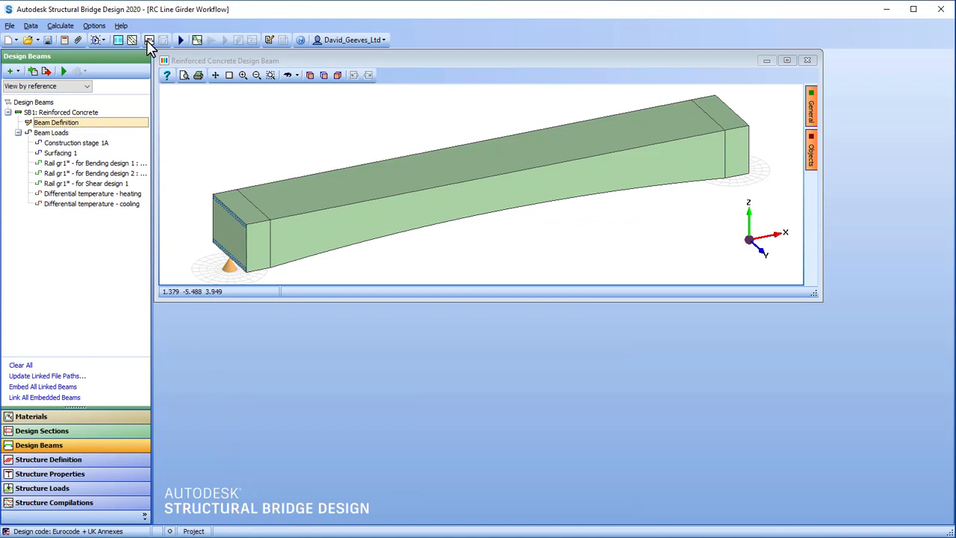
pyautogui.click(149, 39)
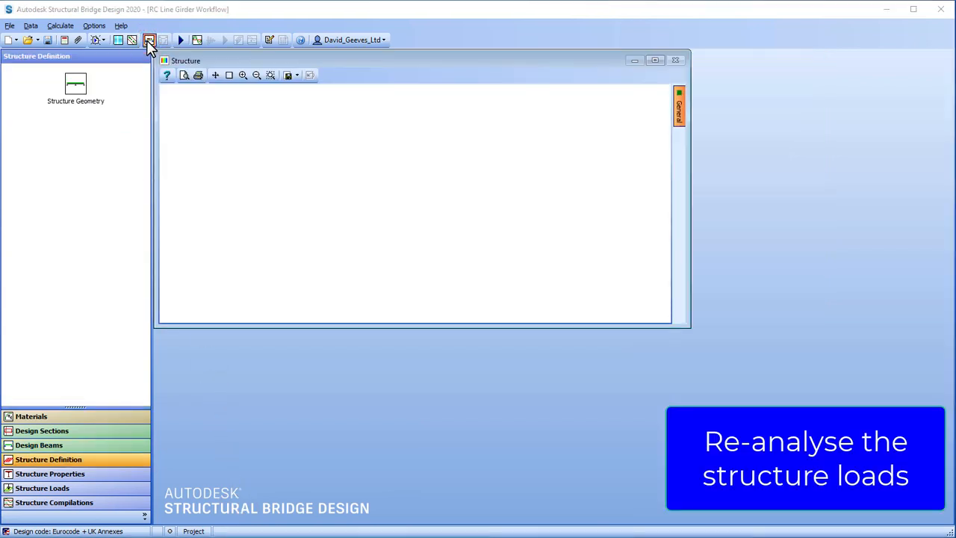
pyautogui.click(150, 39)
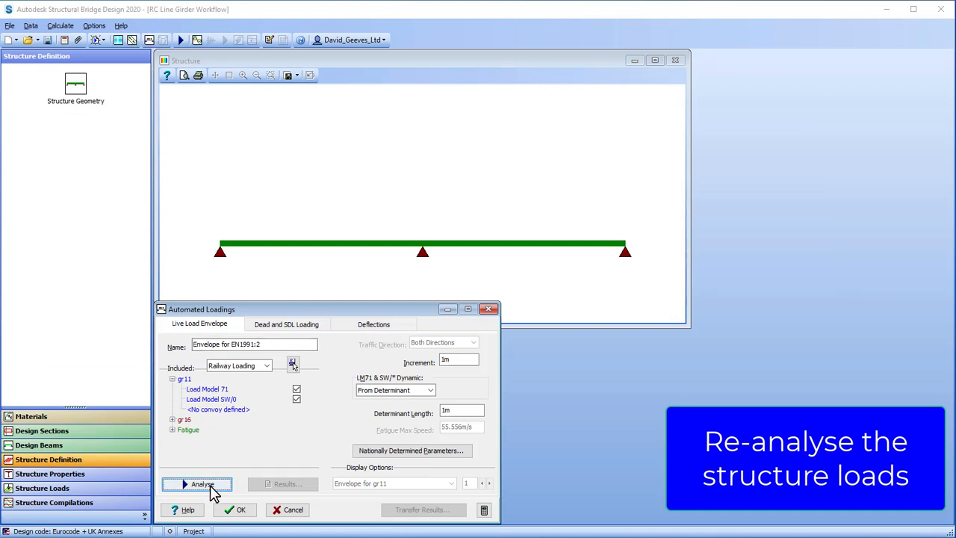
pyautogui.click(202, 484)
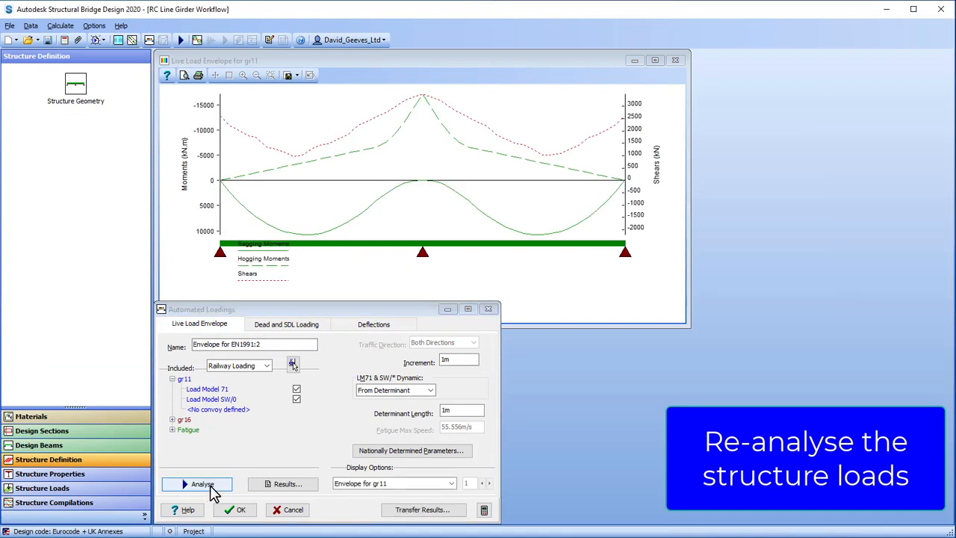
pyautogui.click(286, 322)
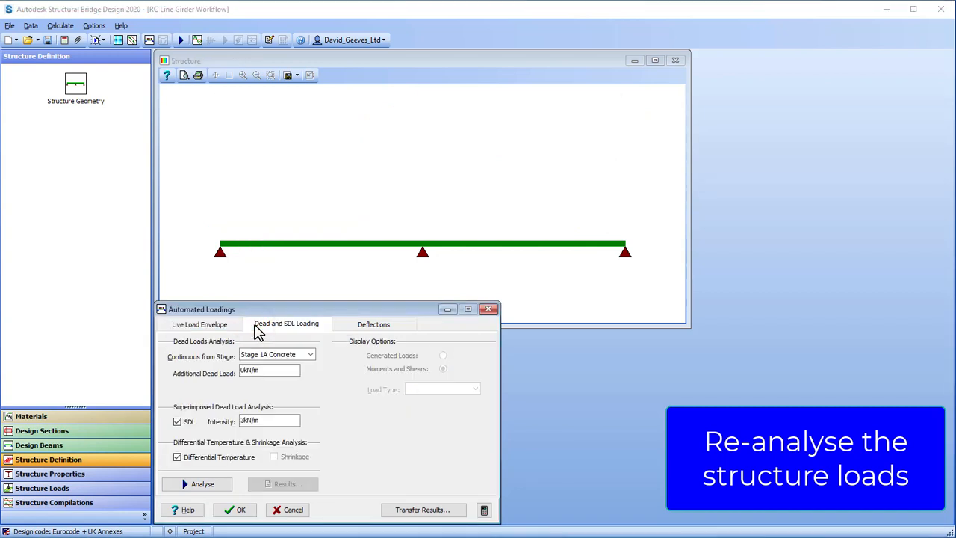
pyautogui.click(203, 484)
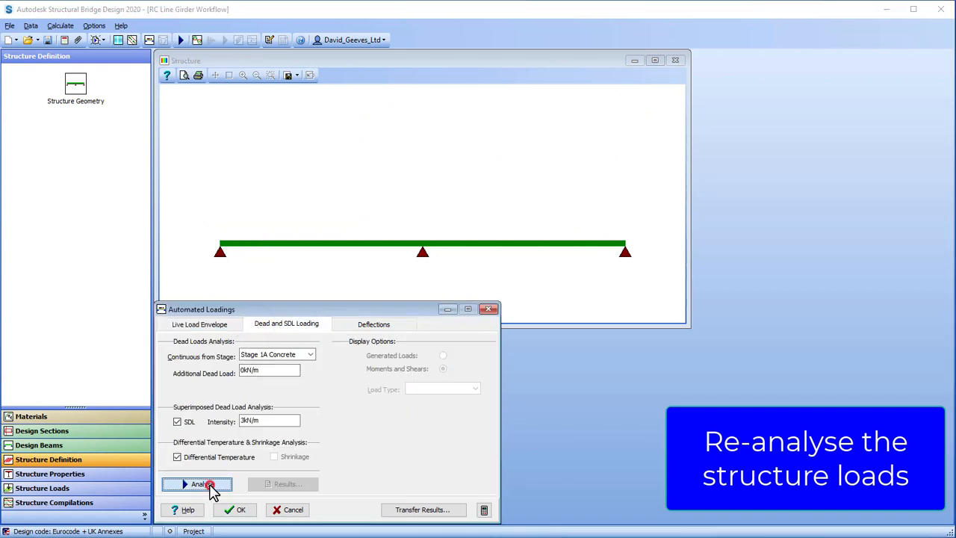
pyautogui.click(200, 484)
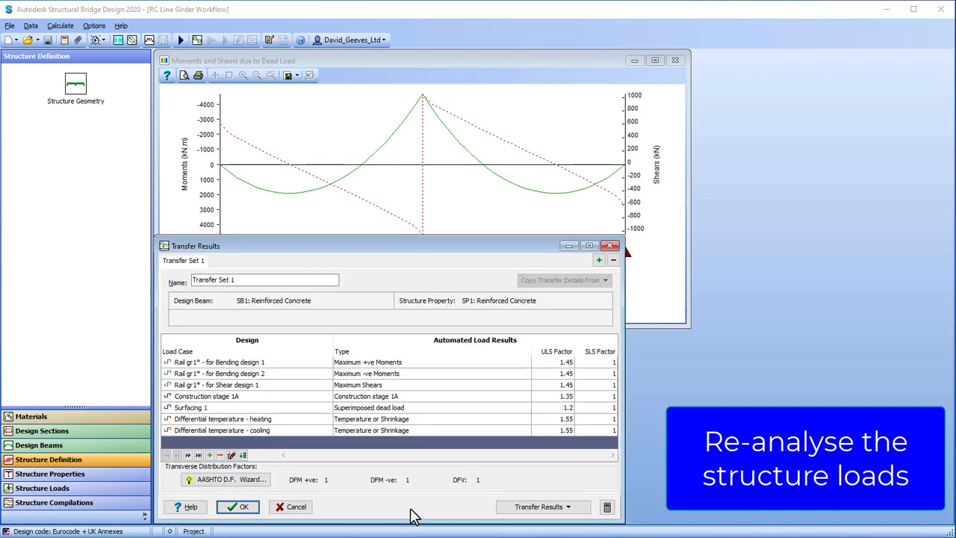
# Transfer the analysis results to the reinforced concrete beam and close the loading windows.
pyautogui.click(541, 506)
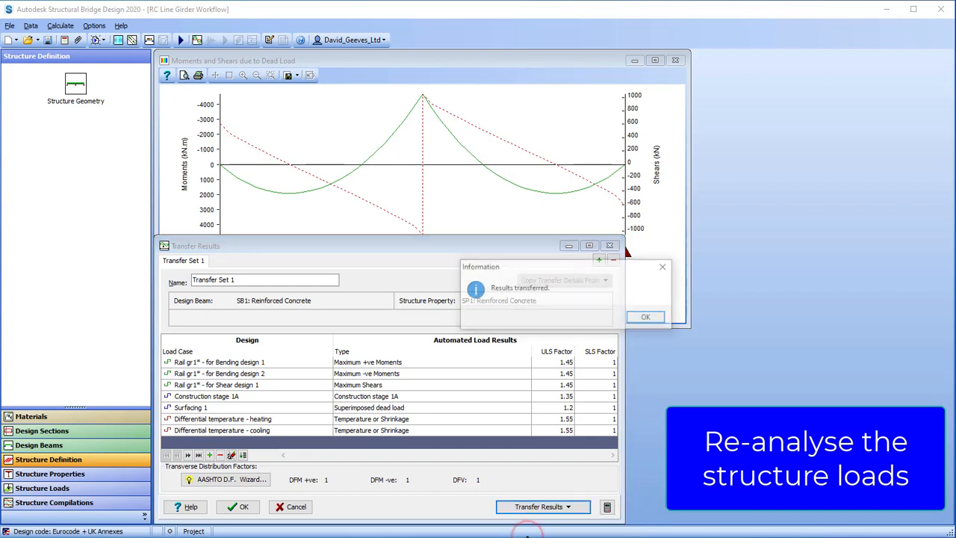
pyautogui.click(646, 317)
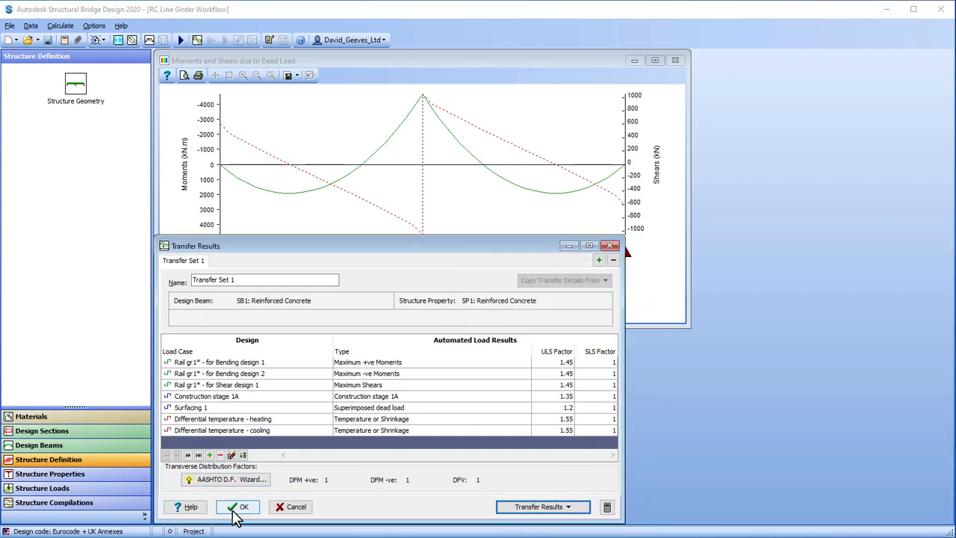
pyautogui.click(239, 507)
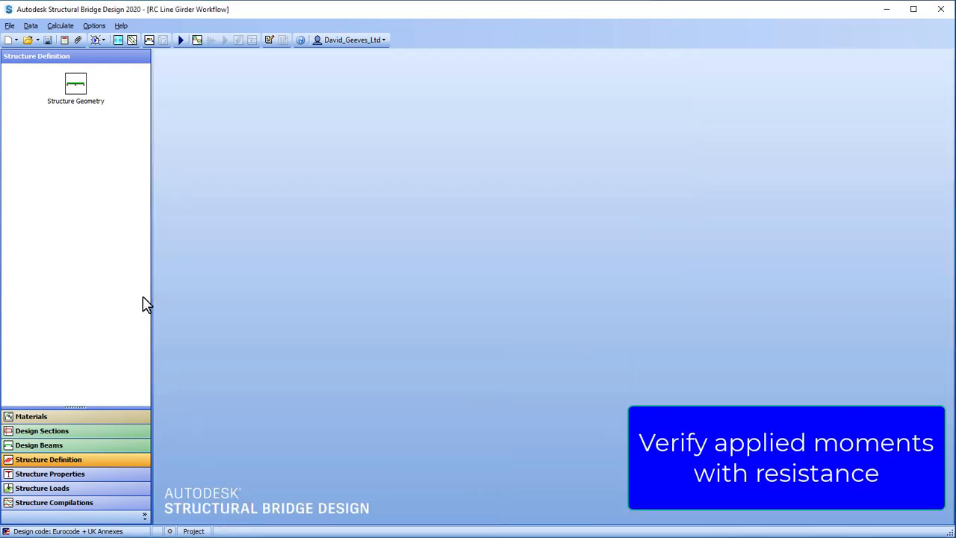
pyautogui.moveTo(89, 281)
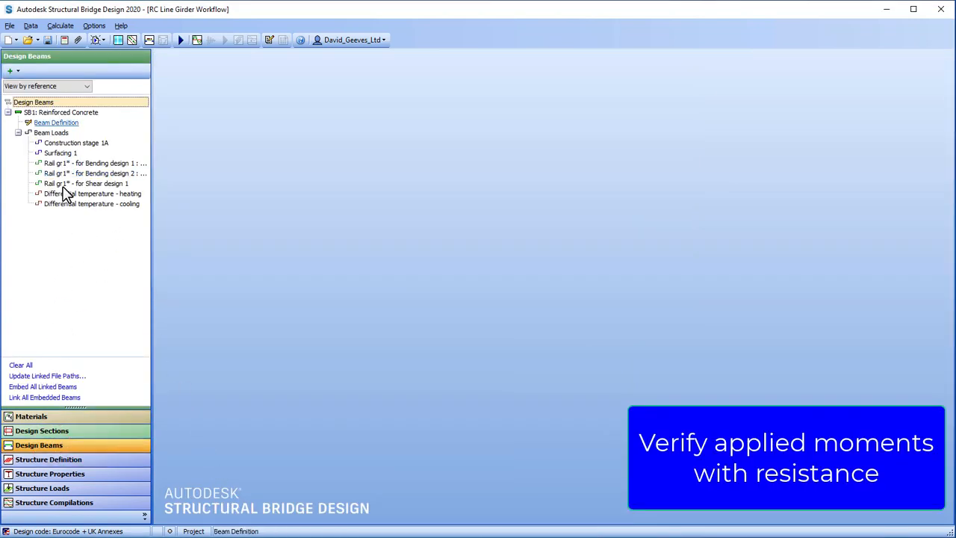
# Analyse the girder and show results for the Bending for gr1* 2 : [Max -ve] case.
pyautogui.click(107, 71)
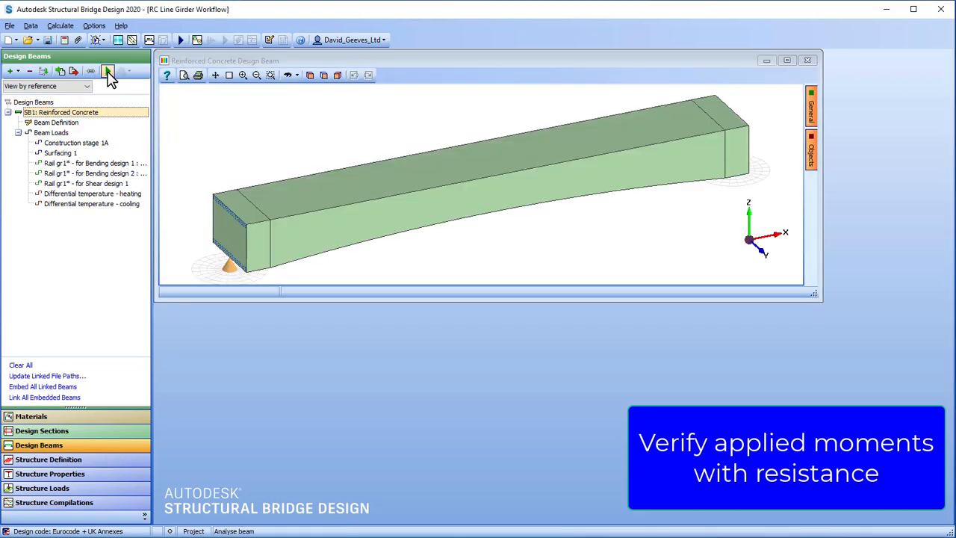
pyautogui.click(108, 70)
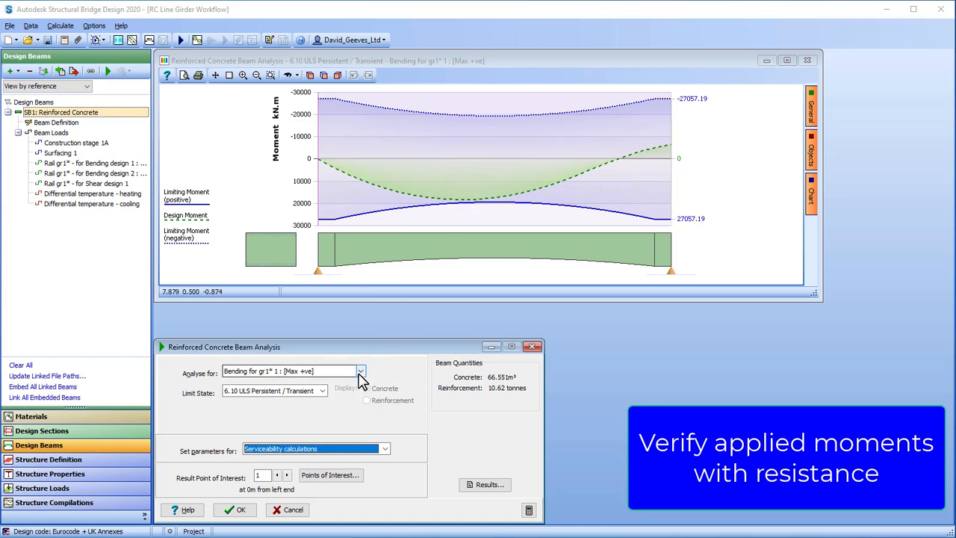
pyautogui.click(361, 370)
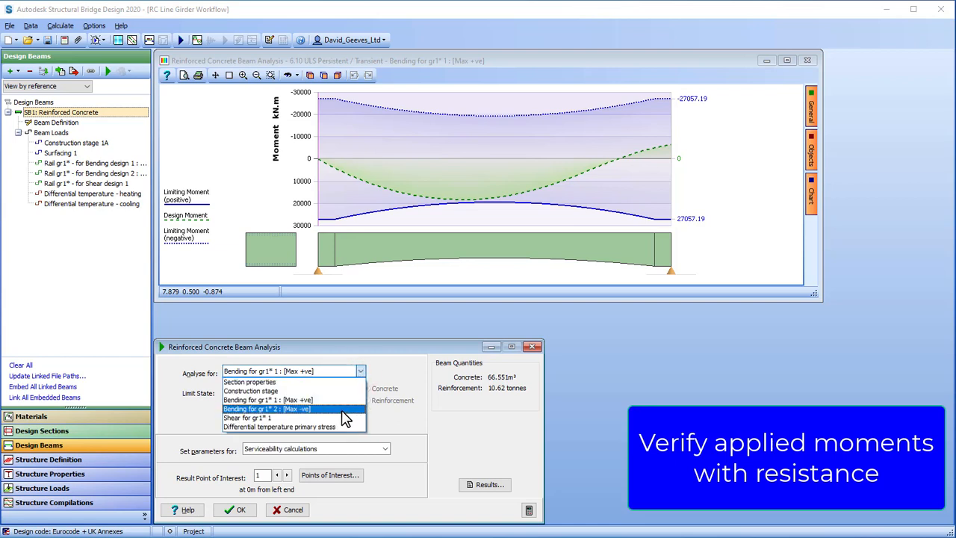
pyautogui.click(266, 409)
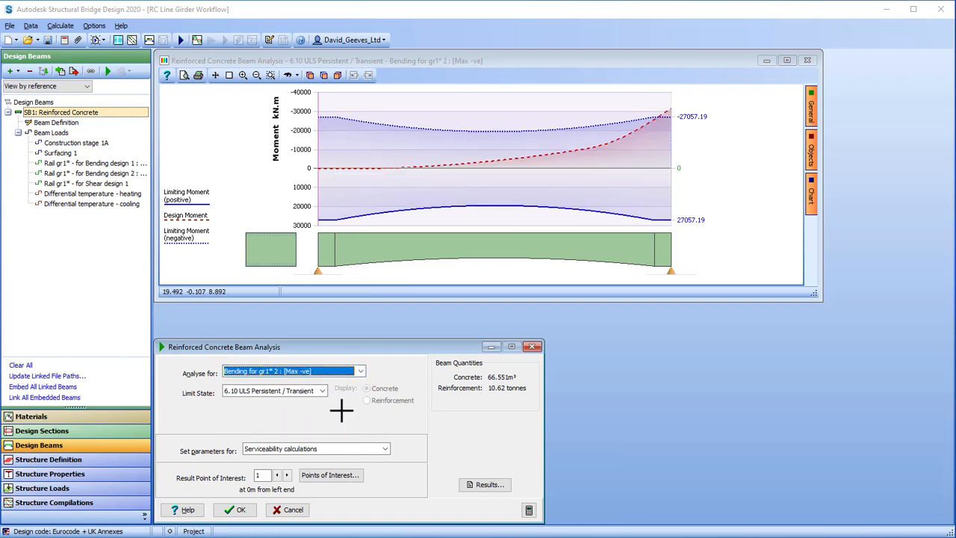
pyautogui.moveTo(648, 250)
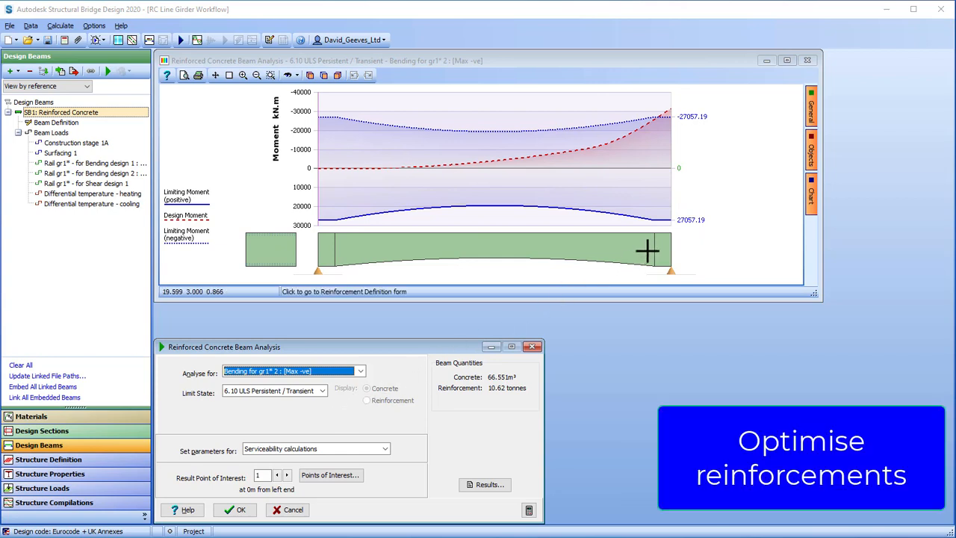
pyautogui.moveTo(648, 254)
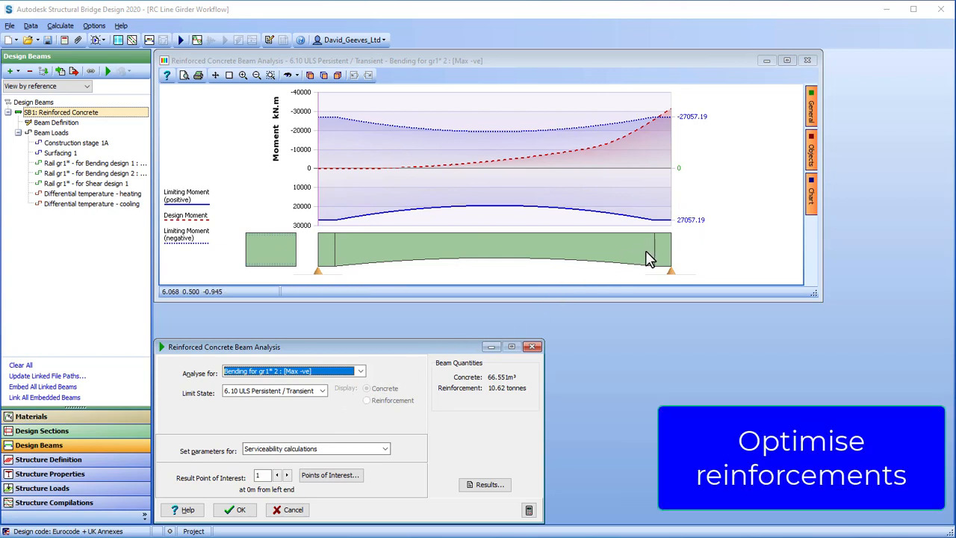
# Generate a layer of 25 mm bars along the top face and accept them into the reinforcement.
pyautogui.click(234, 509)
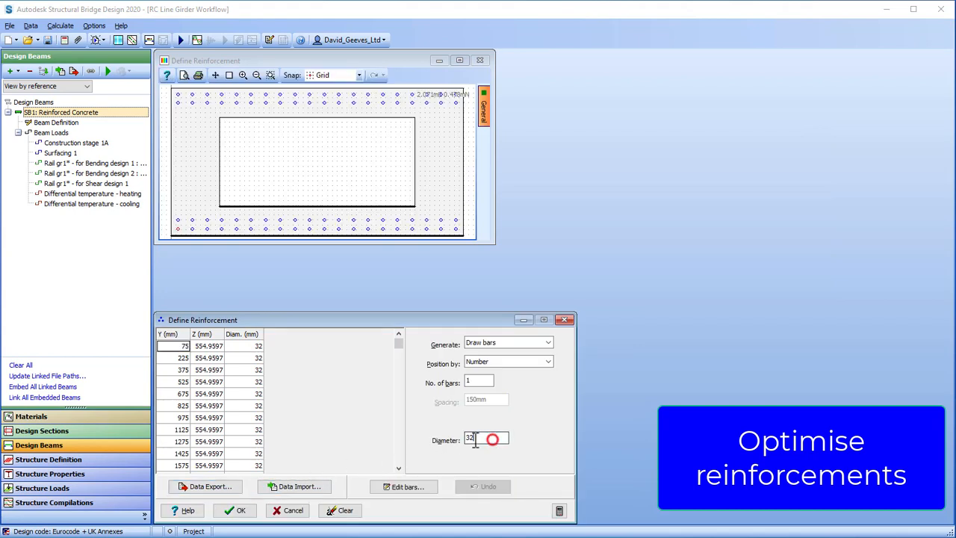
pyautogui.write('25')
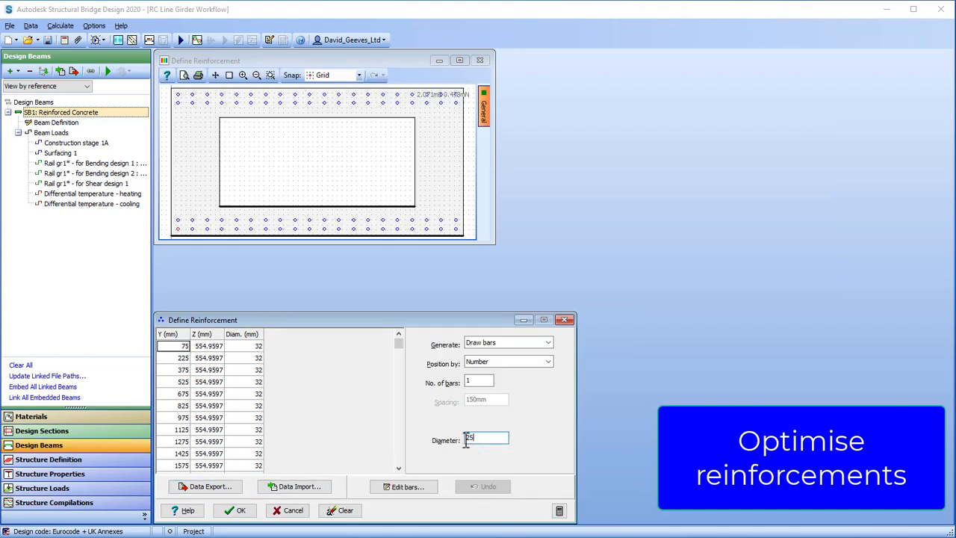
pyautogui.click(550, 342)
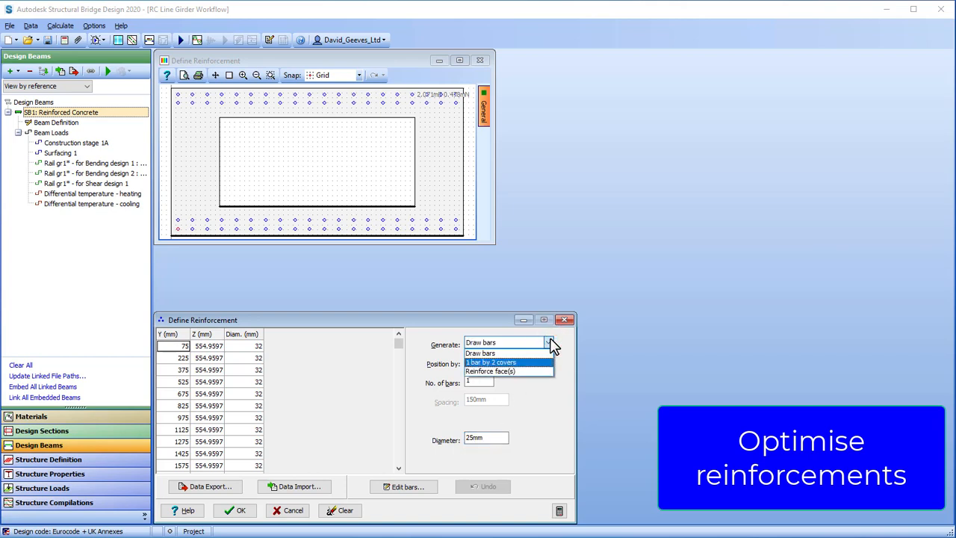
pyautogui.click(490, 370)
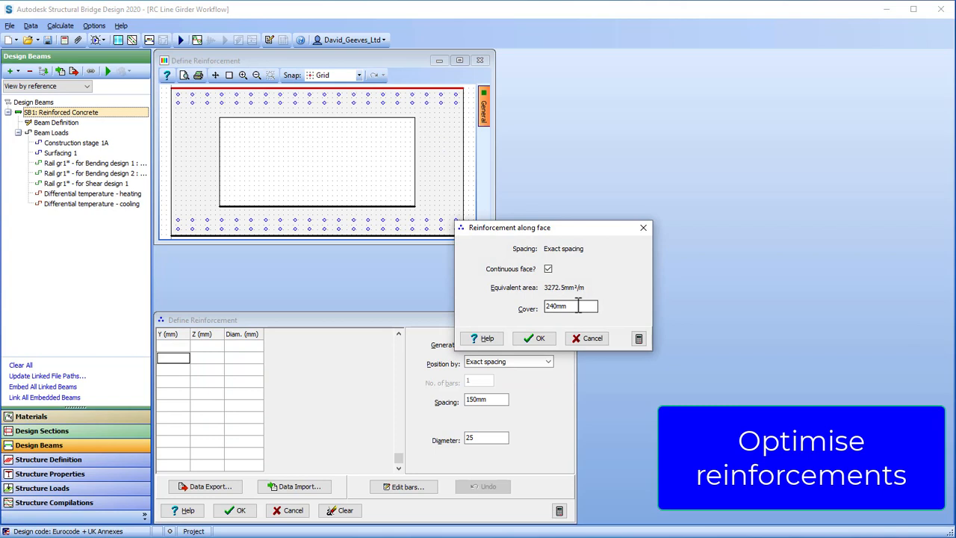
pyautogui.click(534, 338)
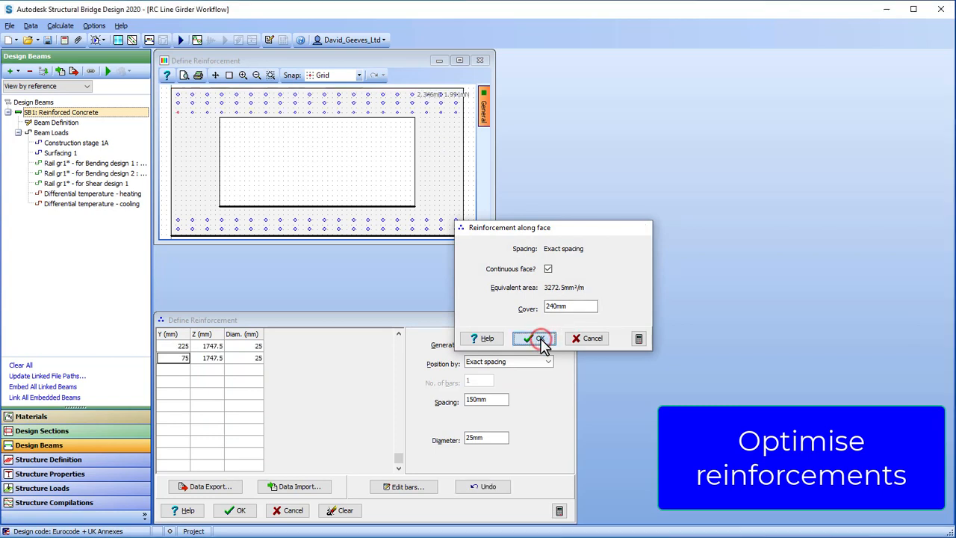
pyautogui.click(534, 338)
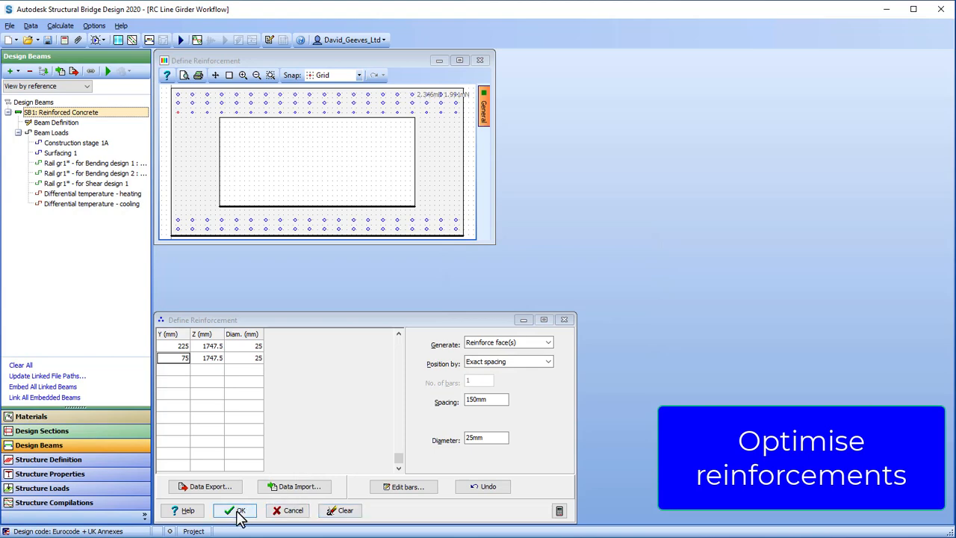
pyautogui.click(236, 510)
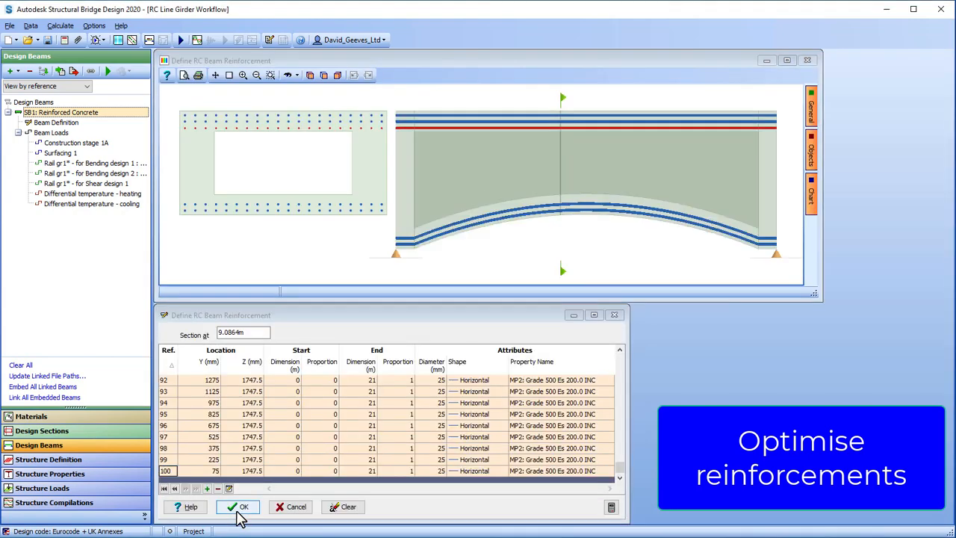
pyautogui.moveTo(167, 126)
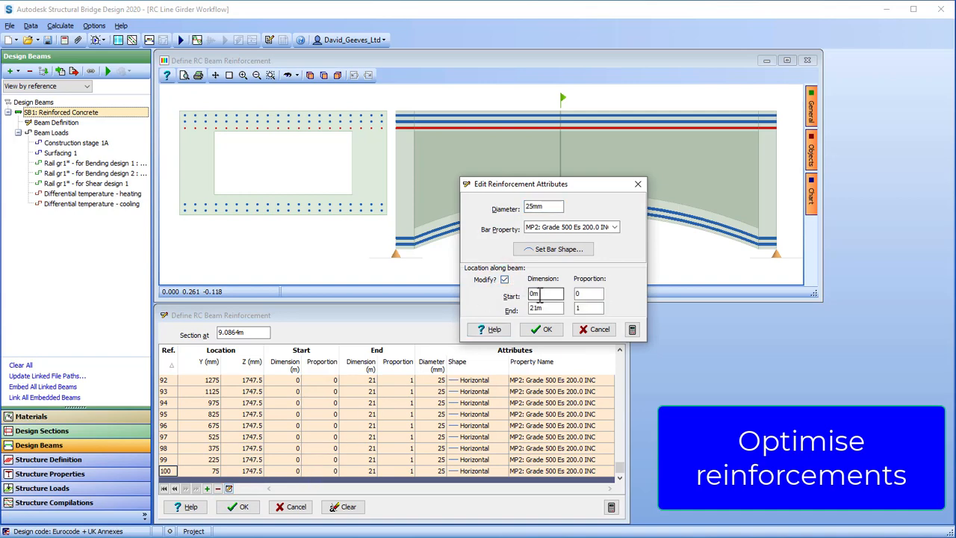
# Adjust the start position attributes of the selected new top bars.
pyautogui.click(545, 293)
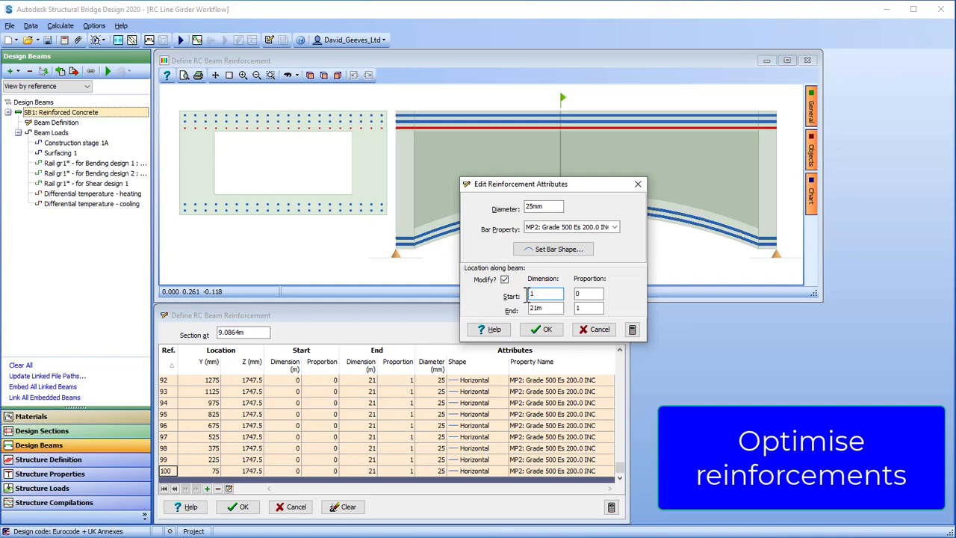
pyautogui.click(542, 330)
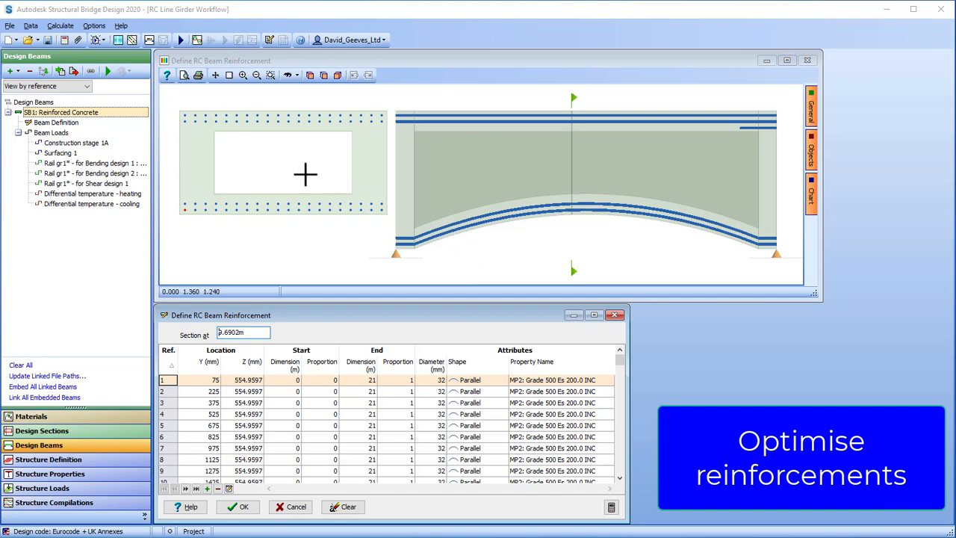
pyautogui.moveTo(170, 118)
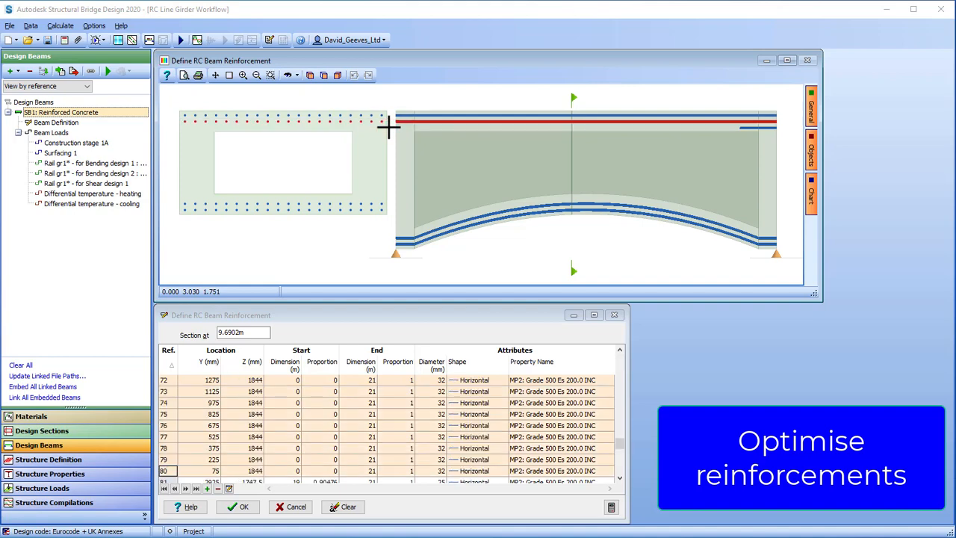
pyautogui.moveTo(388, 127)
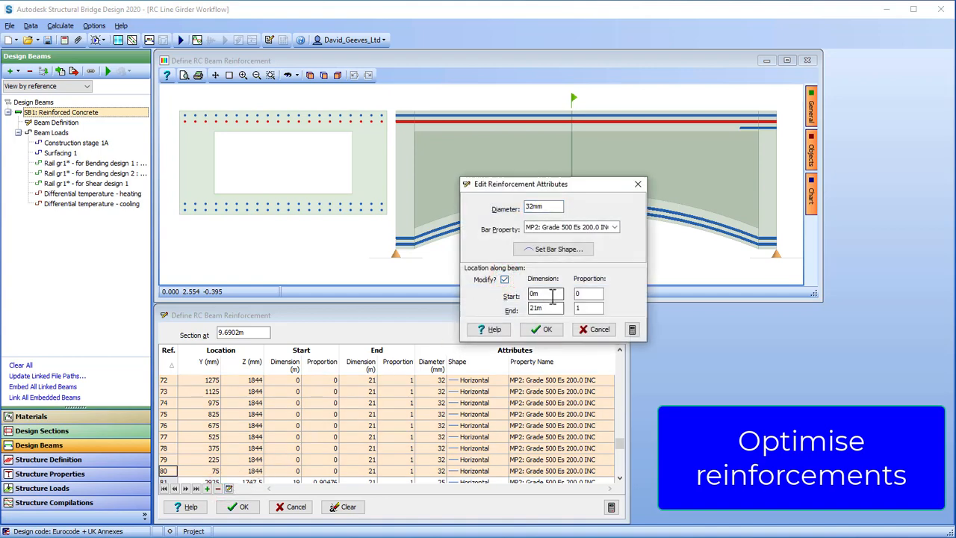
# Set the selected 32 mm top bars at Z 1844 to start at 14 m.
pyautogui.click(545, 293)
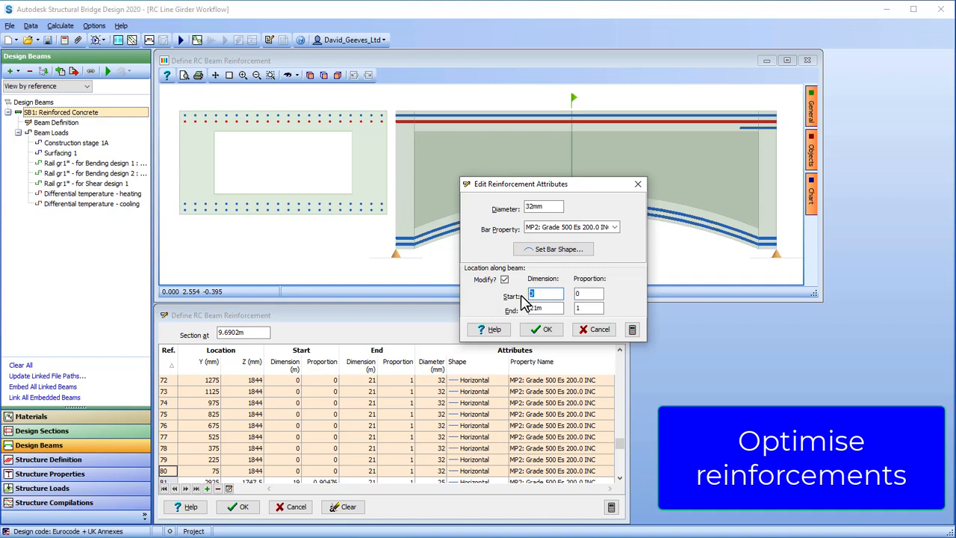
pyautogui.write('14')
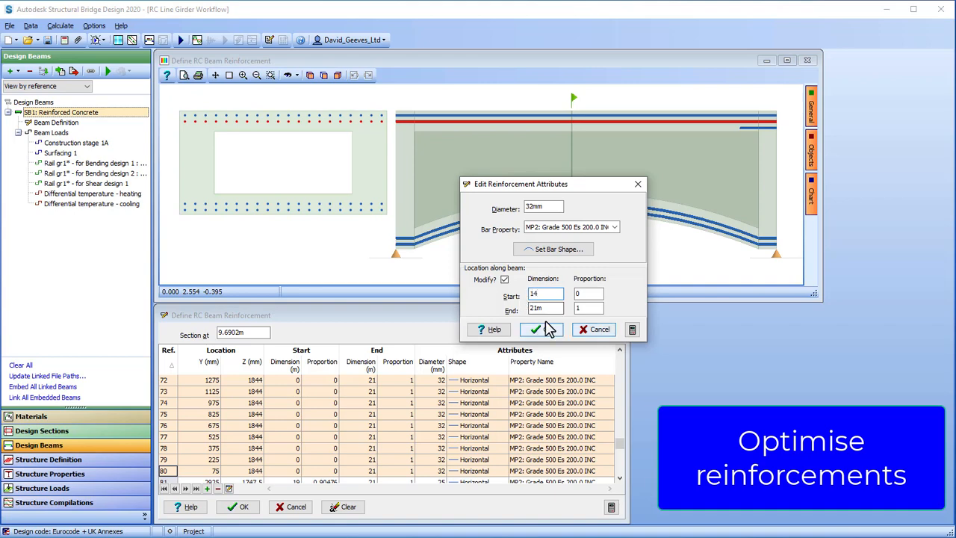
pyautogui.click(535, 330)
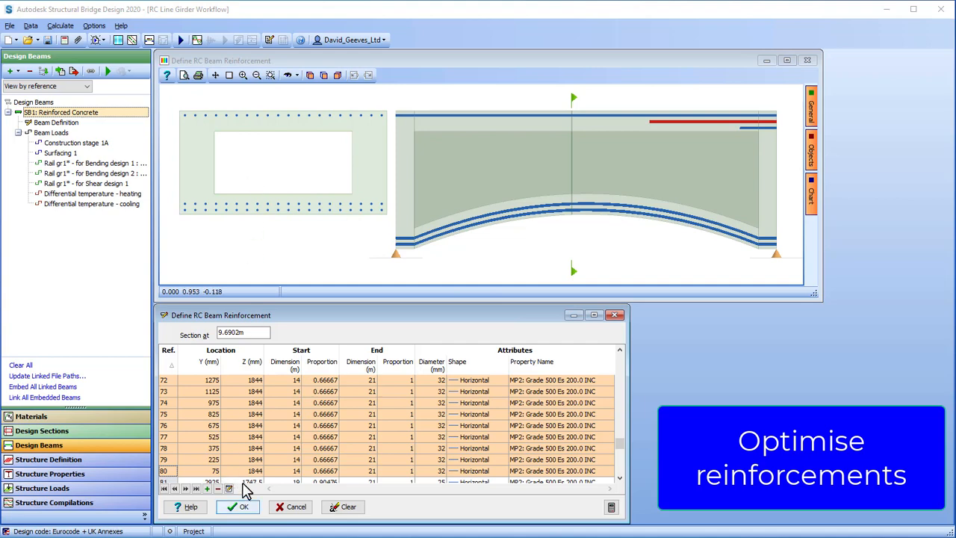
# Check the analysis, then set alternate 32 mm bars at Z 1934 to start at 9 m.
pyautogui.click(238, 506)
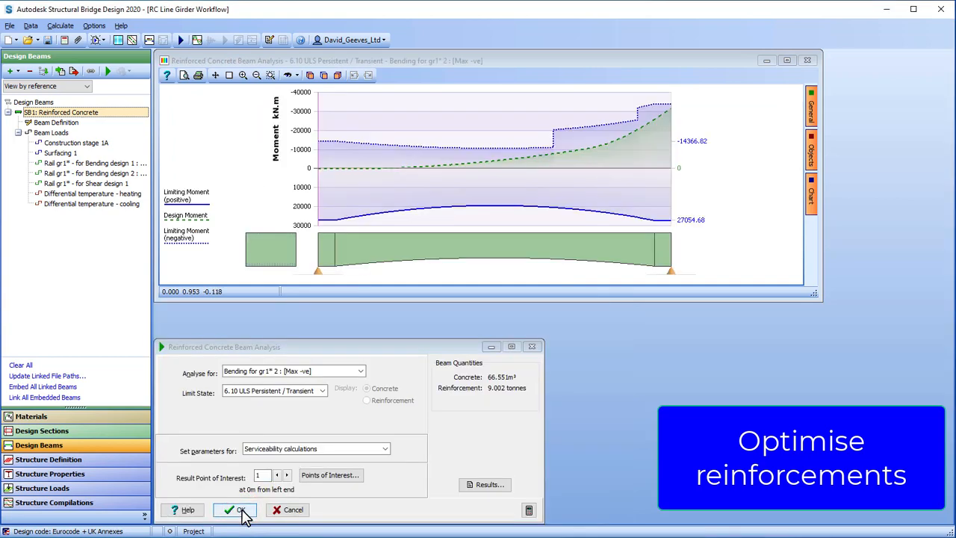
pyautogui.moveTo(451, 147)
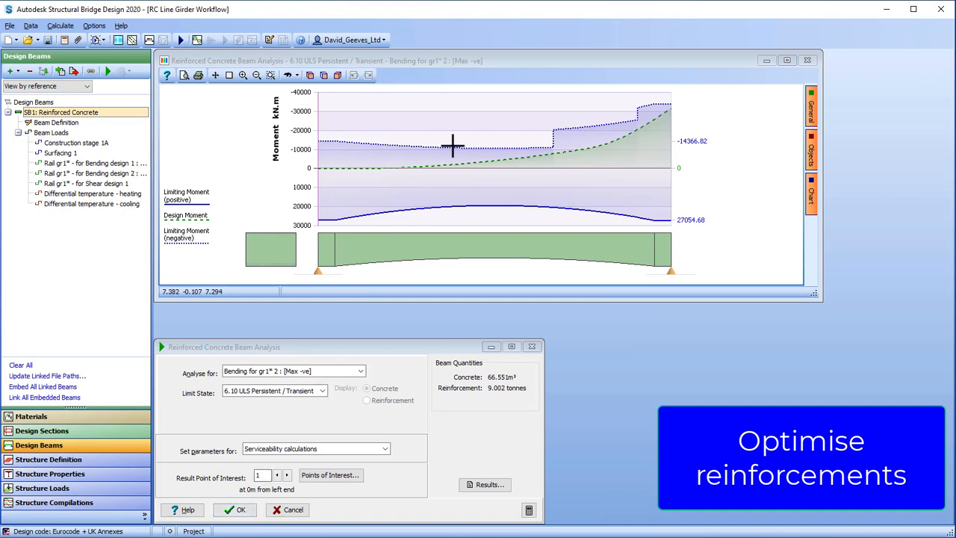
pyautogui.moveTo(442, 217)
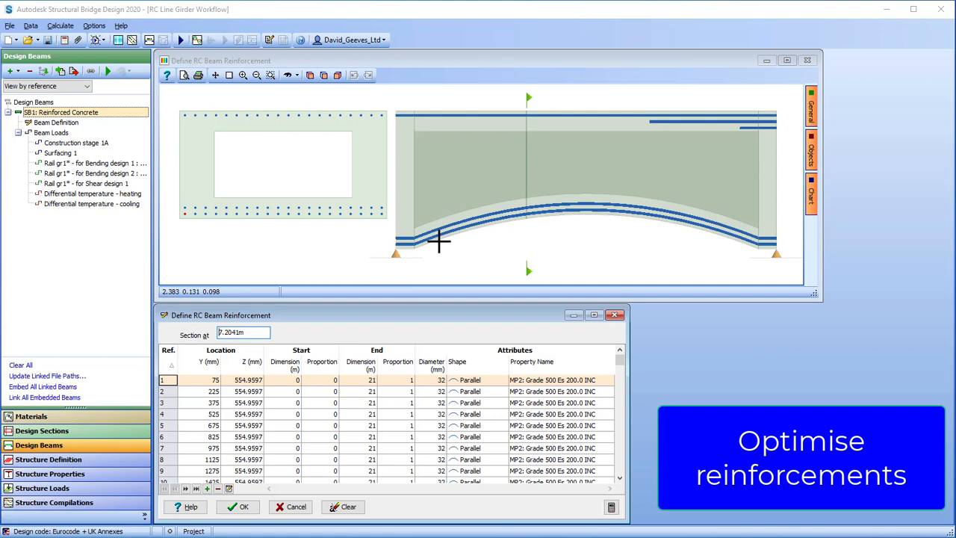
pyautogui.moveTo(194, 113)
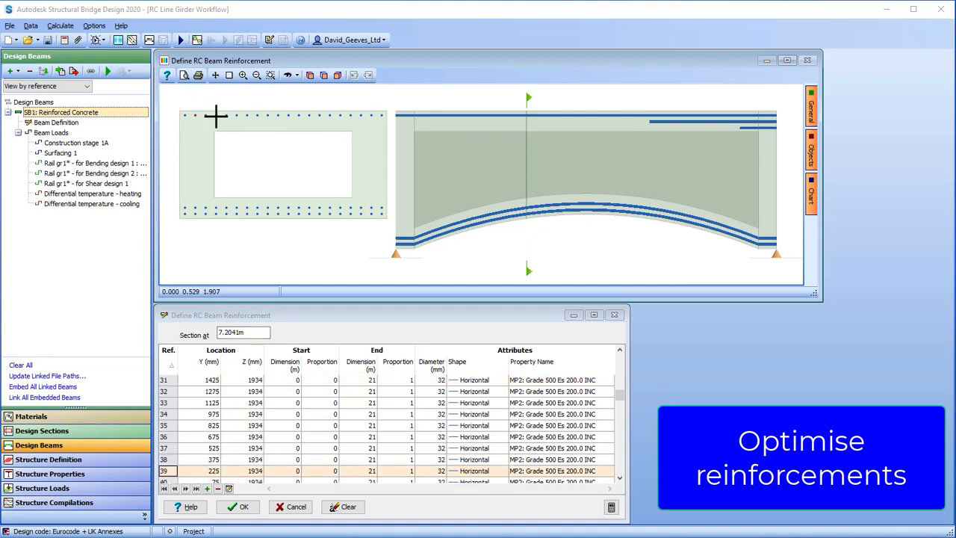
pyautogui.moveTo(257, 117)
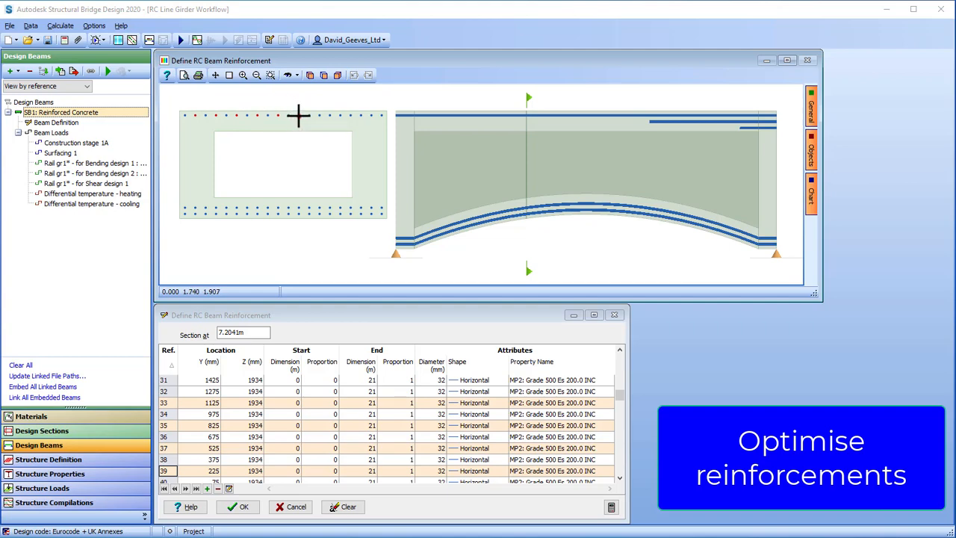
pyautogui.moveTo(319, 117)
pyautogui.write('9')
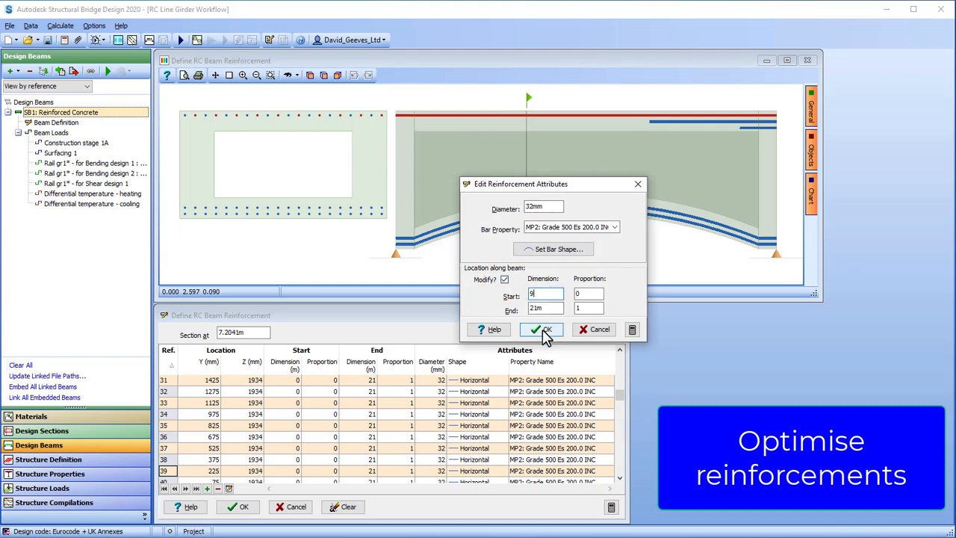
pyautogui.click(541, 330)
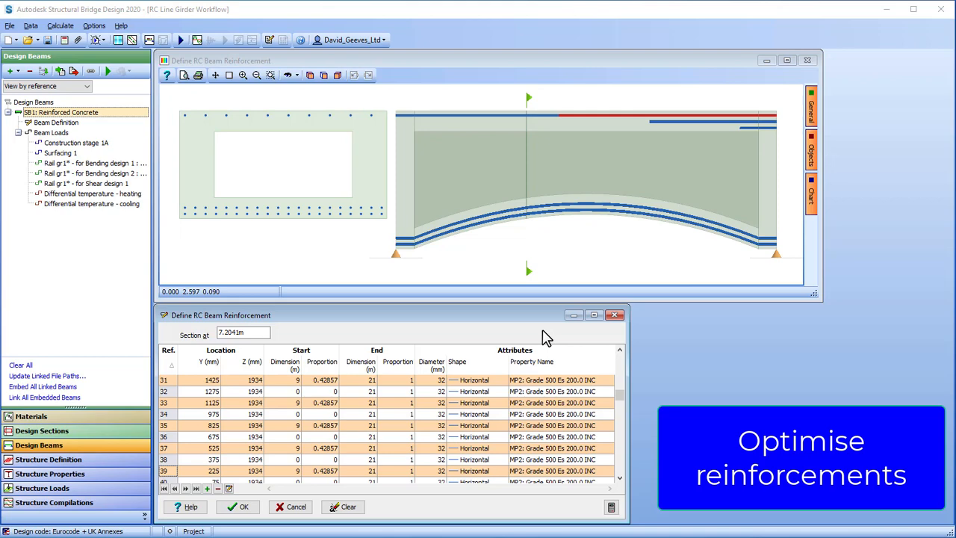
# Rerun the analysis with the curtailed top bars and review the load cases.
pyautogui.click(238, 506)
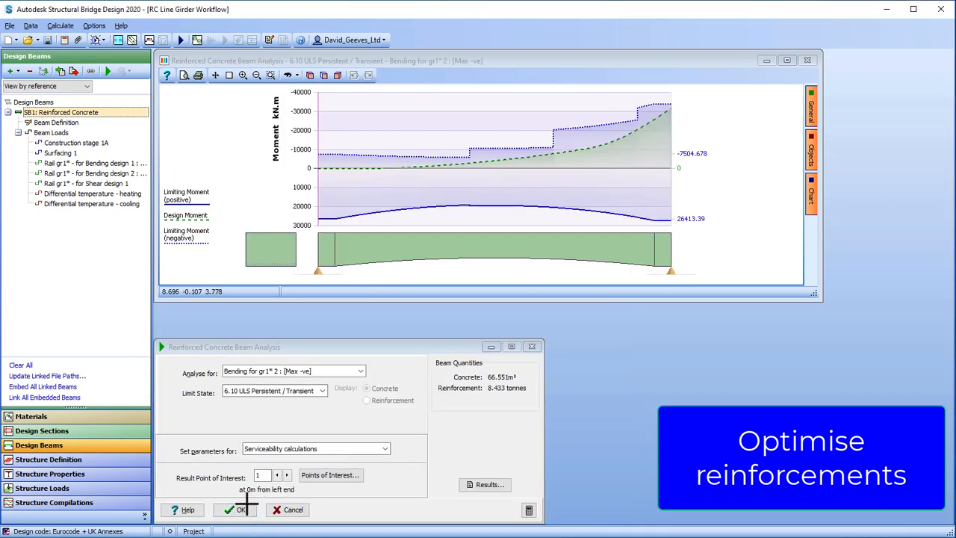
pyautogui.click(361, 371)
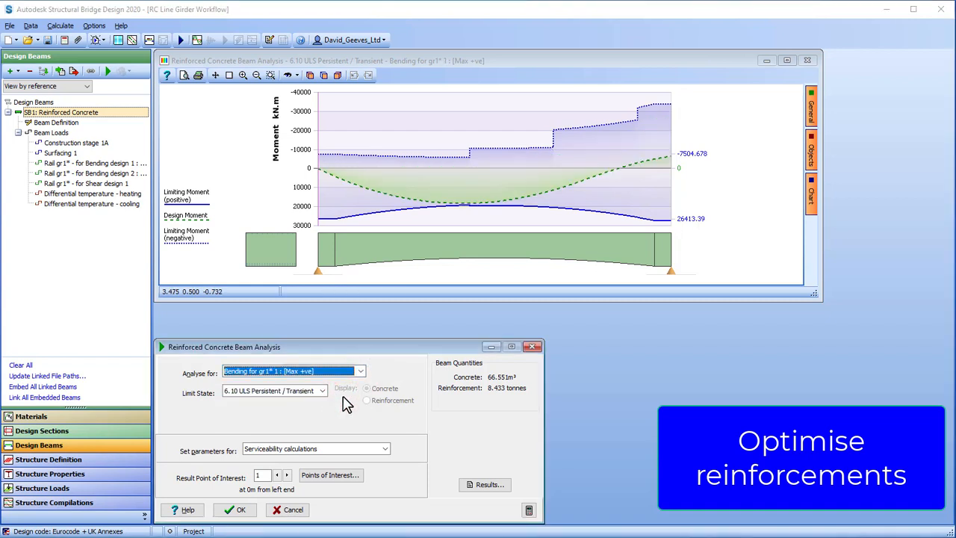
pyautogui.moveTo(571, 205)
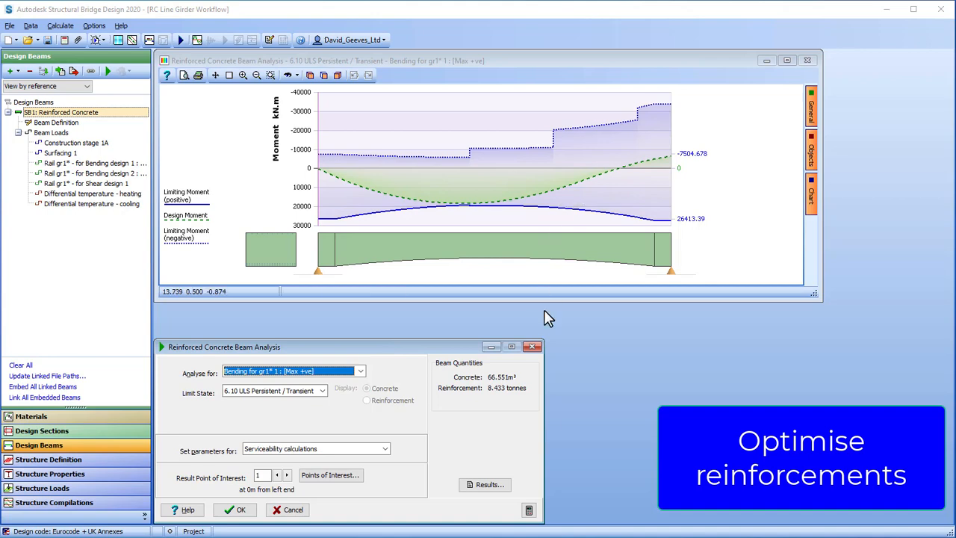
pyautogui.moveTo(502, 266)
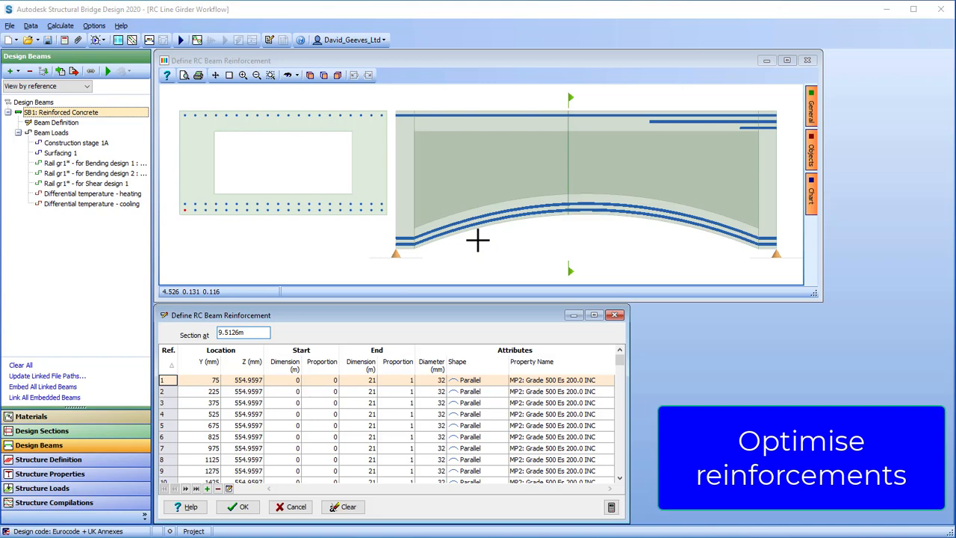
pyautogui.moveTo(164, 194)
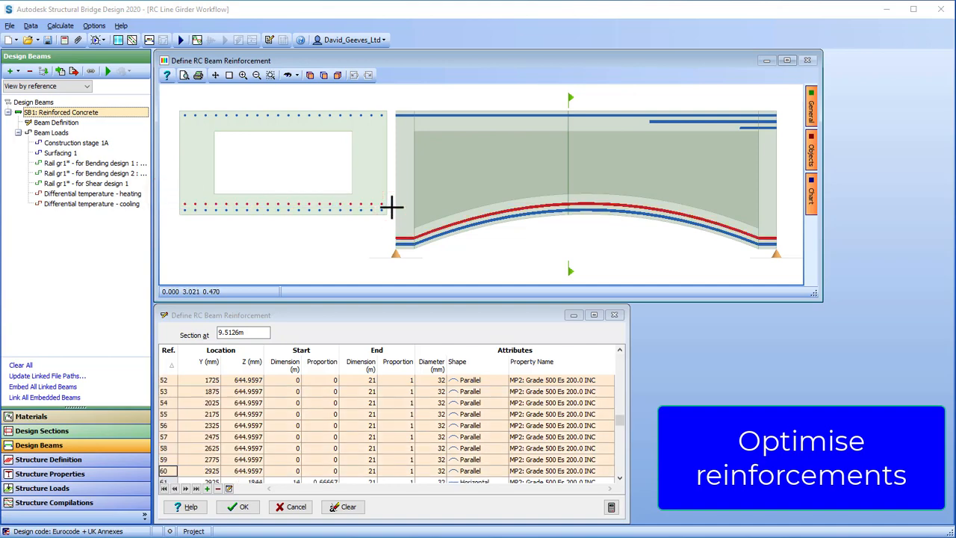
# Set the 32 mm bottom bars at Z 645 to run from 2.5 m to 15 m.
pyautogui.click(230, 489)
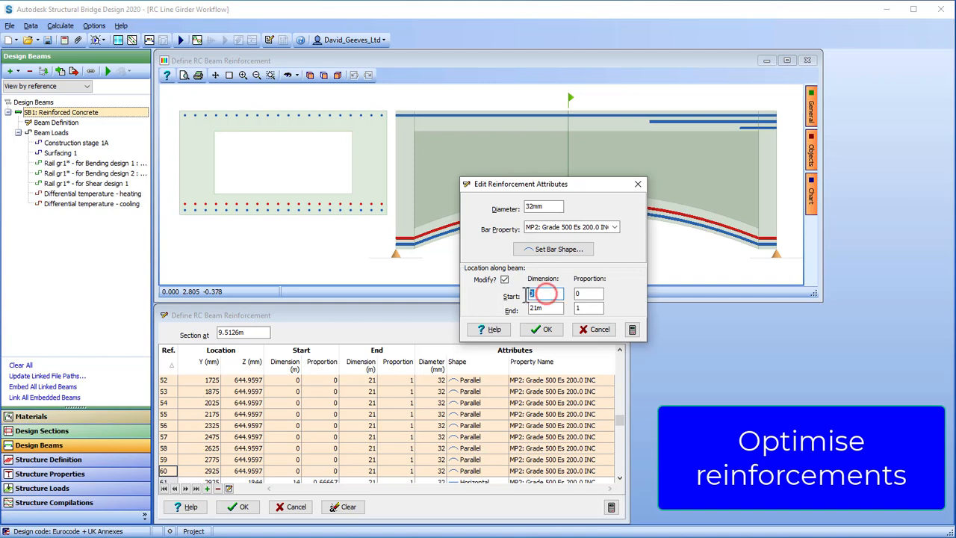
pyautogui.write('2.5m')
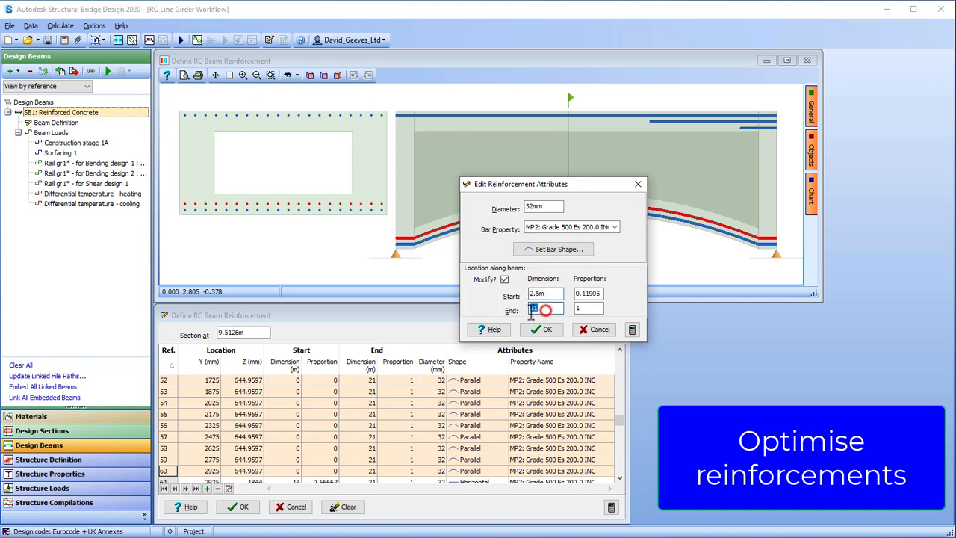
pyautogui.write('15')
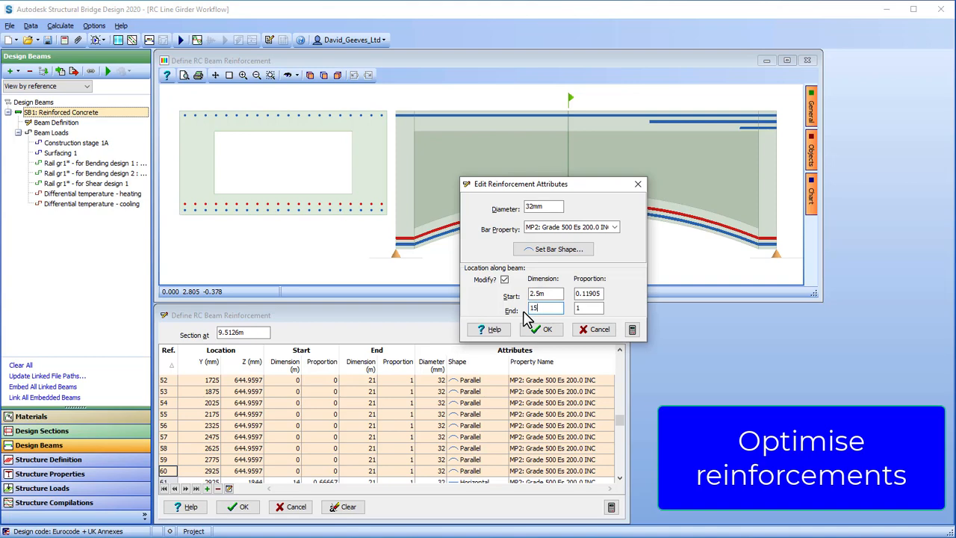
pyautogui.click(543, 330)
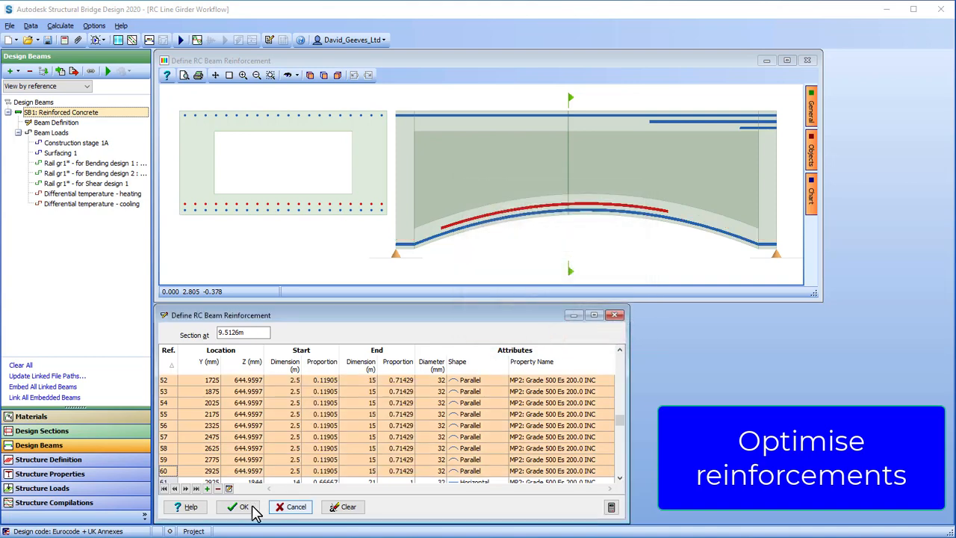
# Return to the beam analysis and select the Shear for gr1* 1 design case.
pyautogui.click(238, 506)
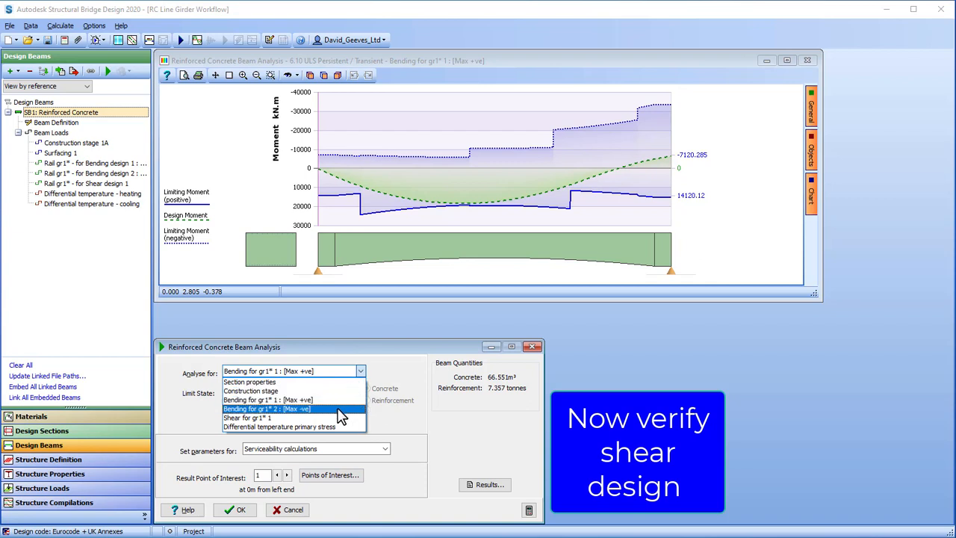
pyautogui.click(266, 409)
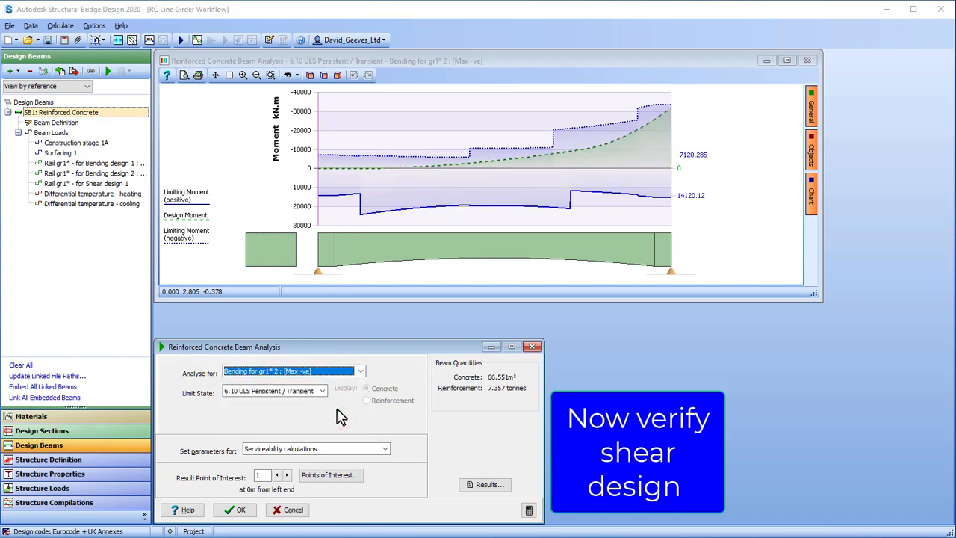
pyautogui.click(361, 371)
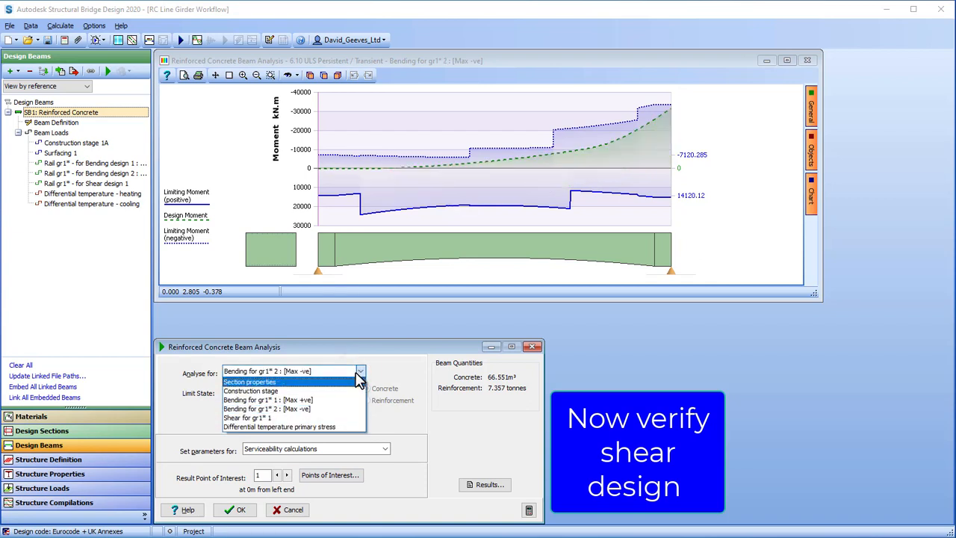
pyautogui.click(239, 417)
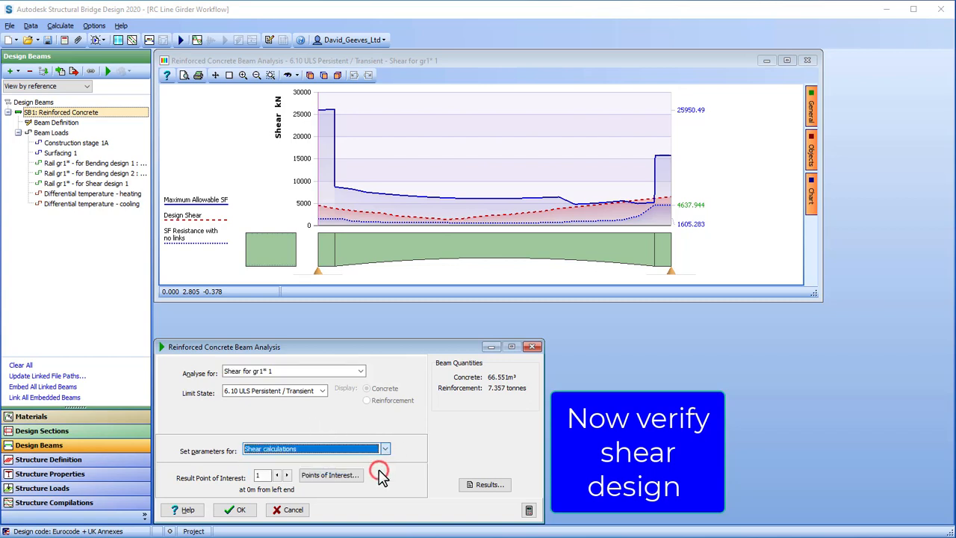
# Change the angle between strut and beam axis from 21.801° to 30° in the shear design data.
pyautogui.click(381, 475)
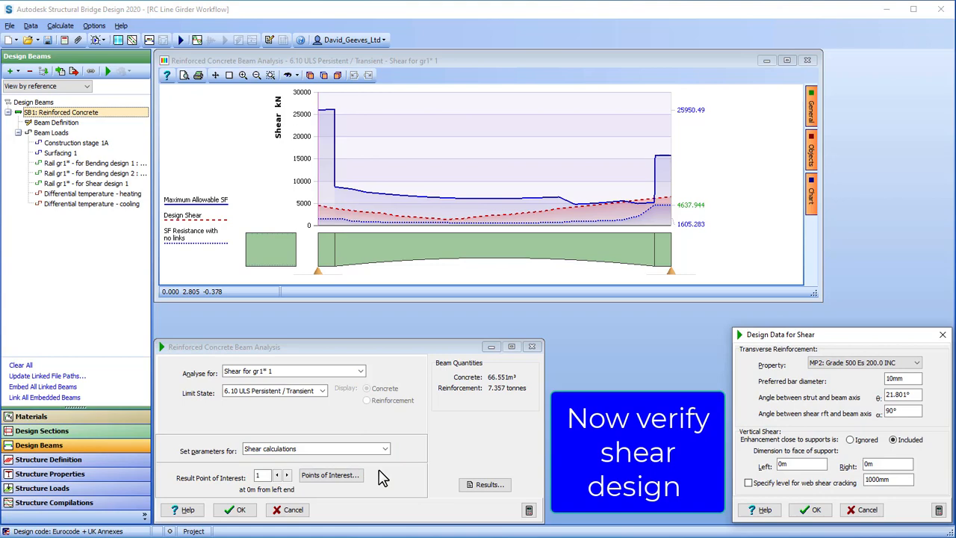
pyautogui.click(899, 394)
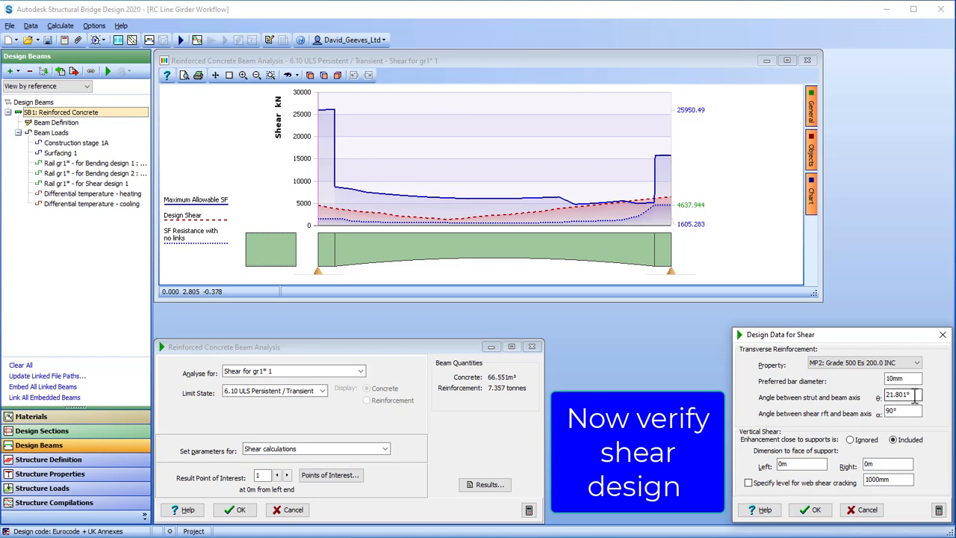
pyautogui.tripleClick(899, 394)
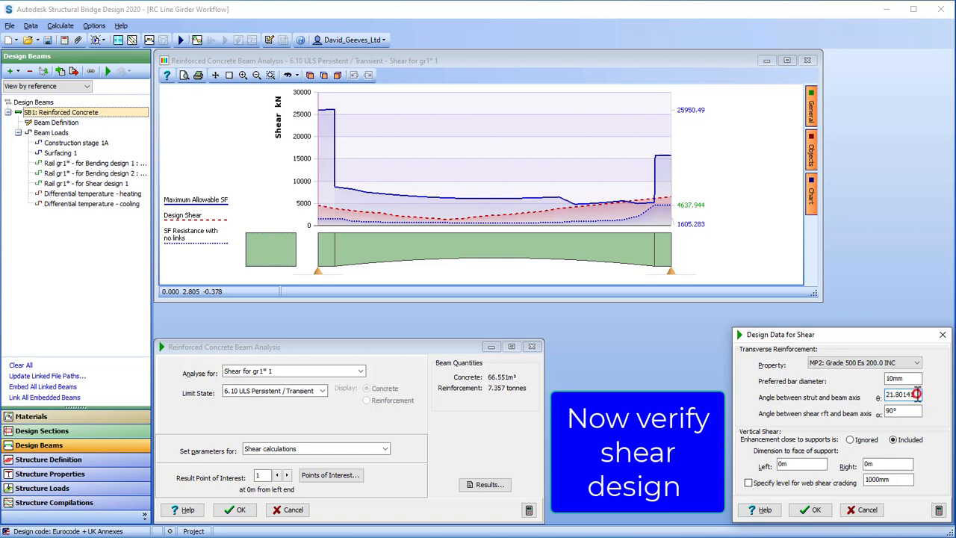
pyautogui.write('3')
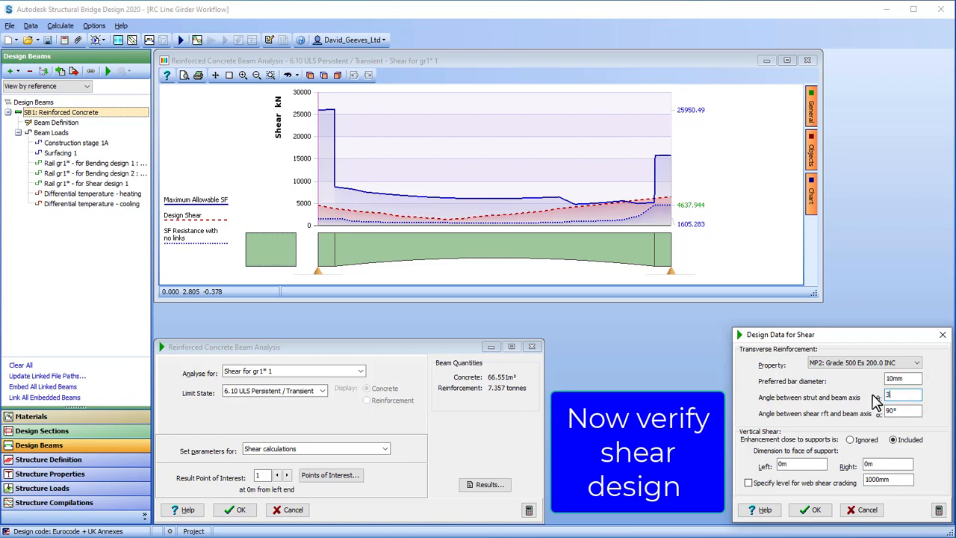
pyautogui.write('0')
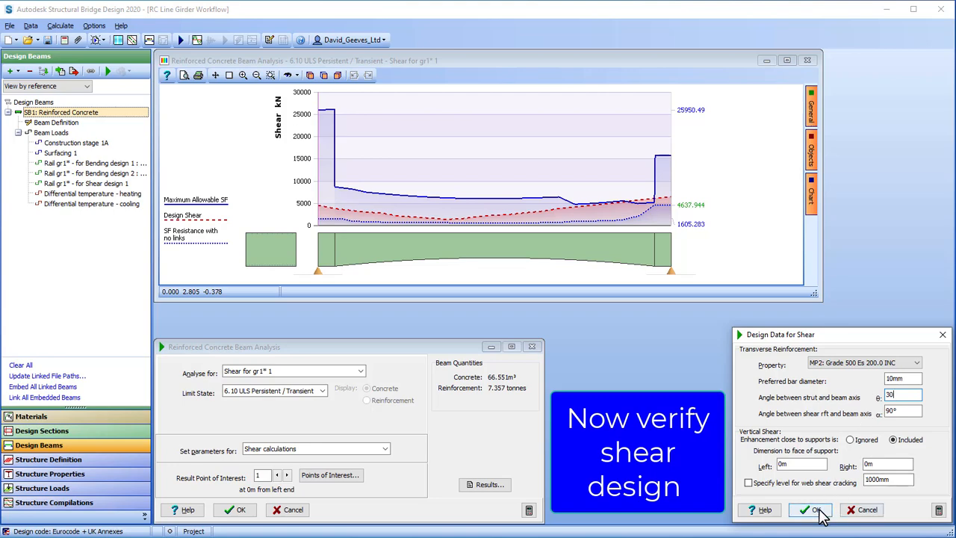
pyautogui.click(810, 510)
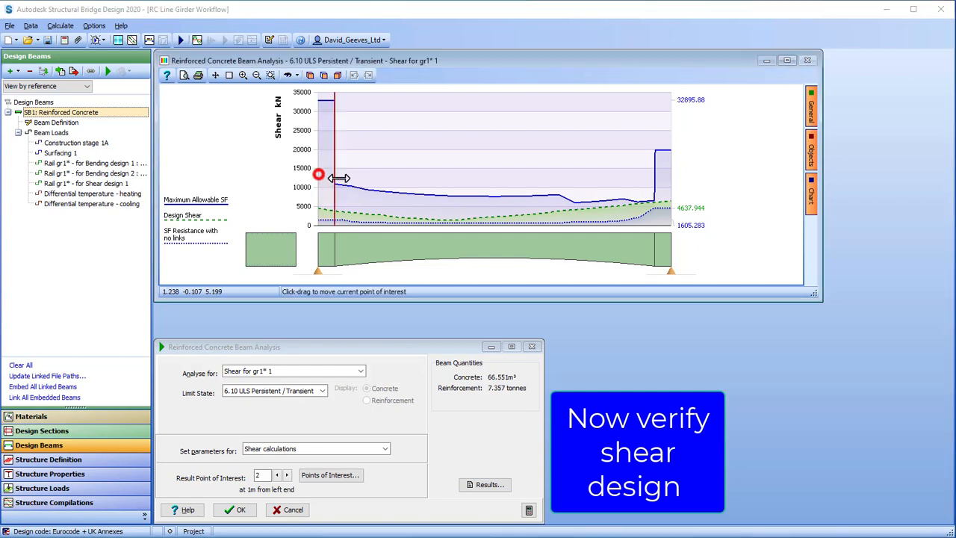
# Review the detailed shear results report at 19.144 m, then close the beam analysis.
pyautogui.moveTo(334, 176); pyautogui.dragTo(639, 197)
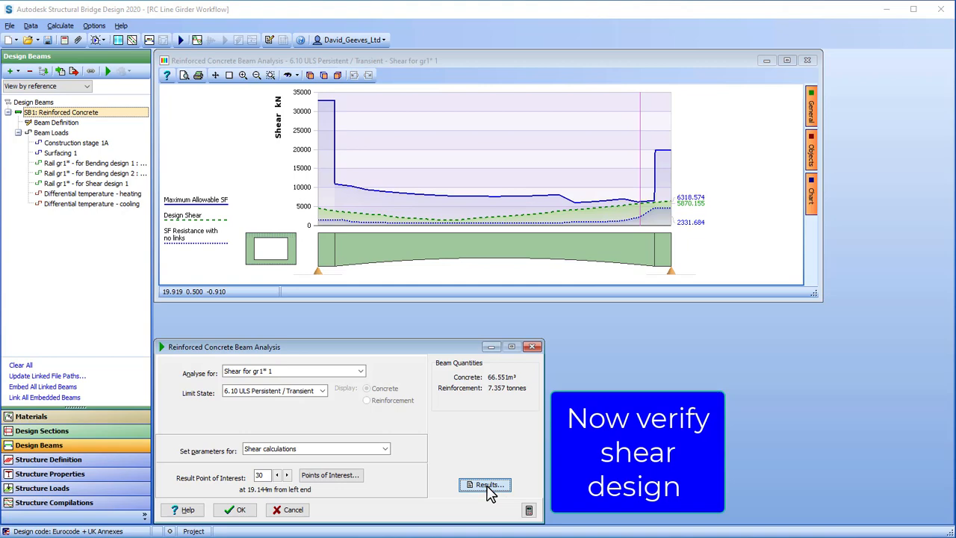
pyautogui.click(484, 484)
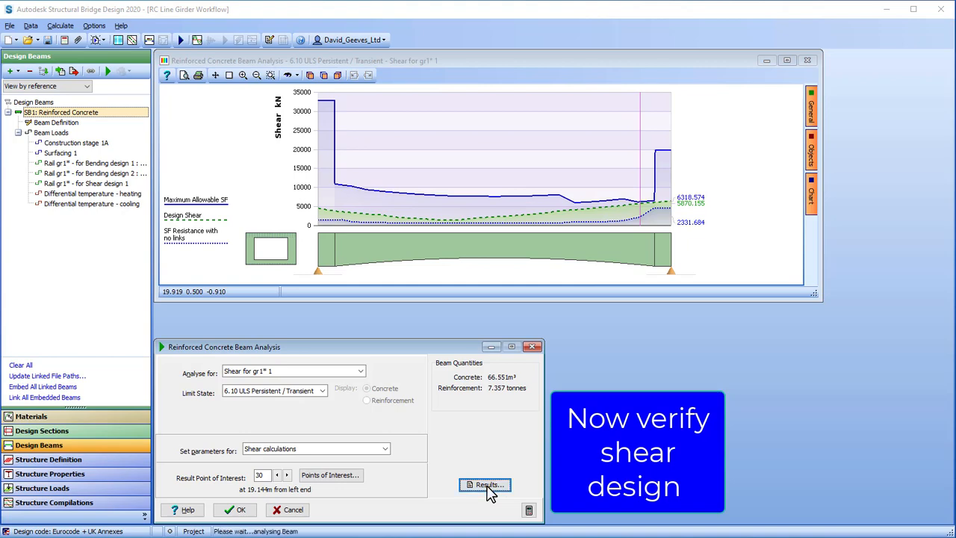
pyautogui.click(483, 484)
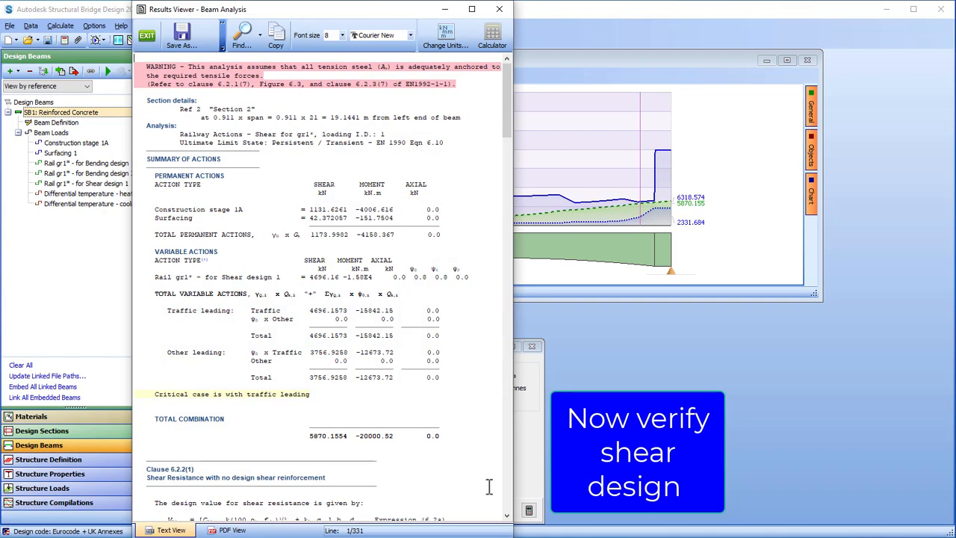
pyautogui.scroll(-3)
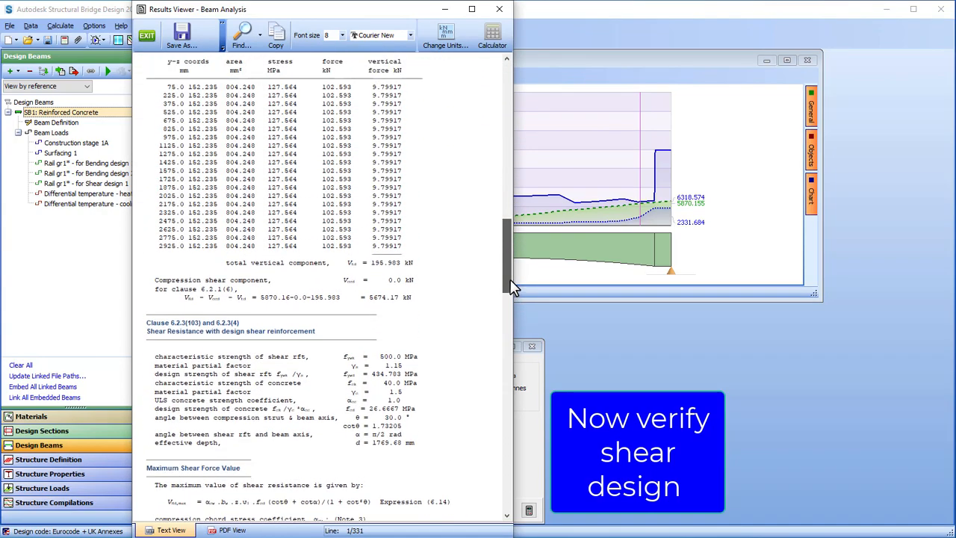
pyautogui.scroll(-3)
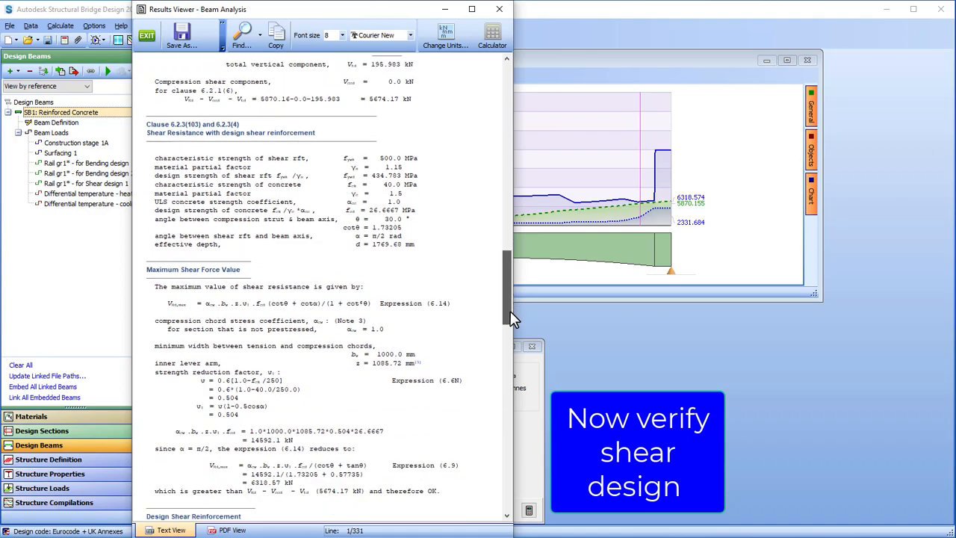
pyautogui.scroll(-3)
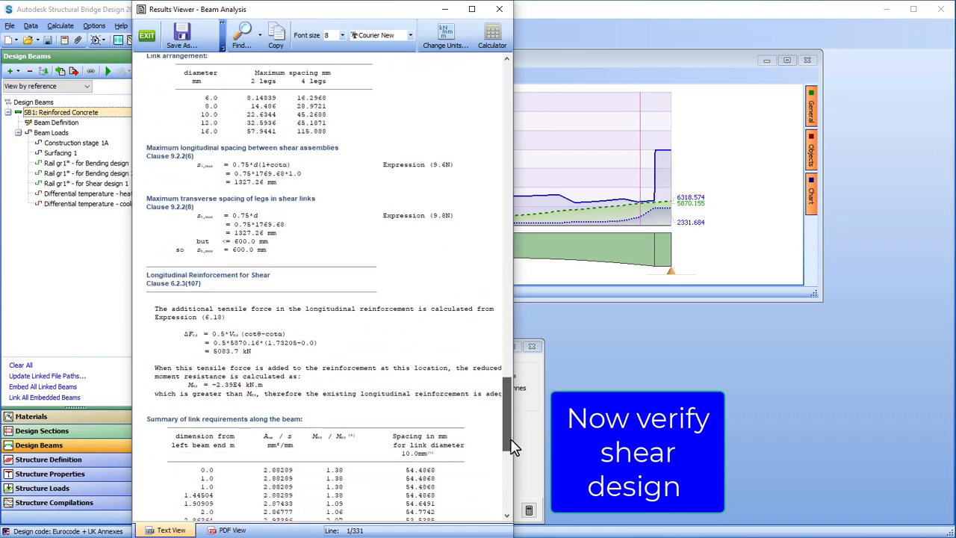
pyautogui.scroll(-3)
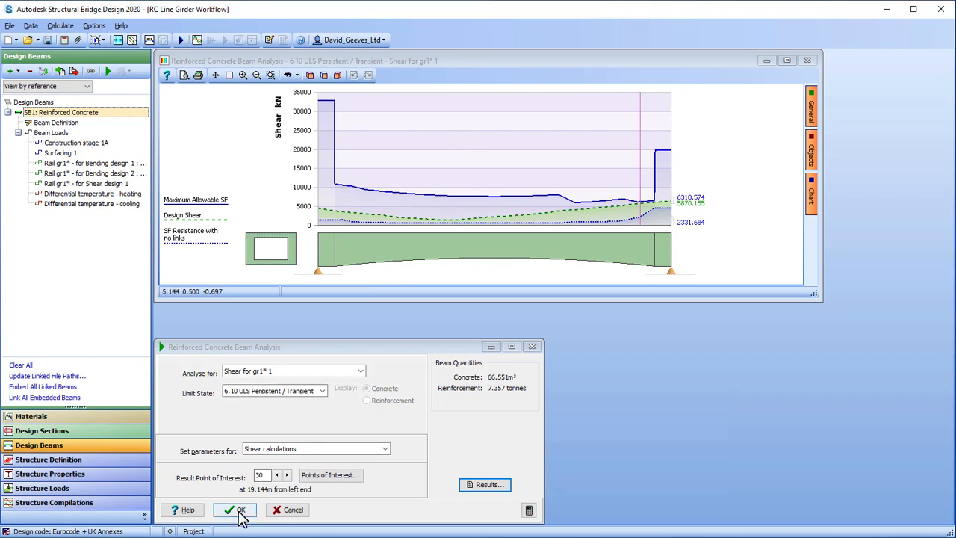
pyautogui.click(235, 509)
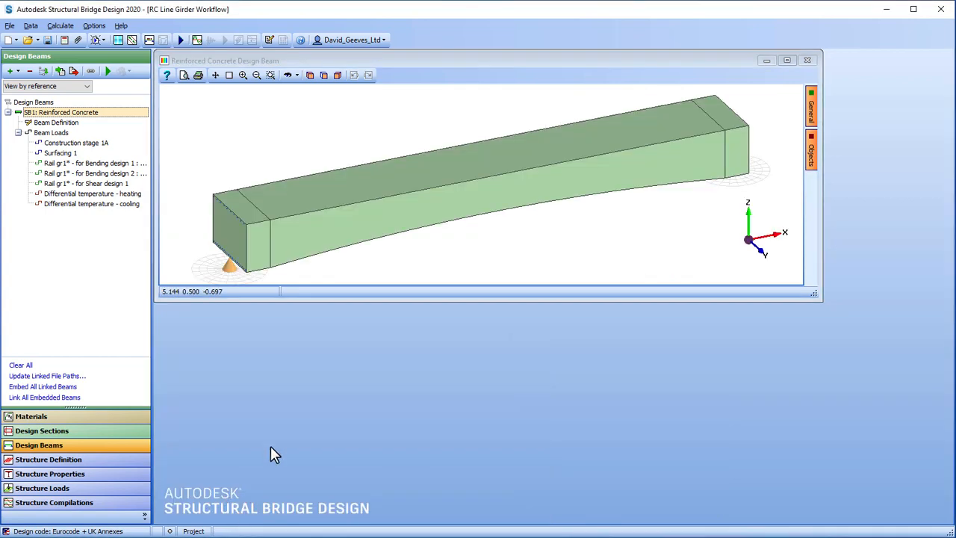